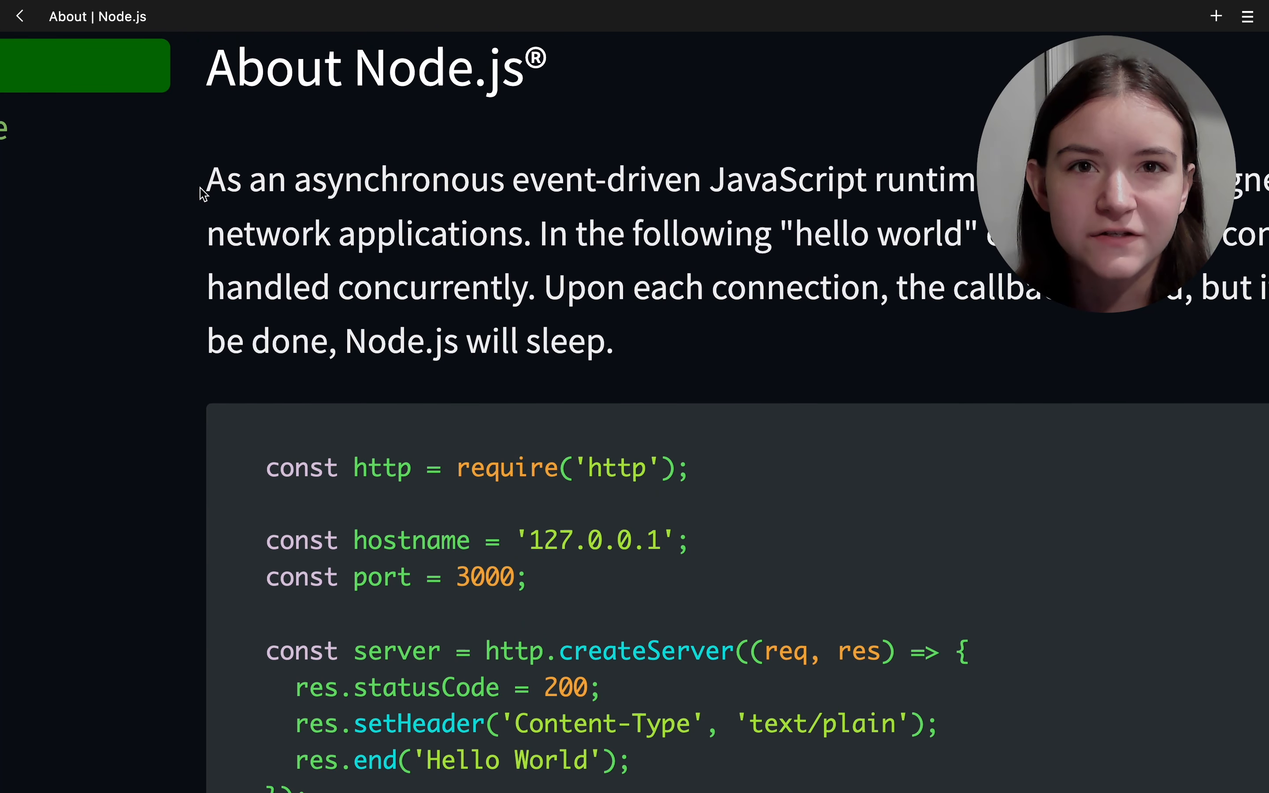
Step: Highlight text on the Node.js About page, then go to the Docs overview and its API reference link
drag(207, 179, 857, 179)
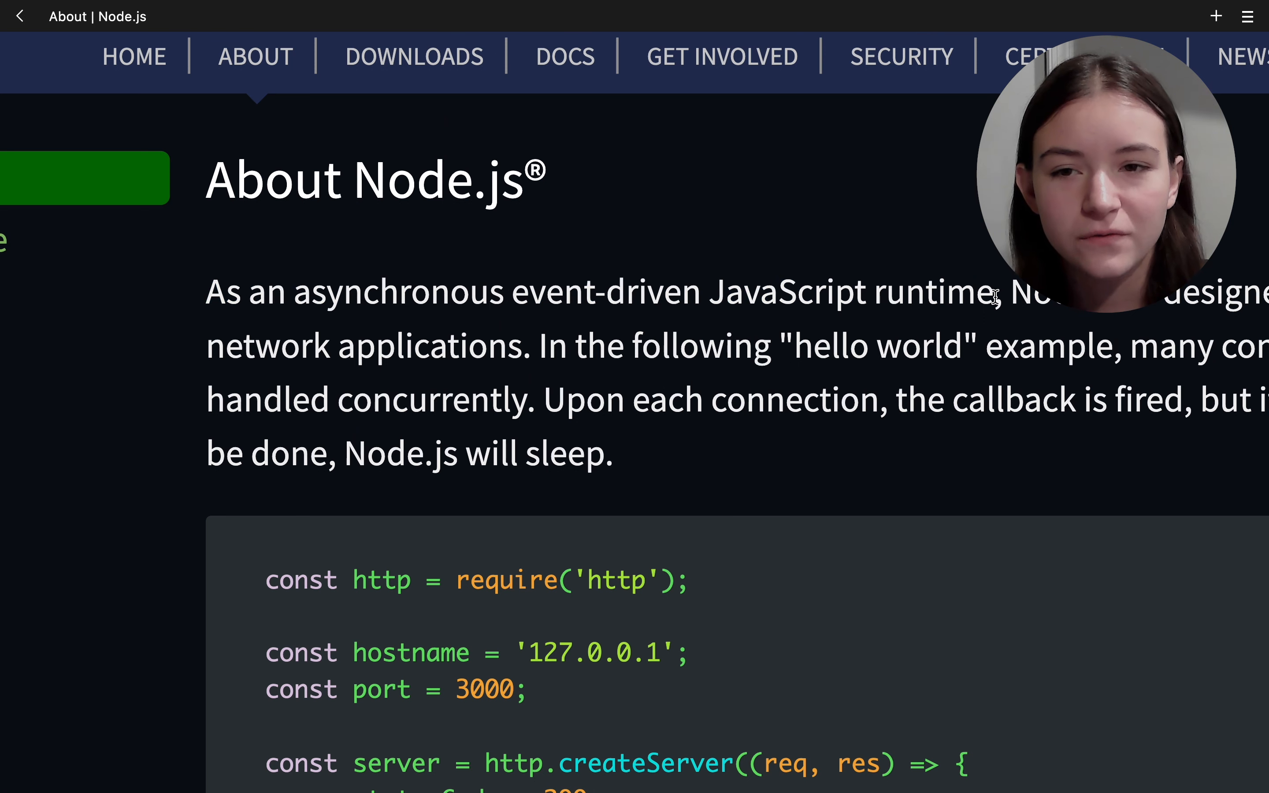
drag(207, 292, 1000, 292)
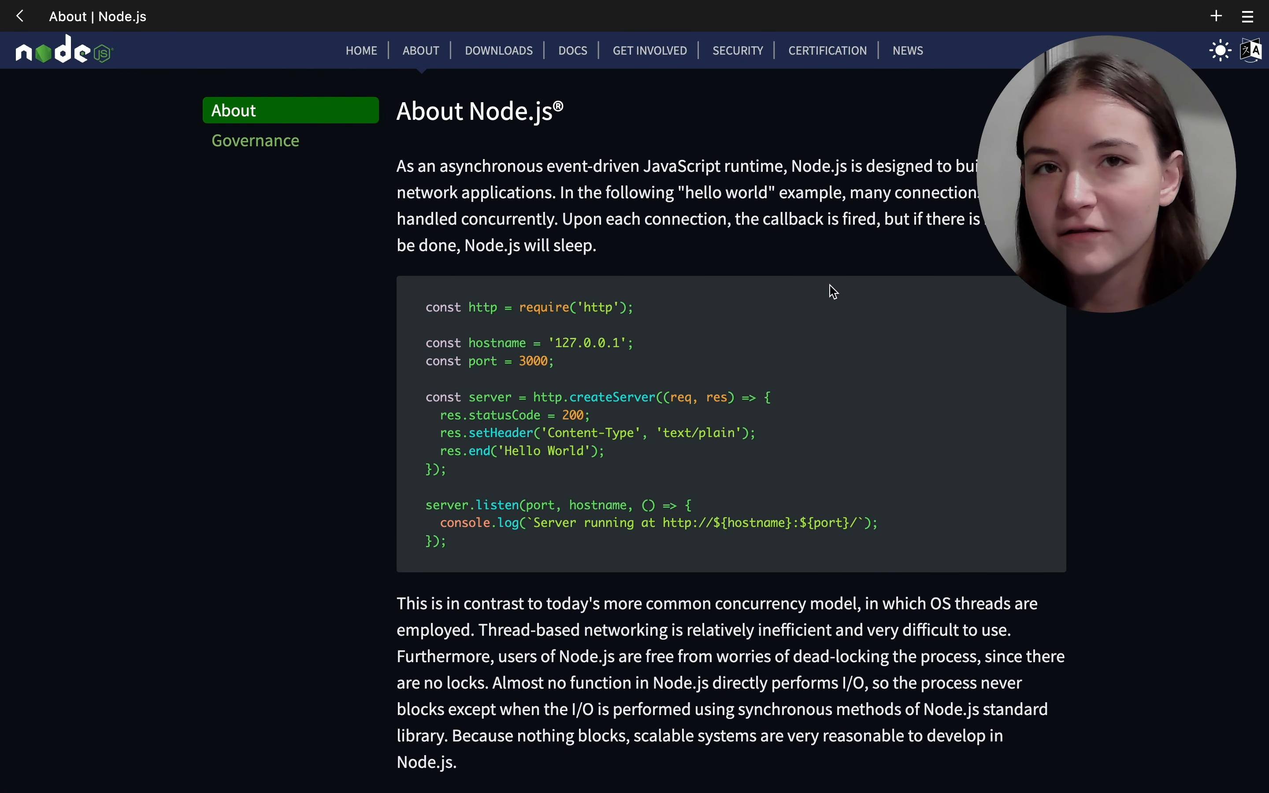
click(571, 50)
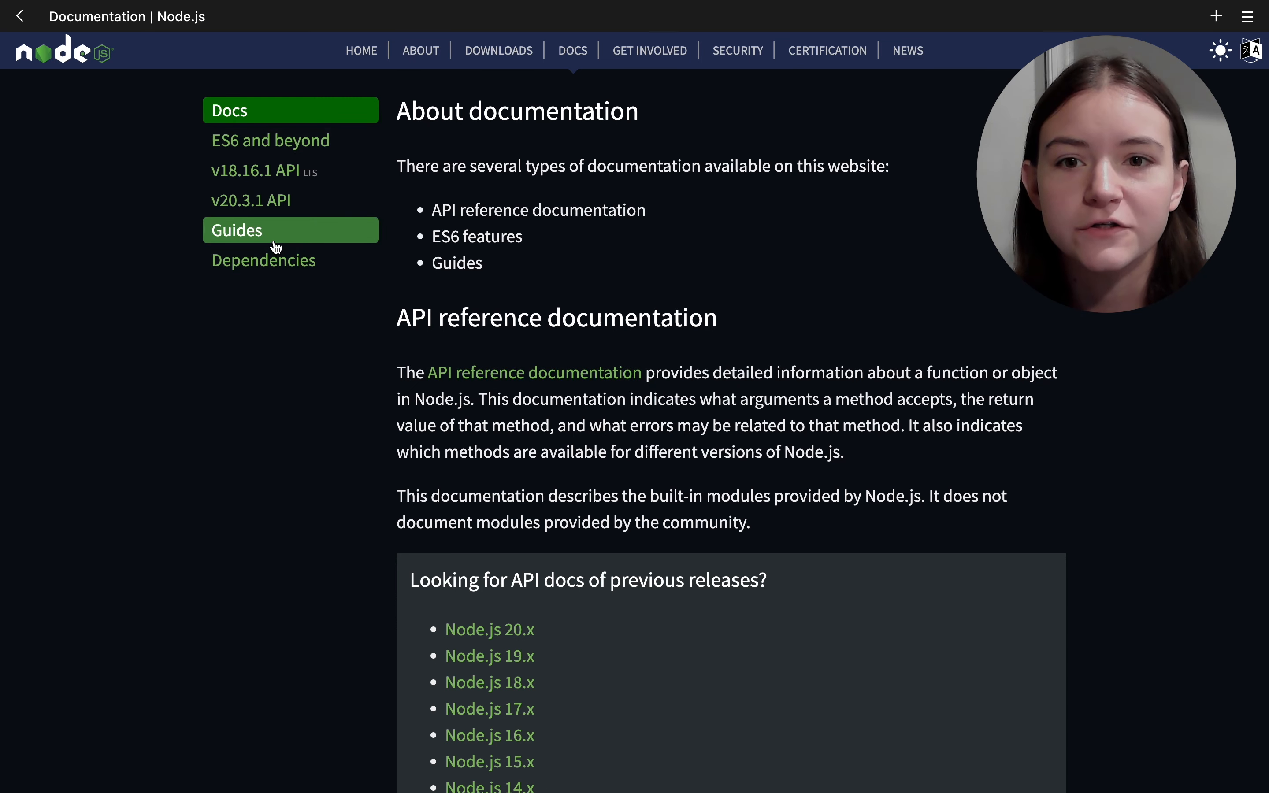
click(262, 171)
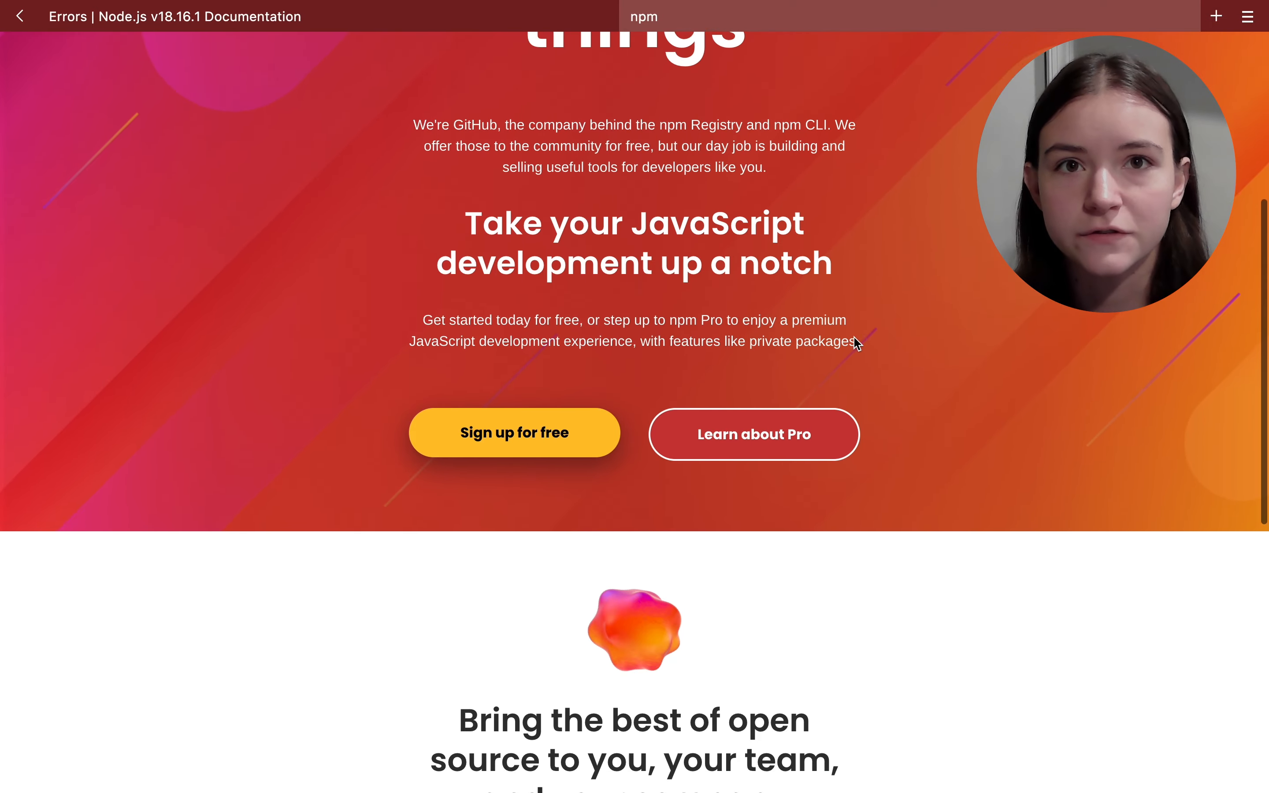
Step: Search the npm registry for the package 'express' from the homepage search box
scroll(down, 3)
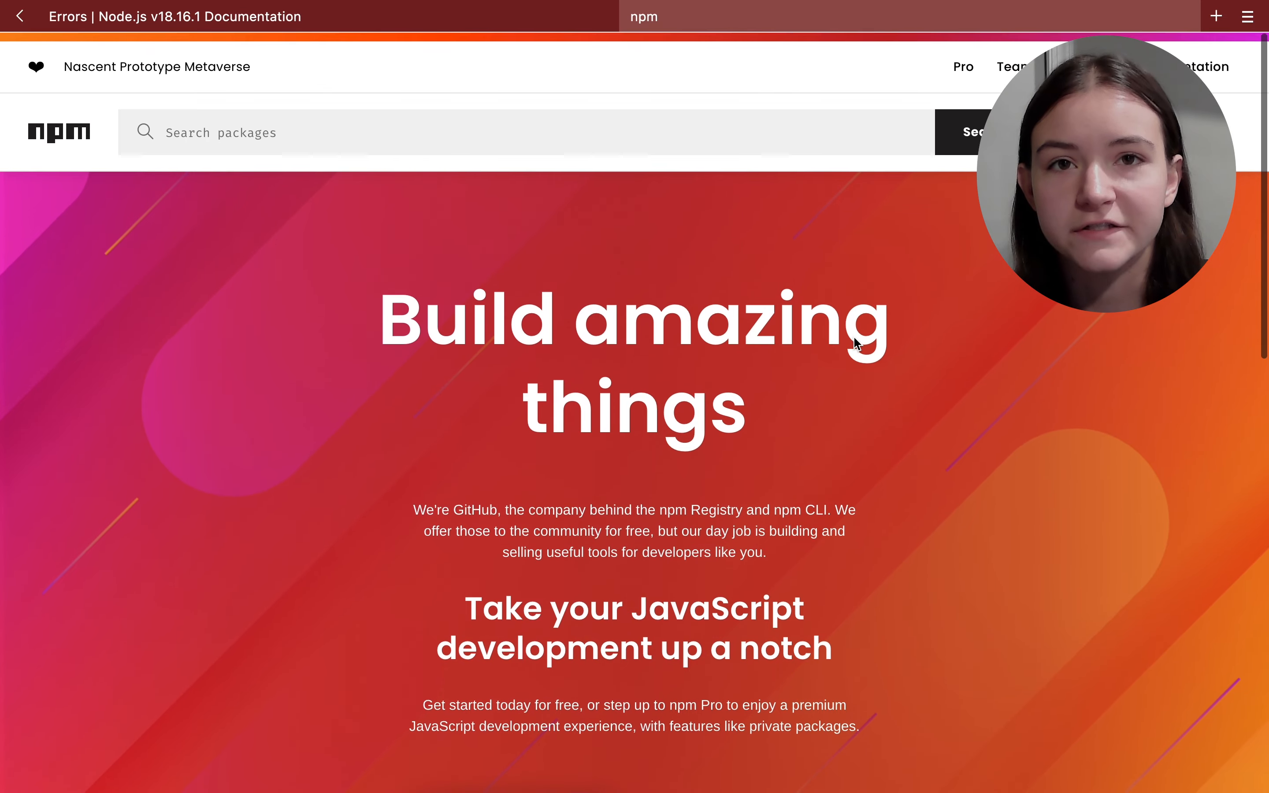
click(524, 131)
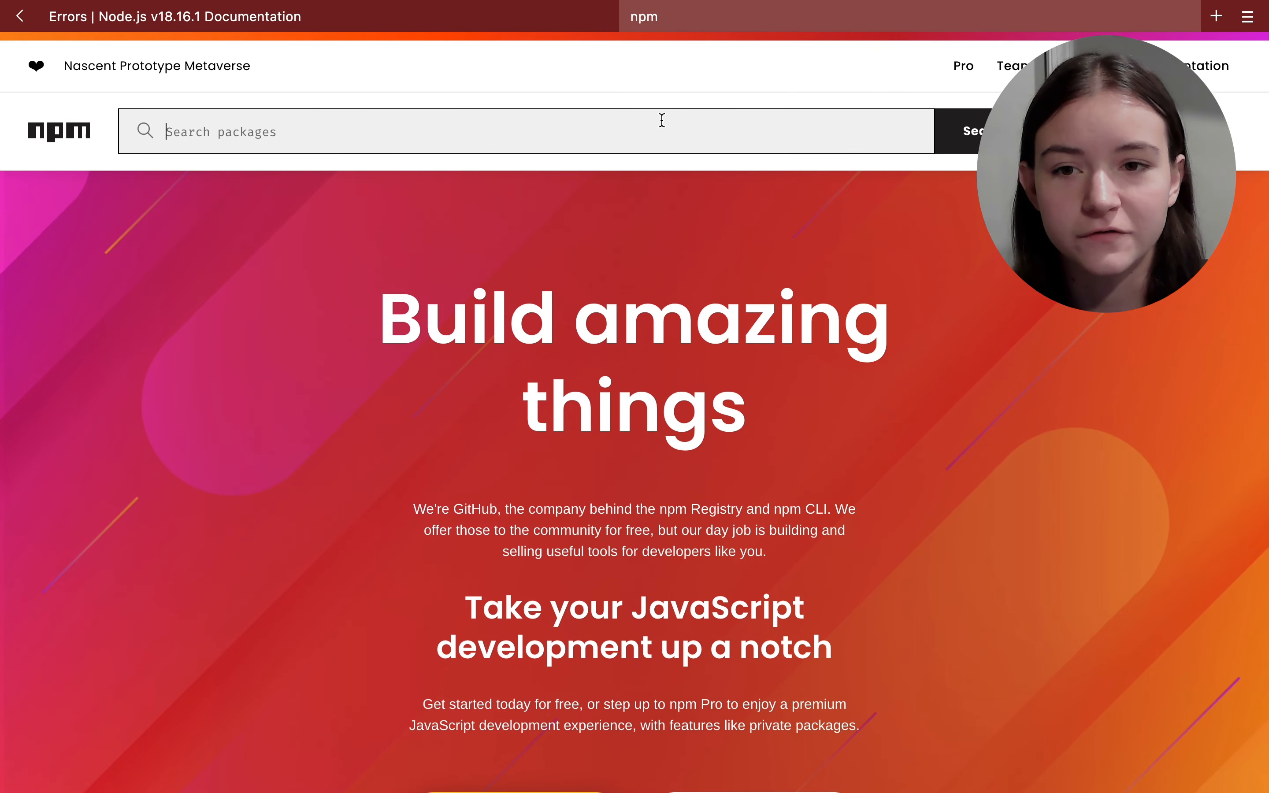
text(express)
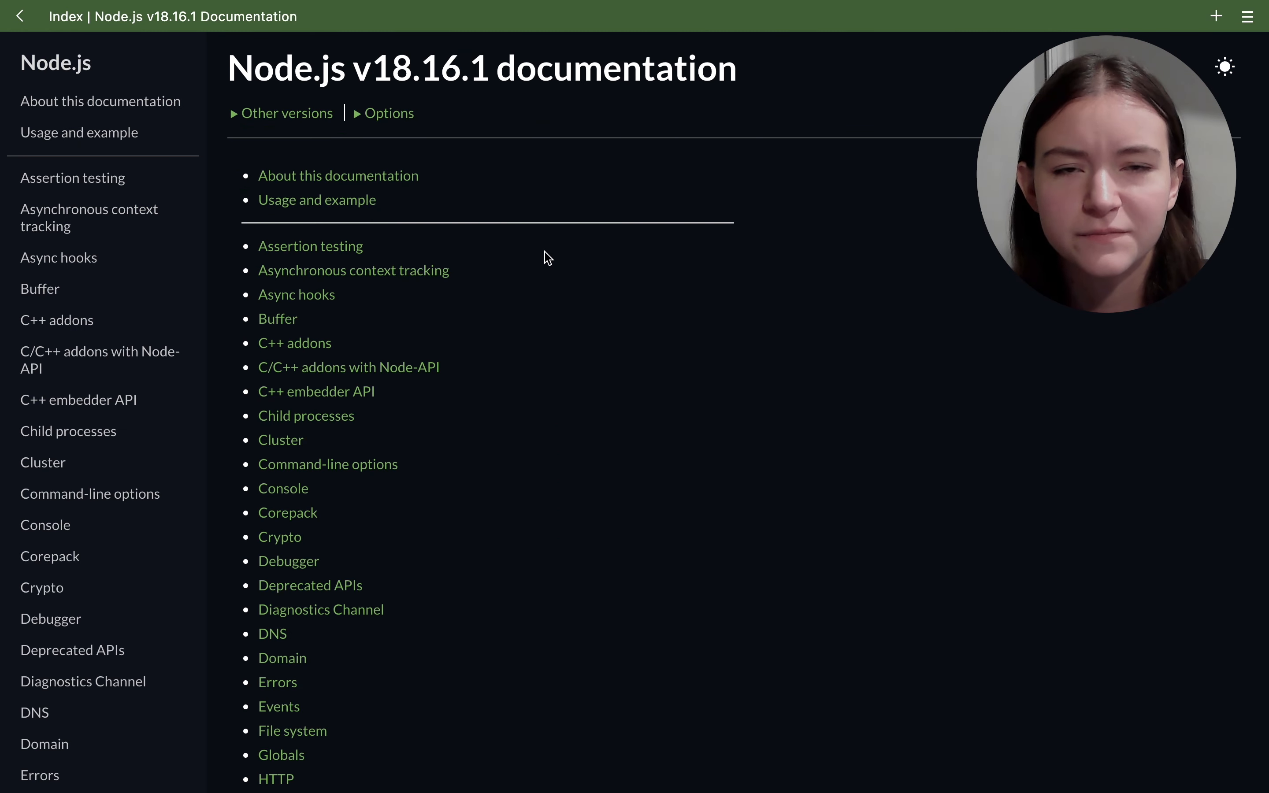
Step: Reach the Errors page in the v18.16.1 docs index and browse its table of contents
scroll(down, 3)
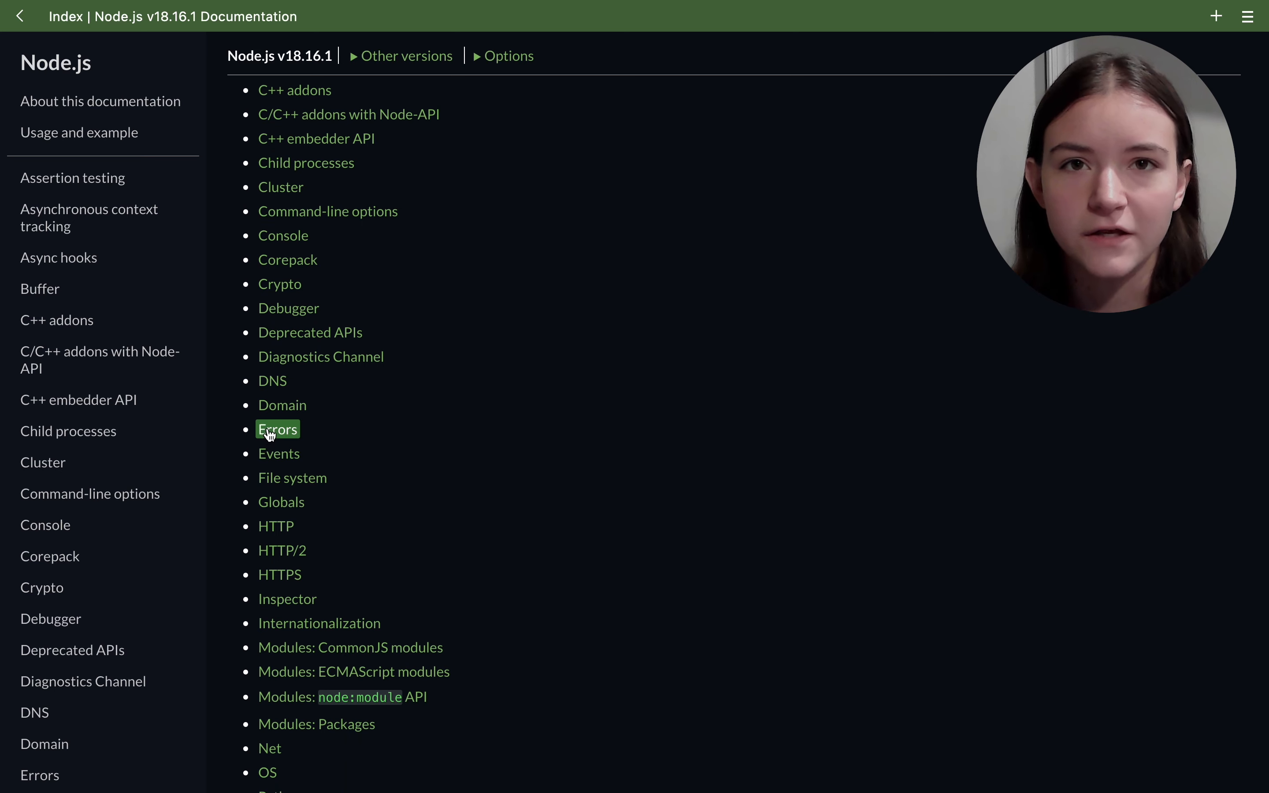
click(276, 429)
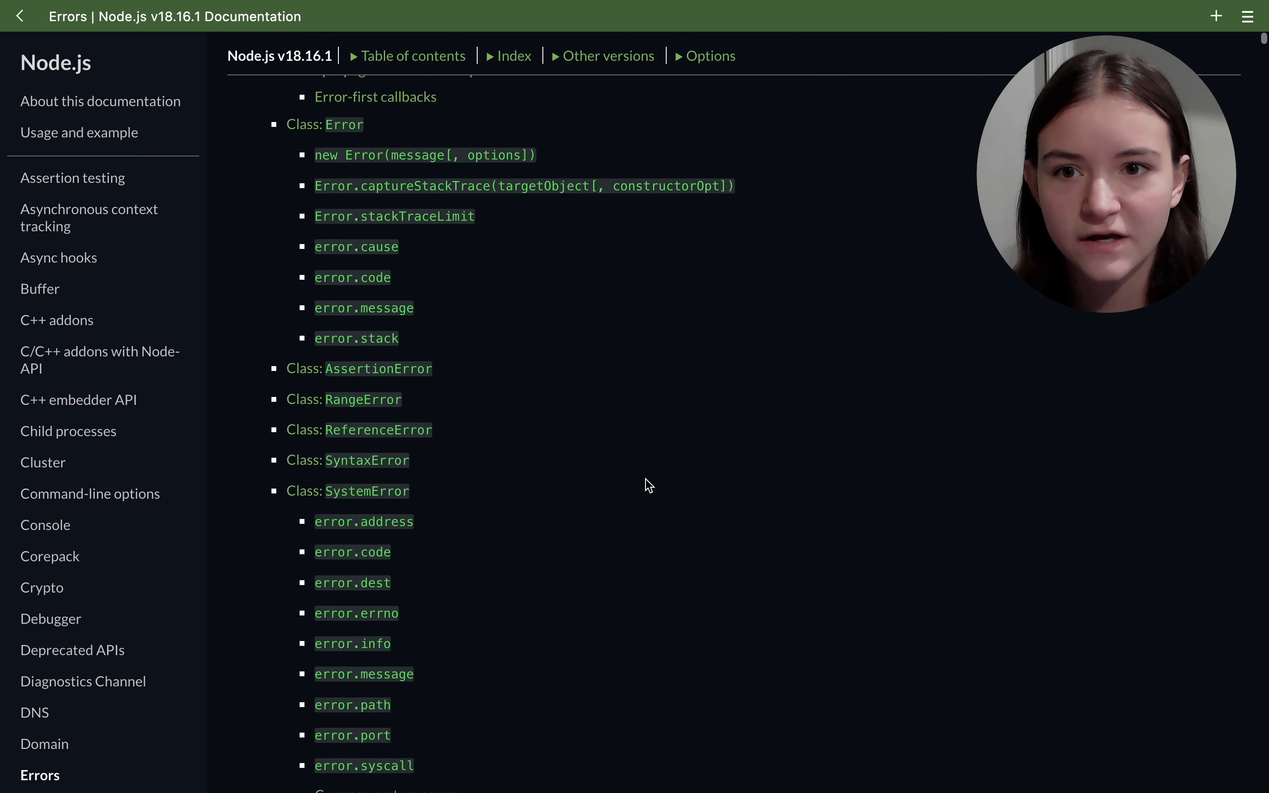
scroll(down, 3)
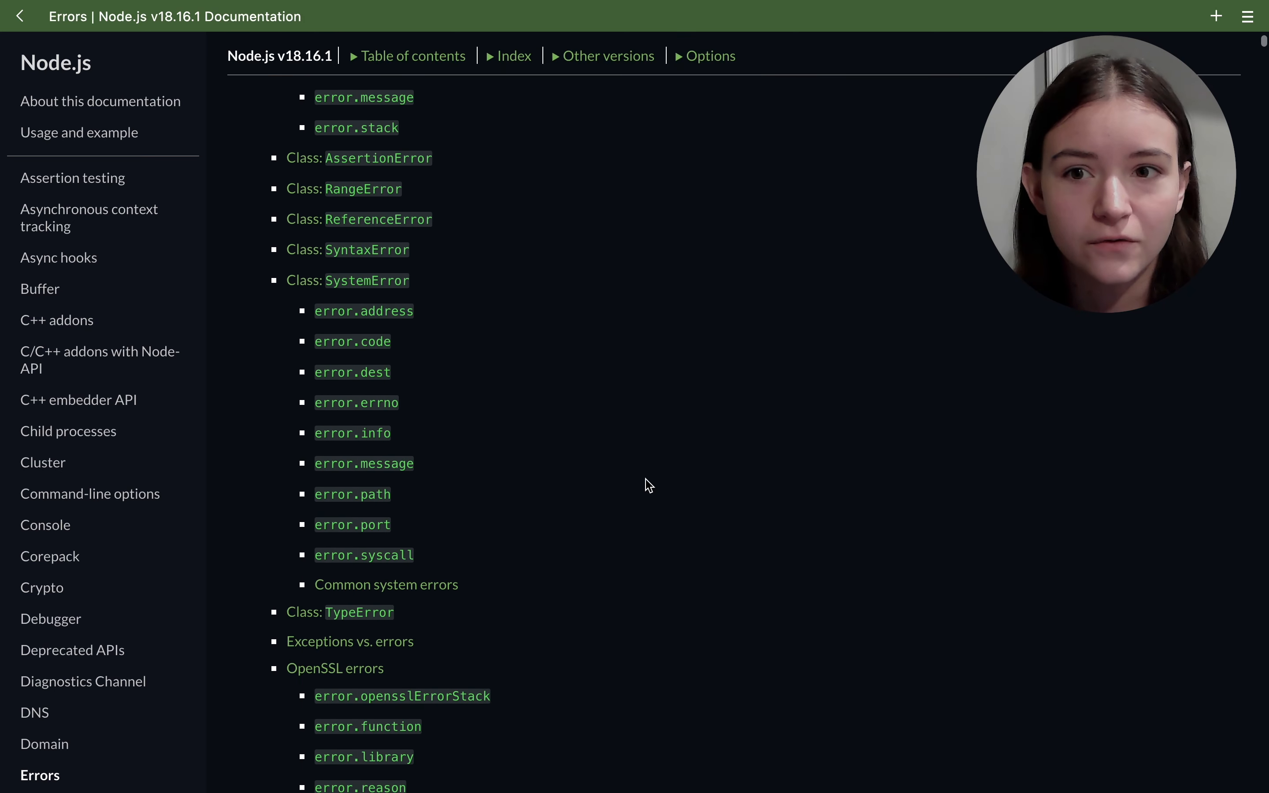
scroll(down, 3)
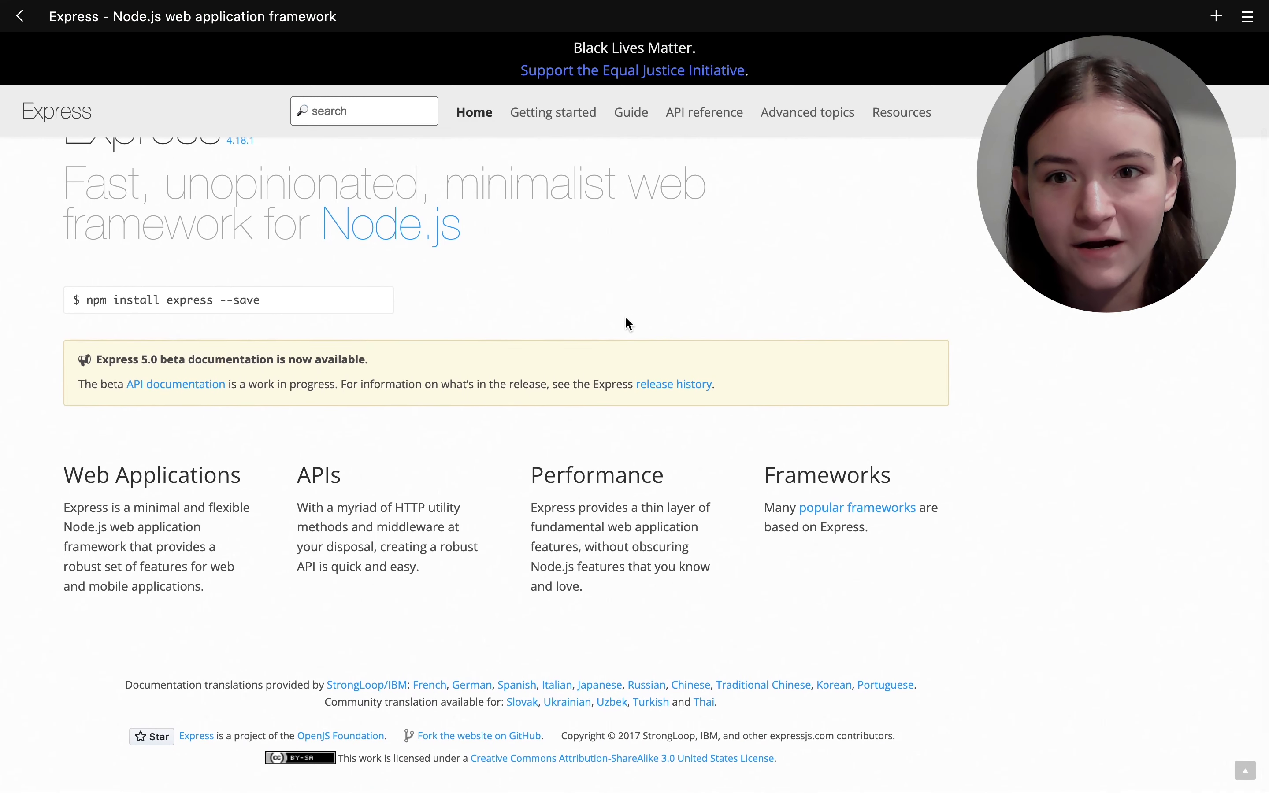
Step: Read the Express Getting started > Installing guide
click(549, 112)
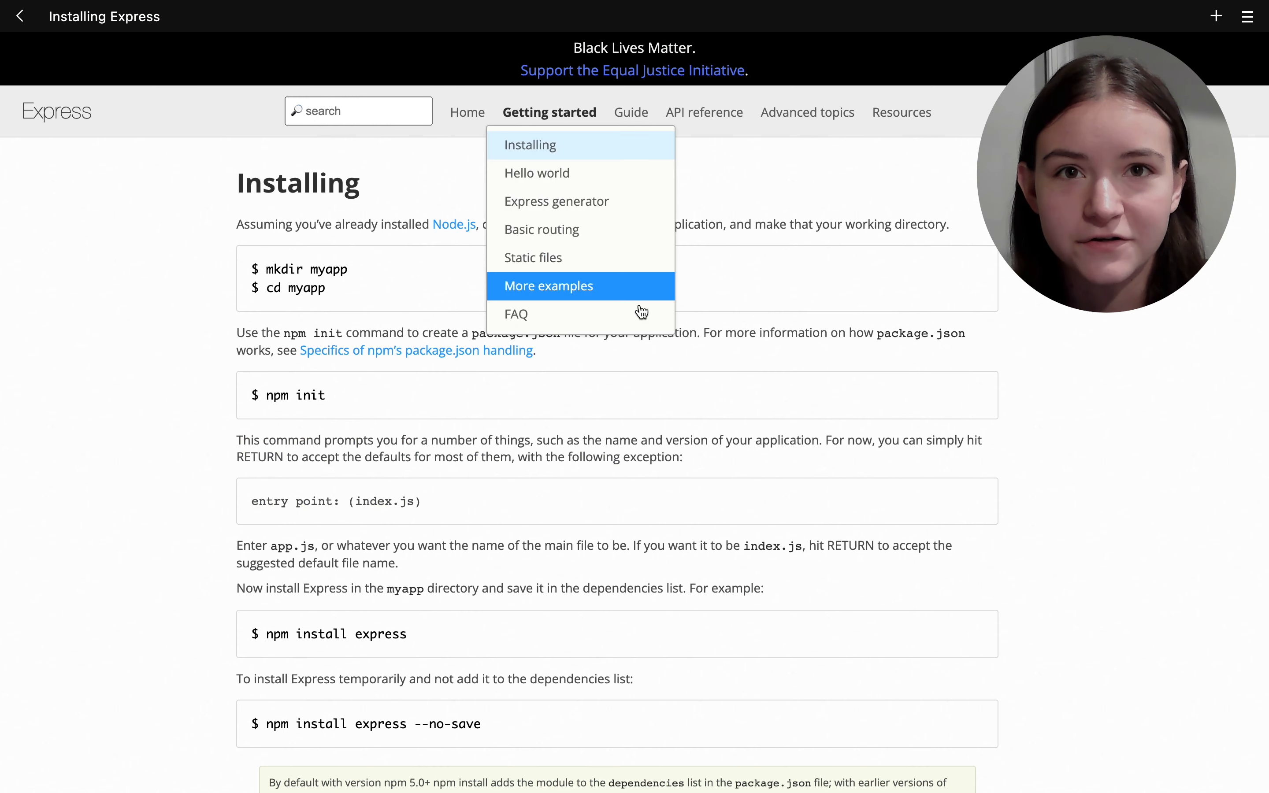
scroll(down, 3)
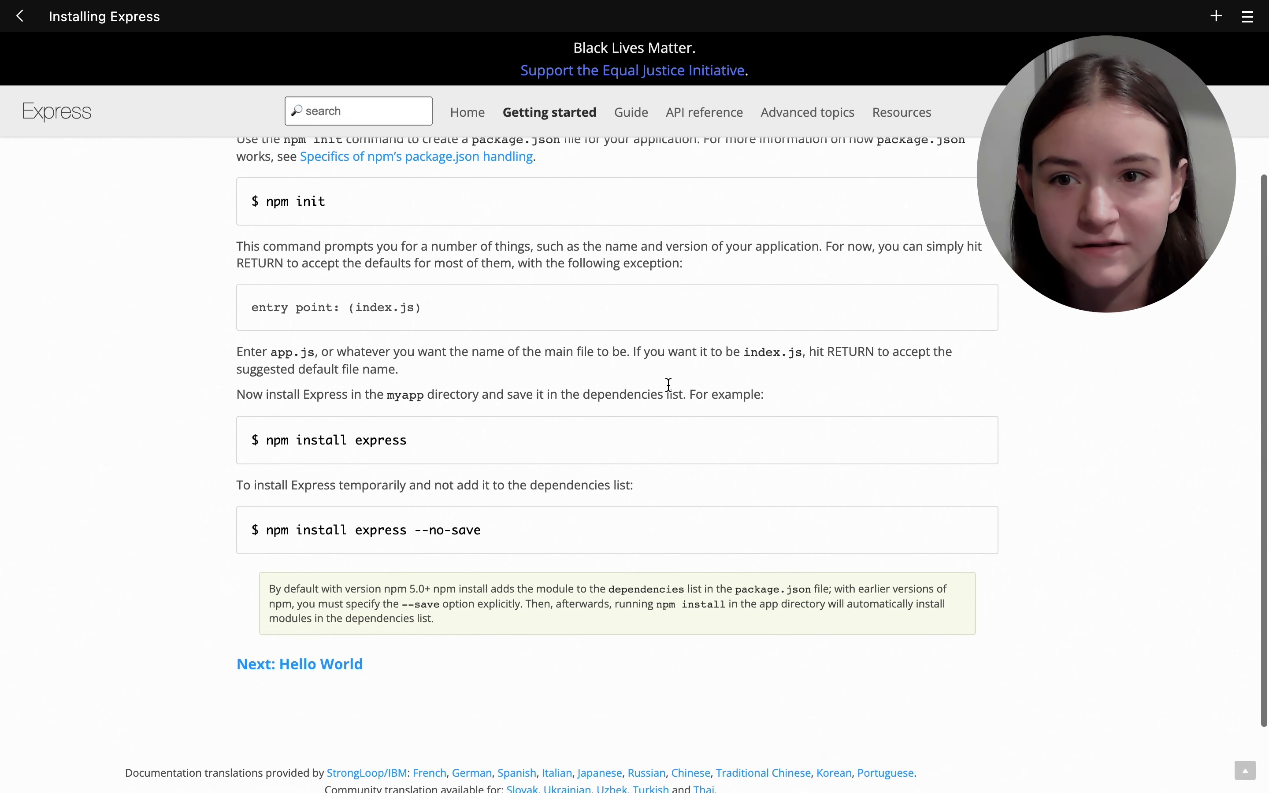
scroll(down, 3)
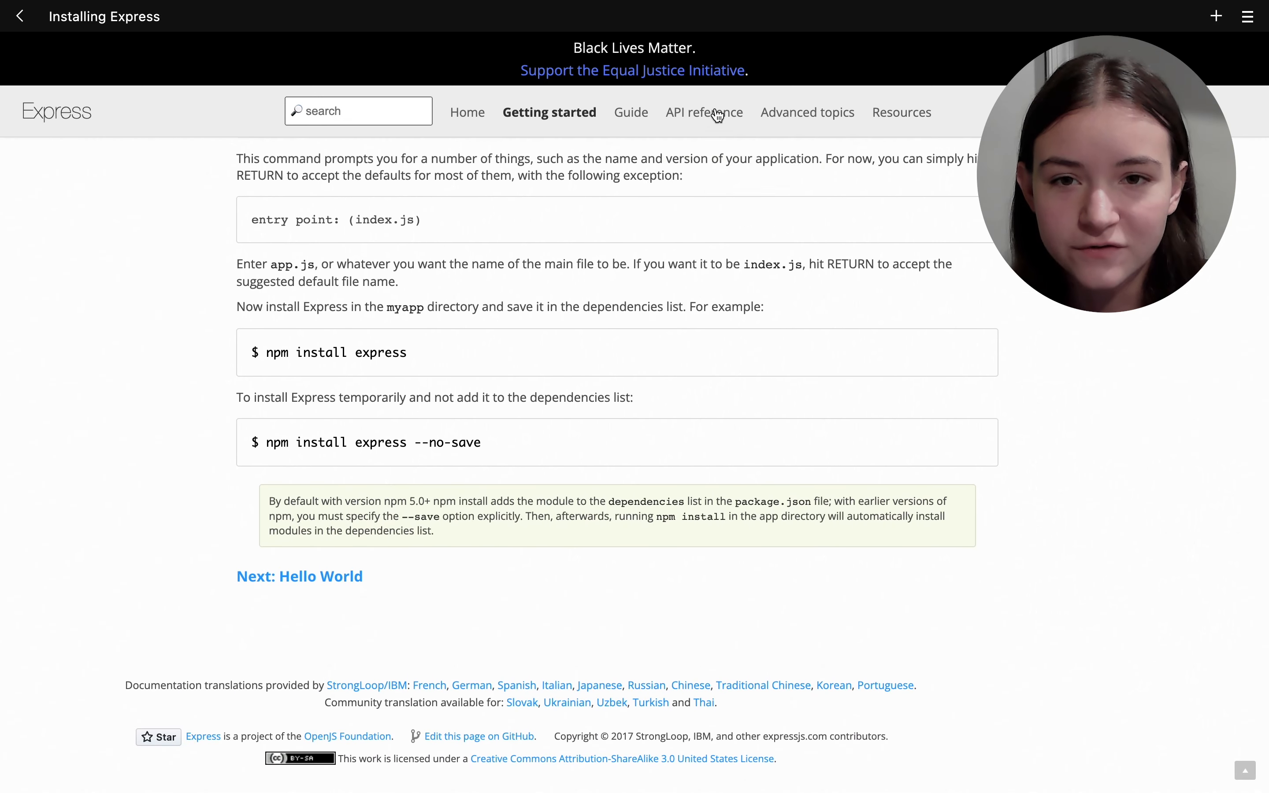
Step: Browse the Express 4.x API reference through express.json() down to the Request object's Properties
click(702, 112)
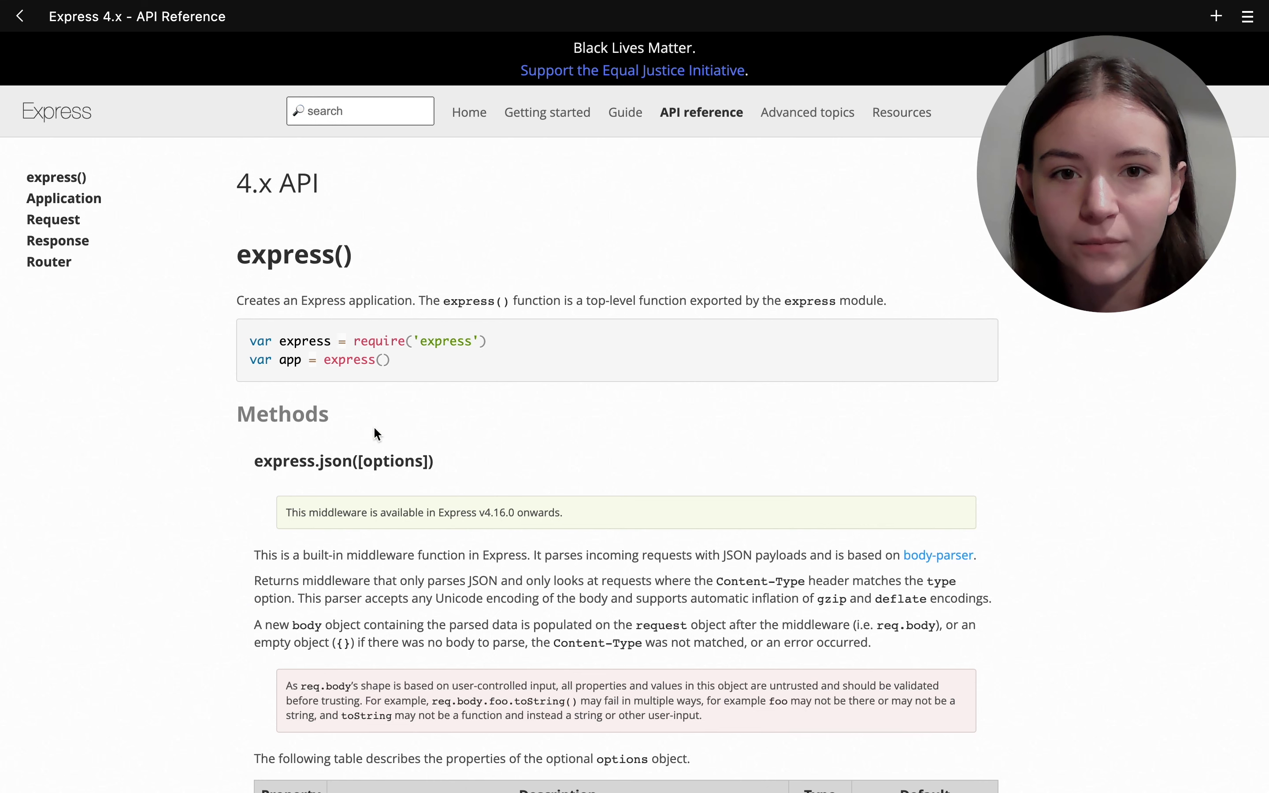
scroll(down, 3)
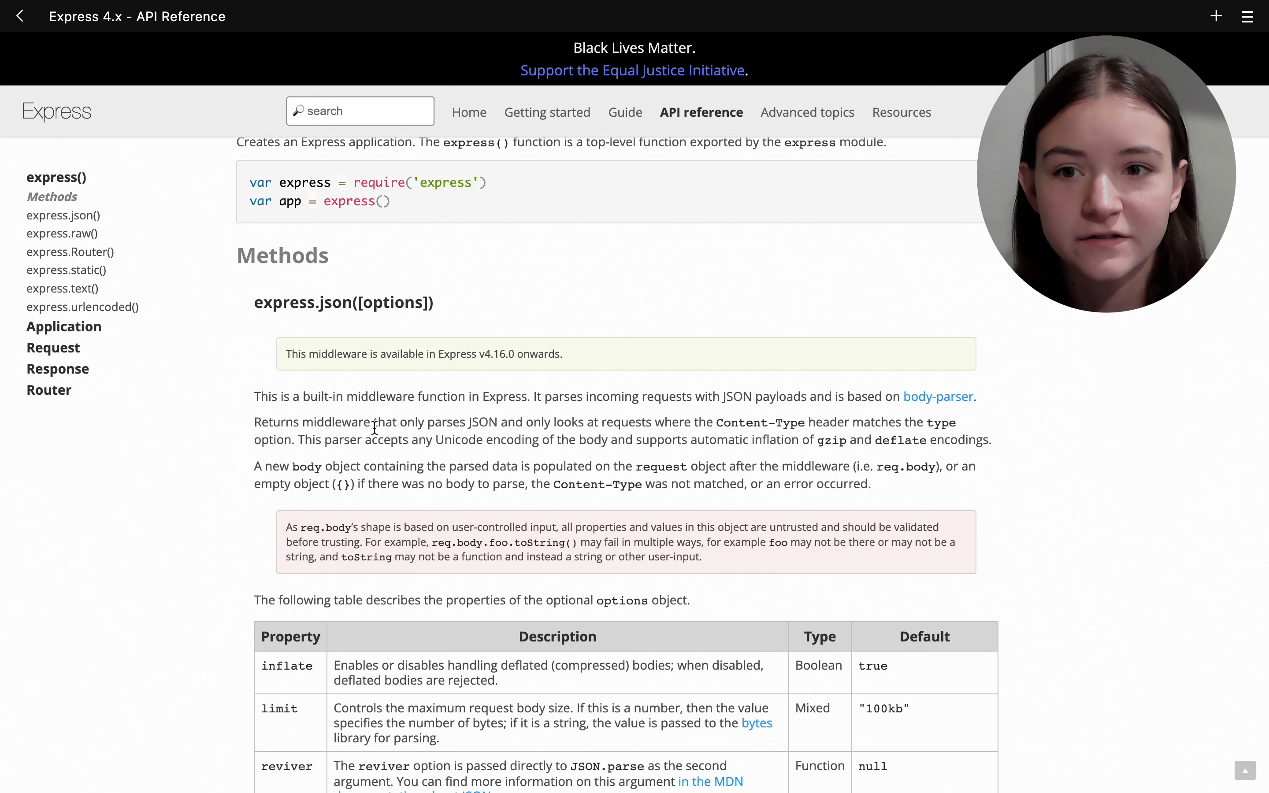
scroll(down, 3)
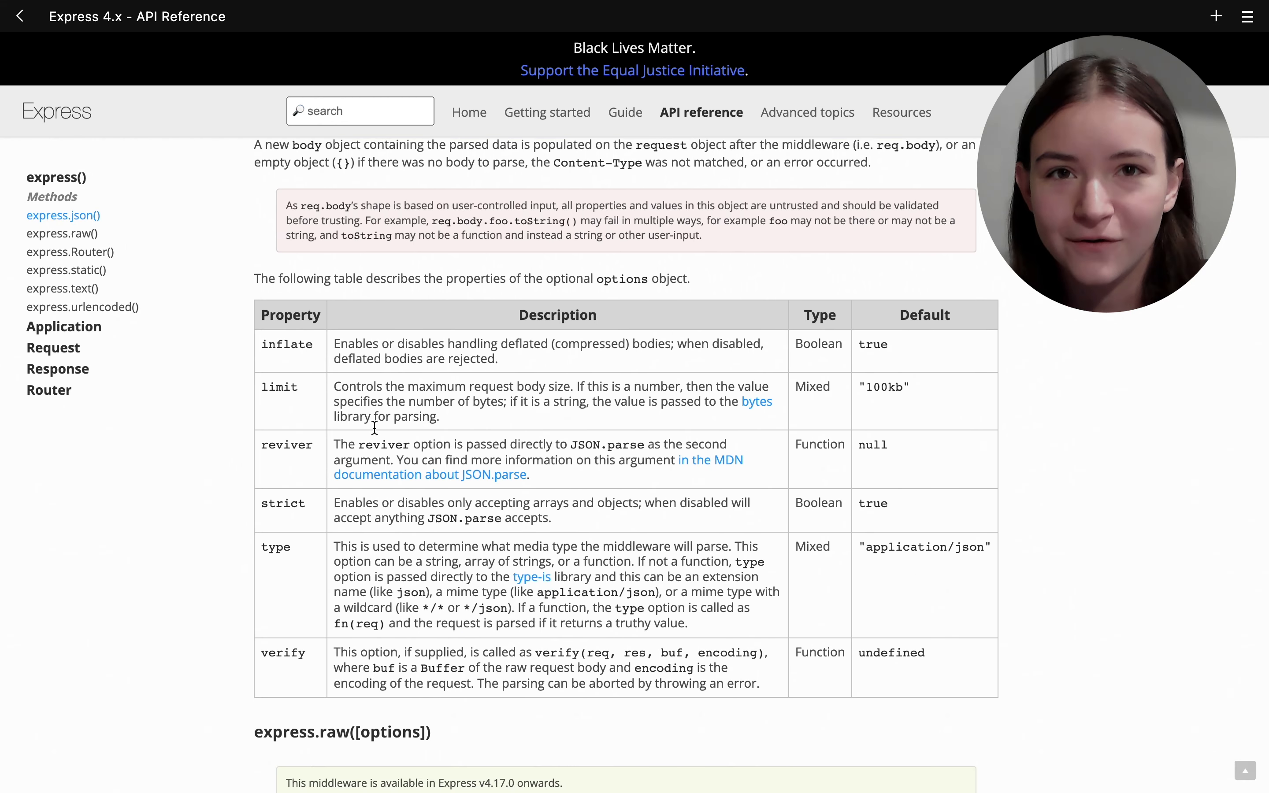
scroll(down, 3)
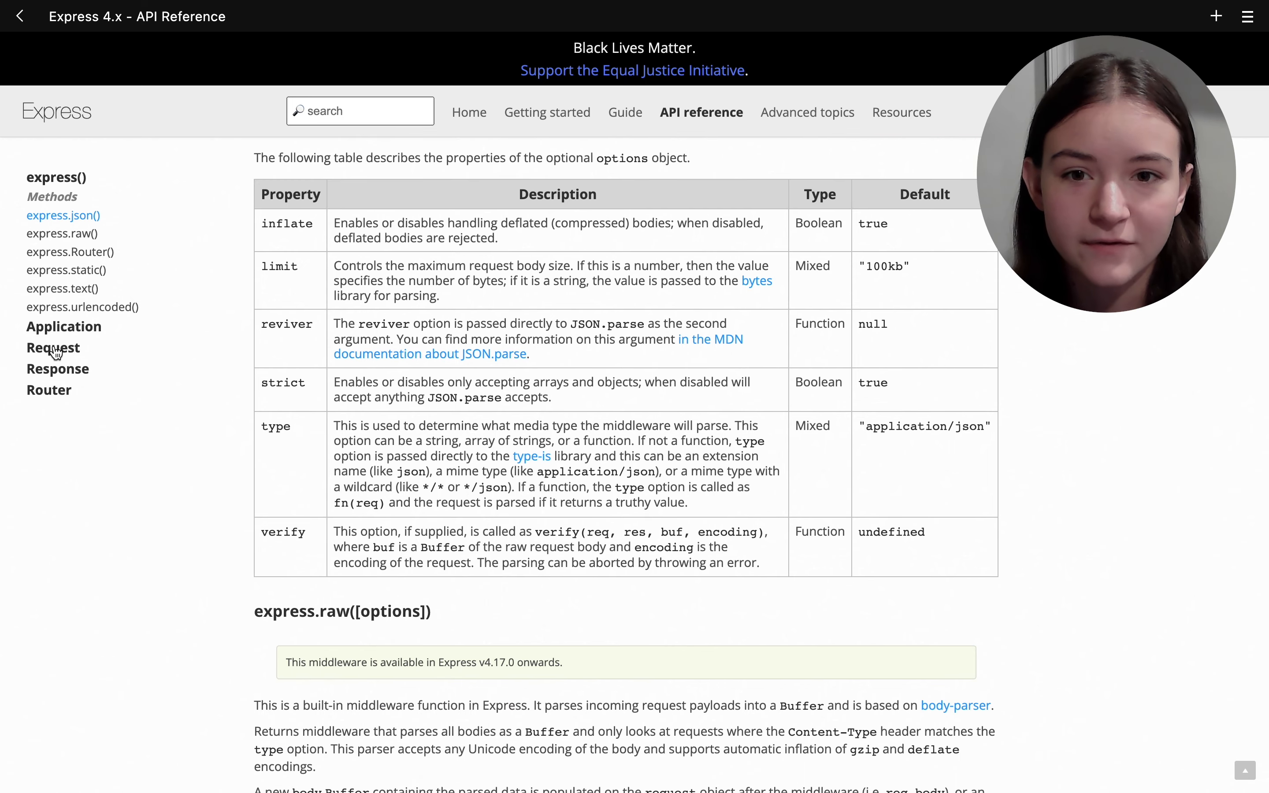
click(53, 348)
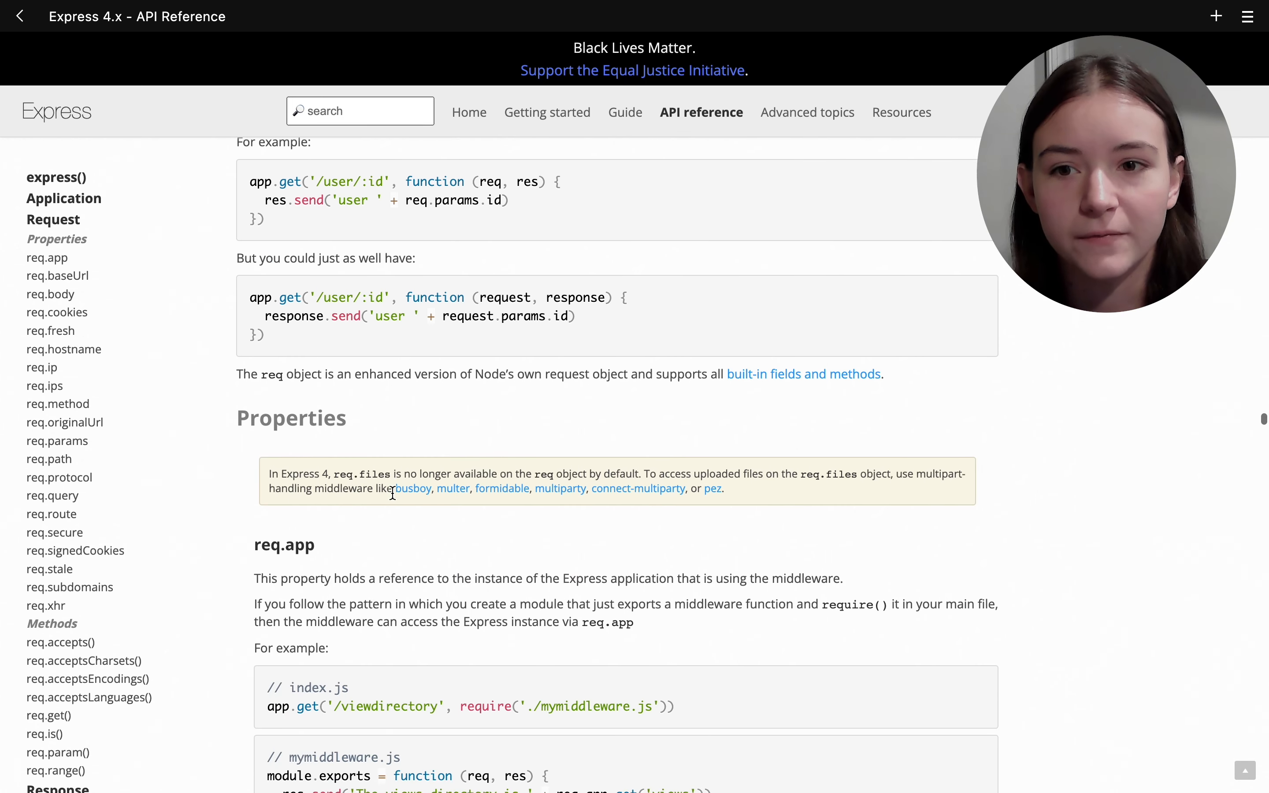
scroll(down, 3)
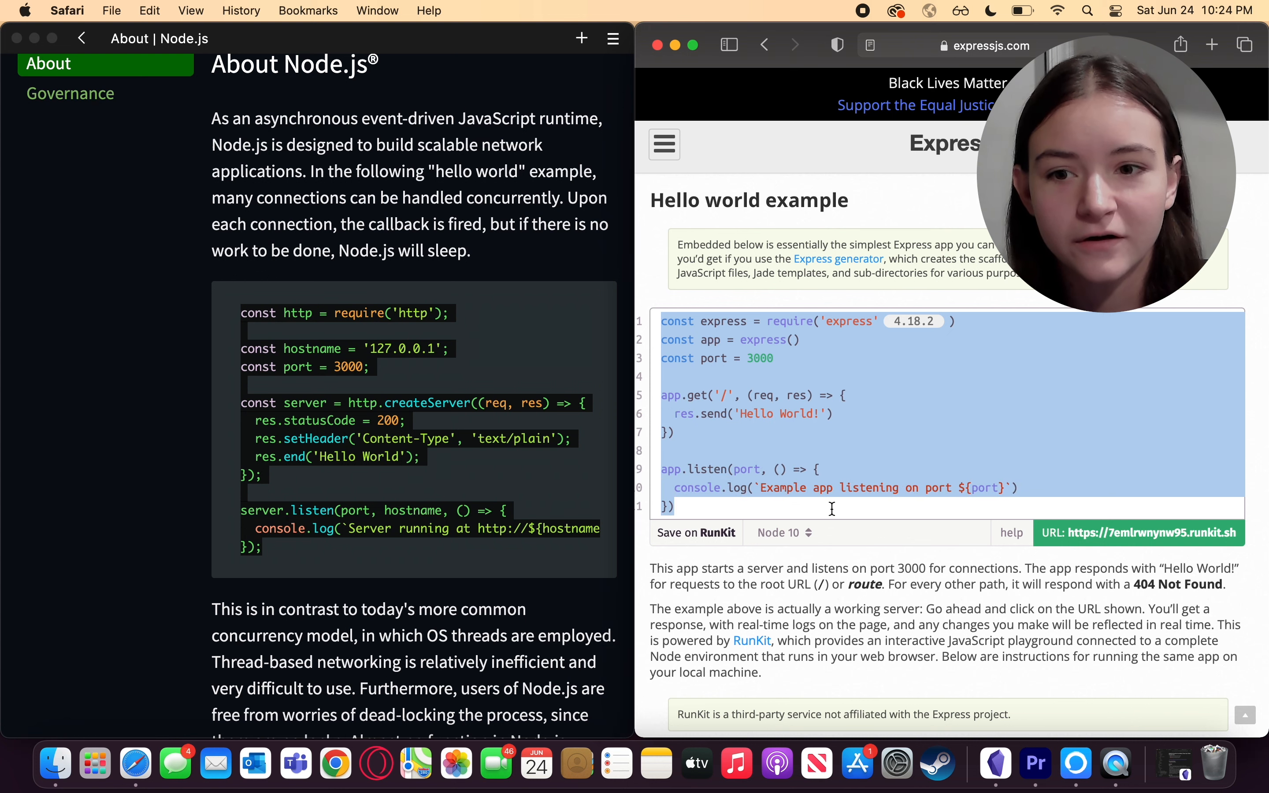
Step: Focus the Node.js About window and highlight its hello-world server code beside the Express example
click(759, 432)
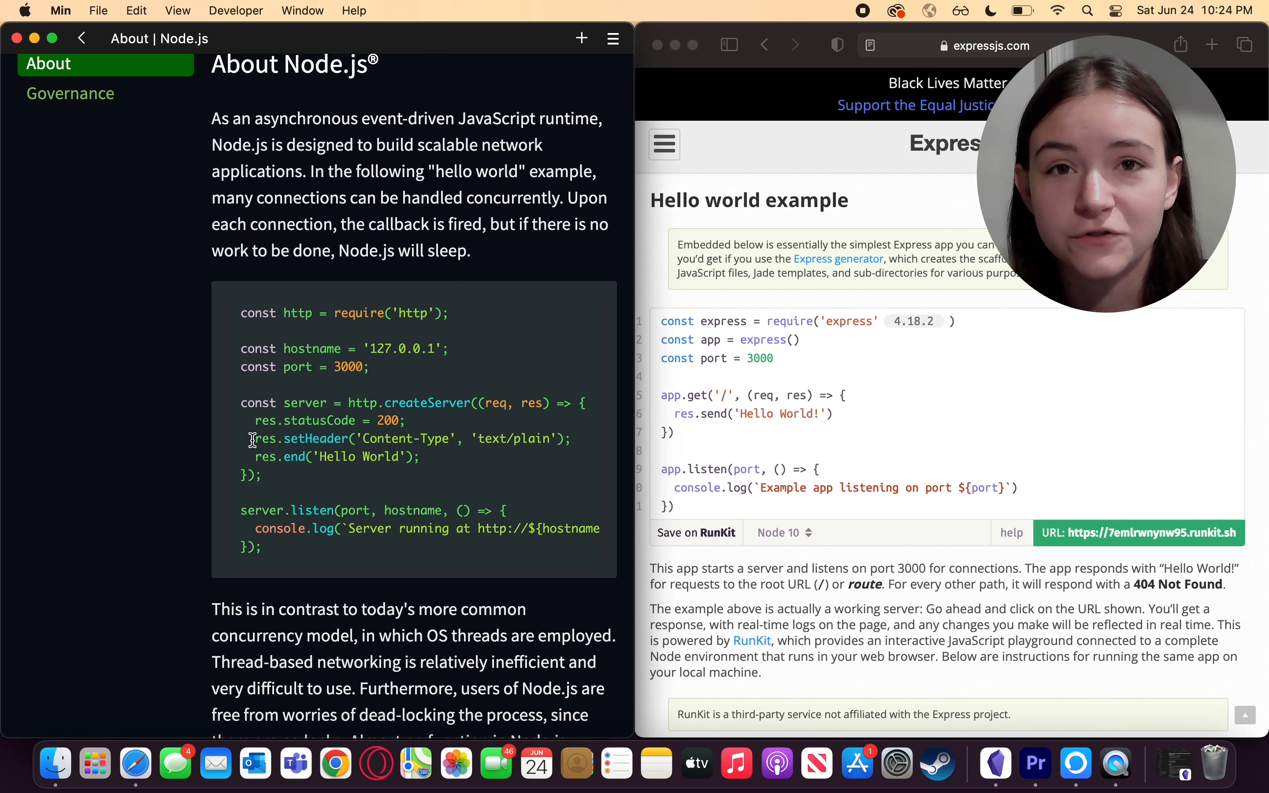
drag(255, 439, 570, 438)
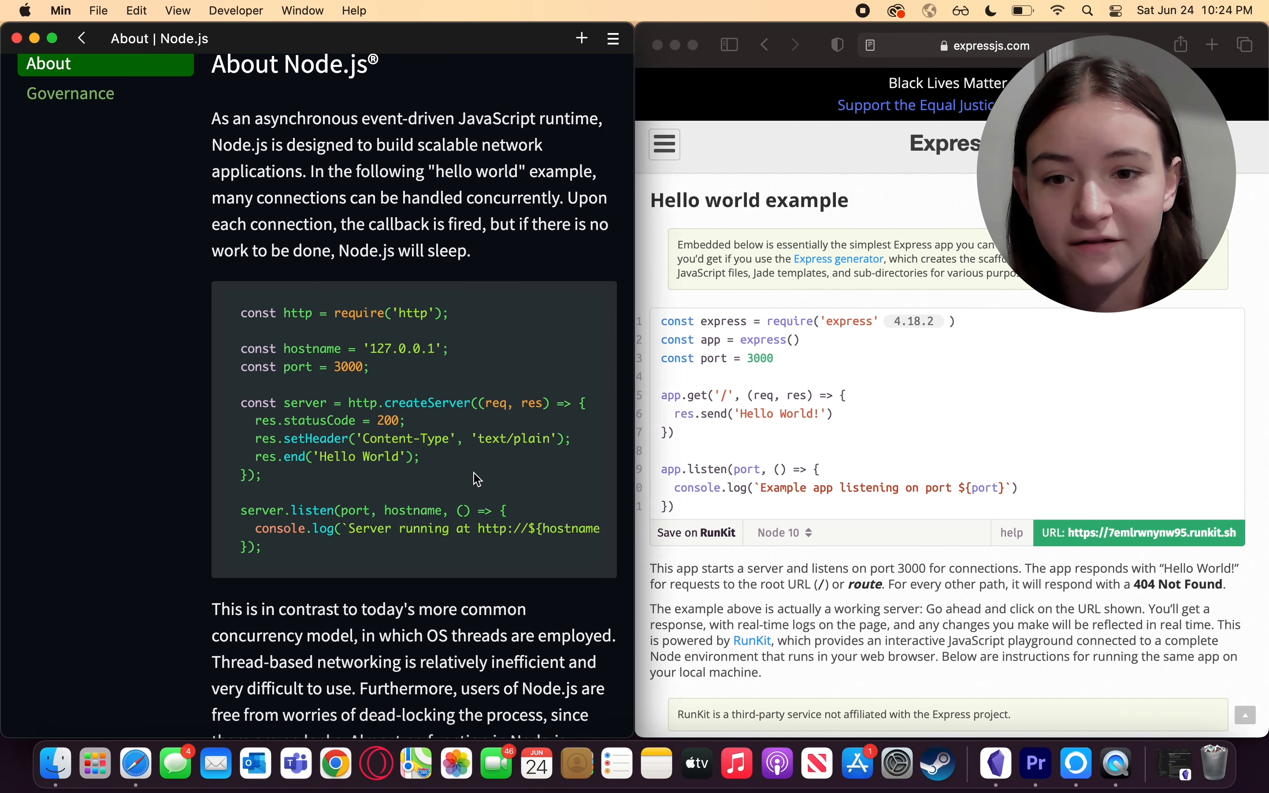
scroll(down, 3)
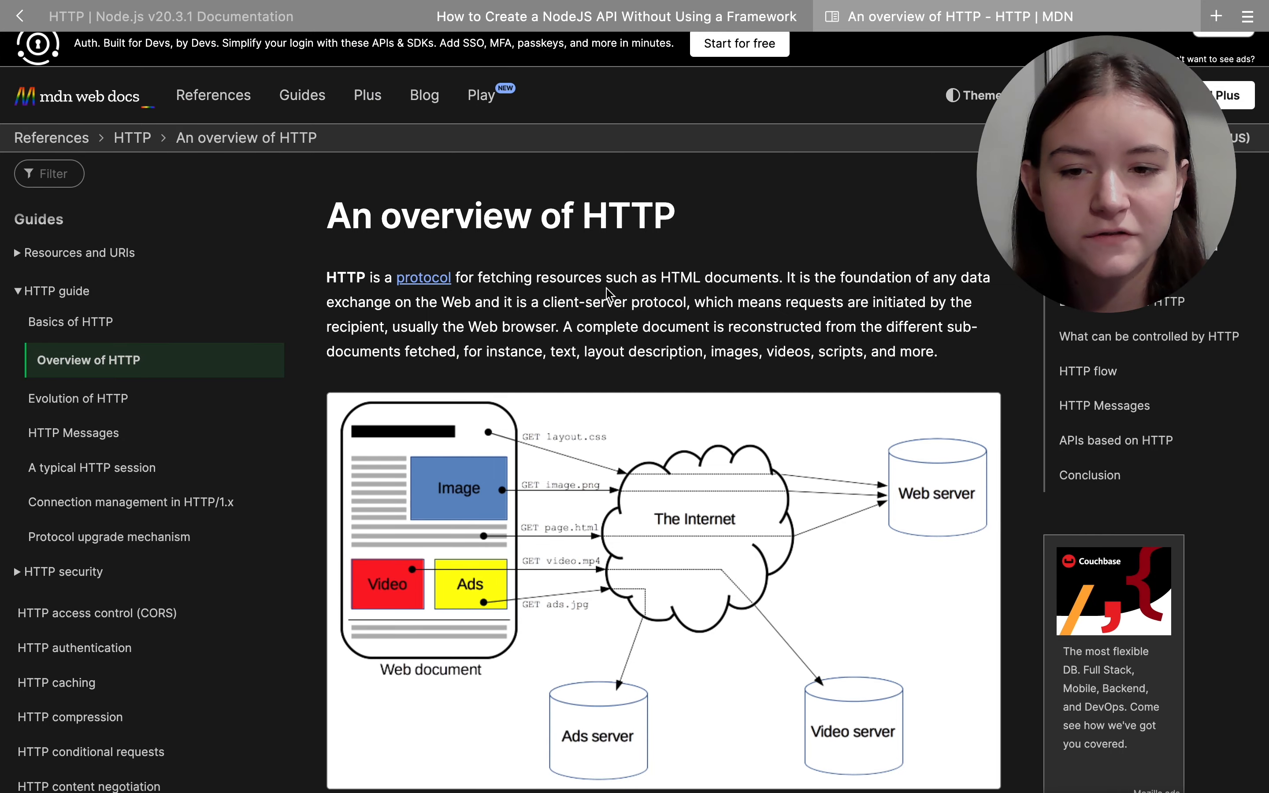
Step: Scroll MDN's HTTP overview down to the Responses section and its labelled example response
scroll(down, 3)
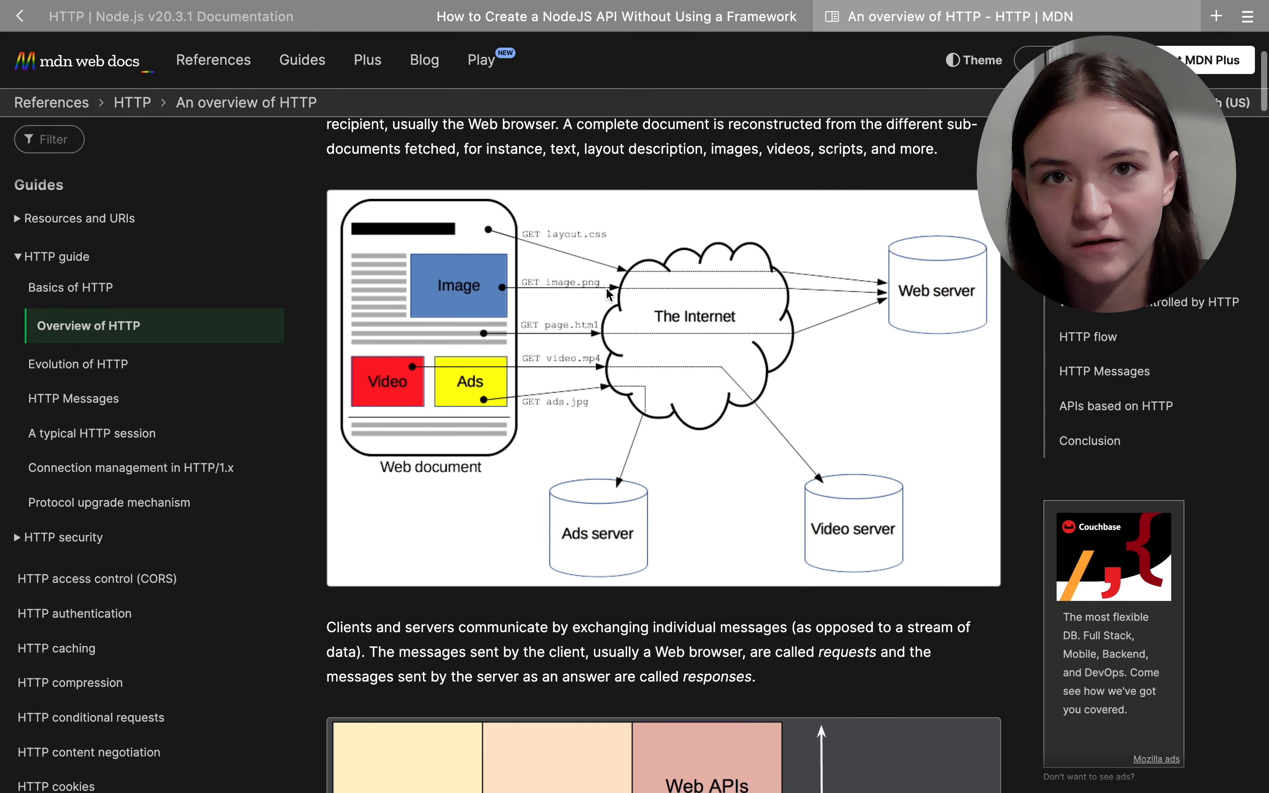
scroll(down, 3)
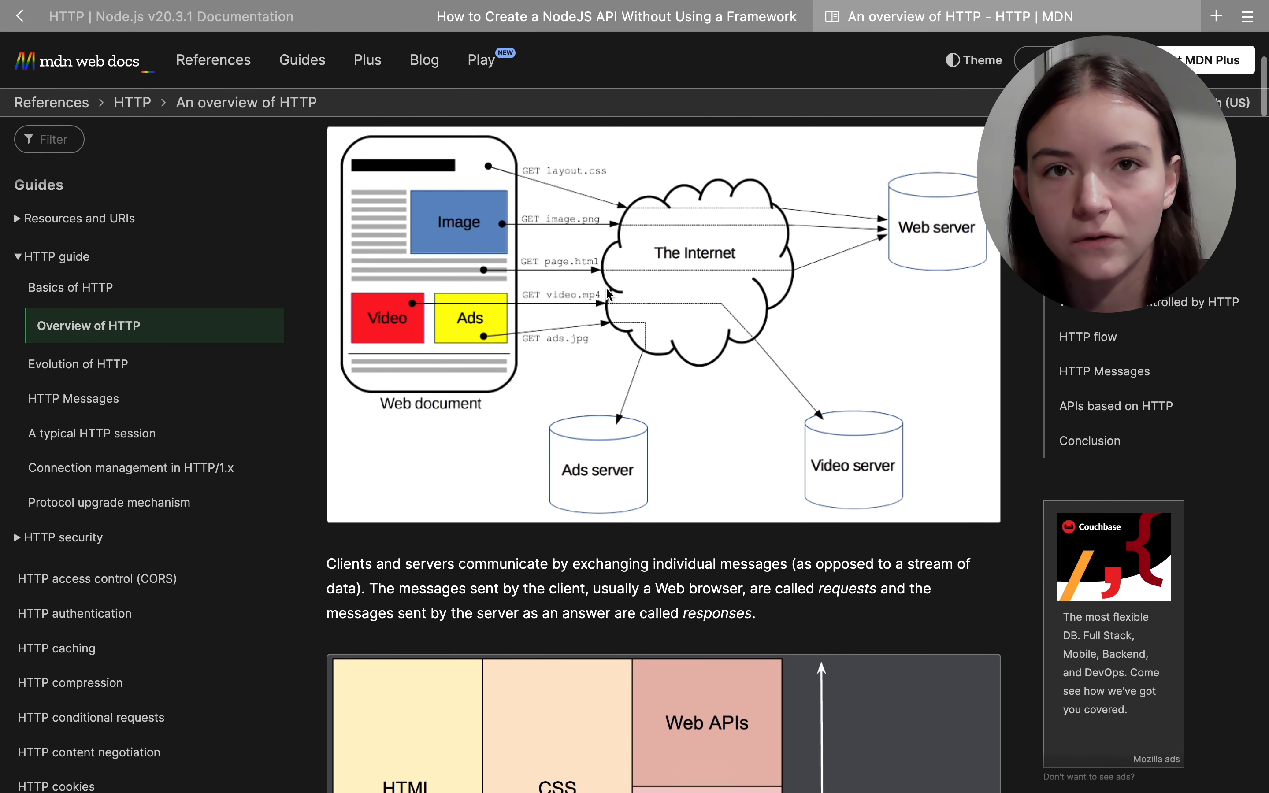
scroll(down, 3)
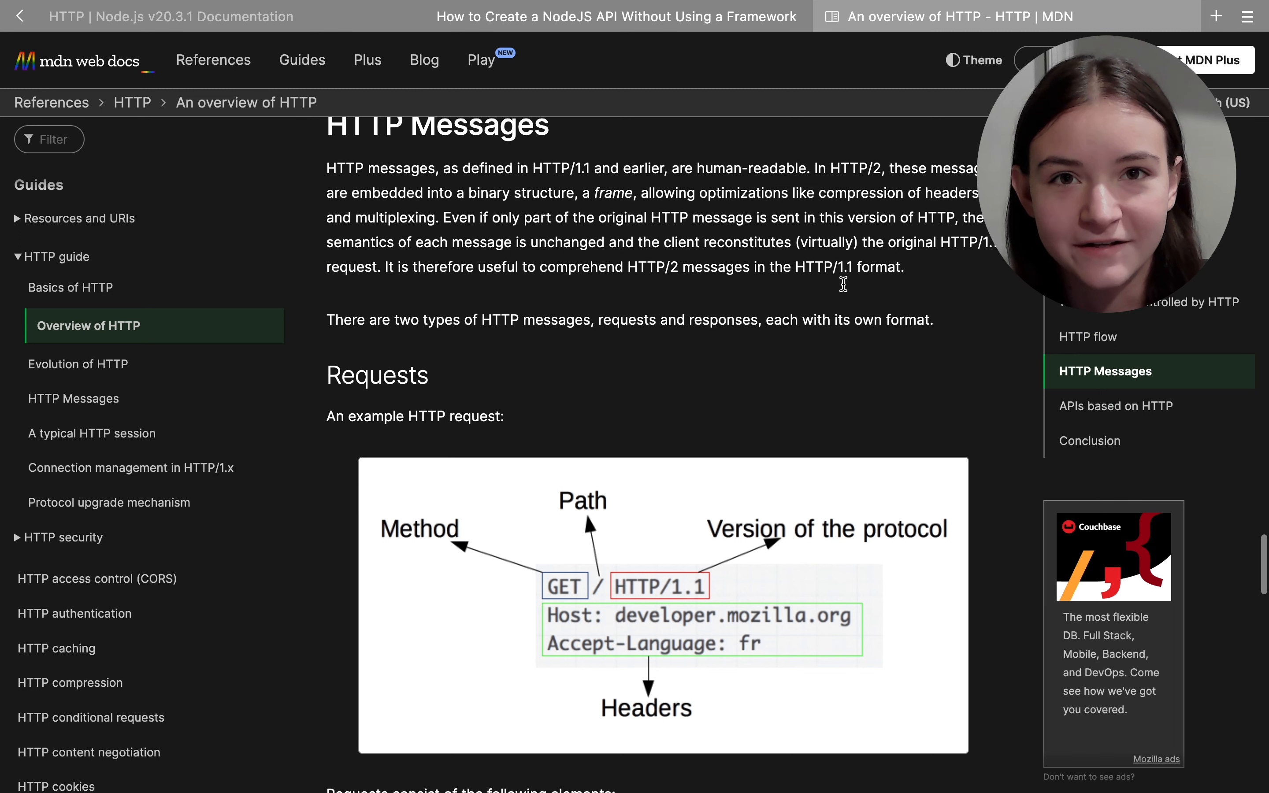
scroll(down, 3)
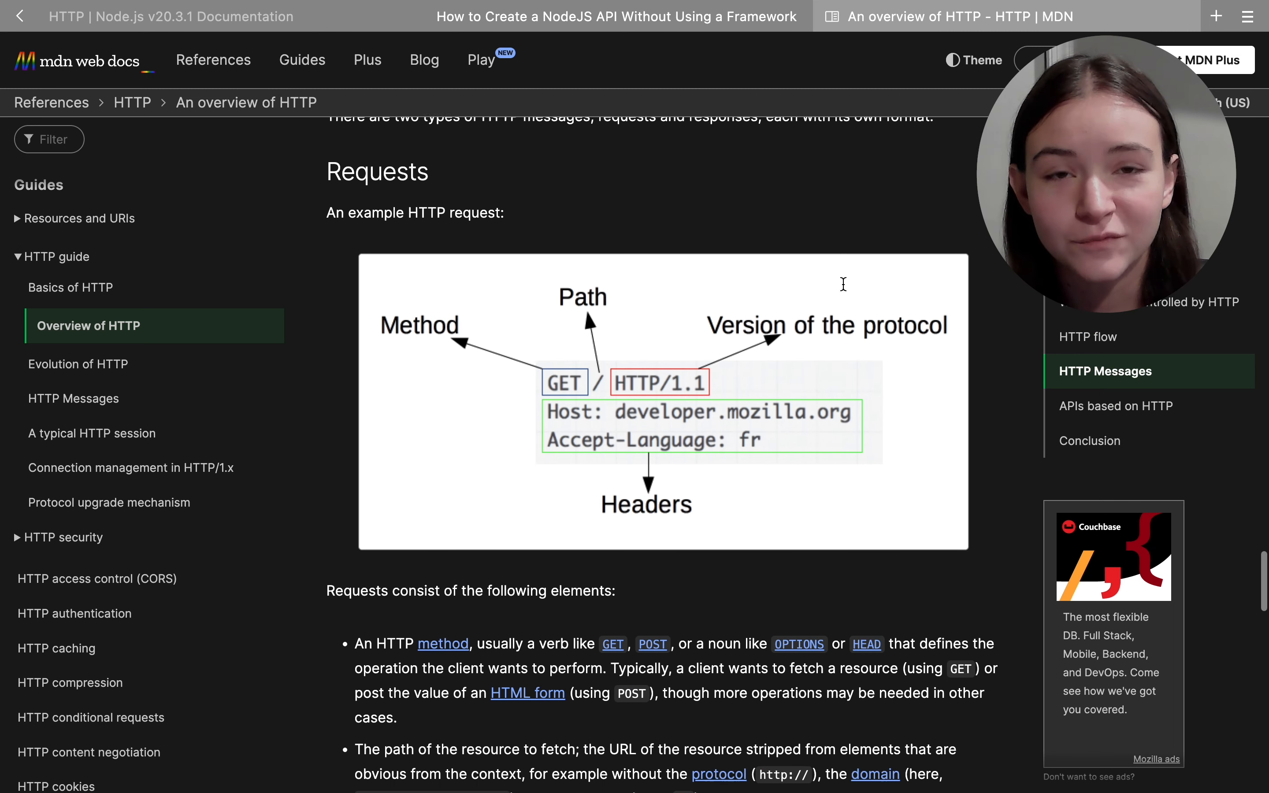
scroll(down, 3)
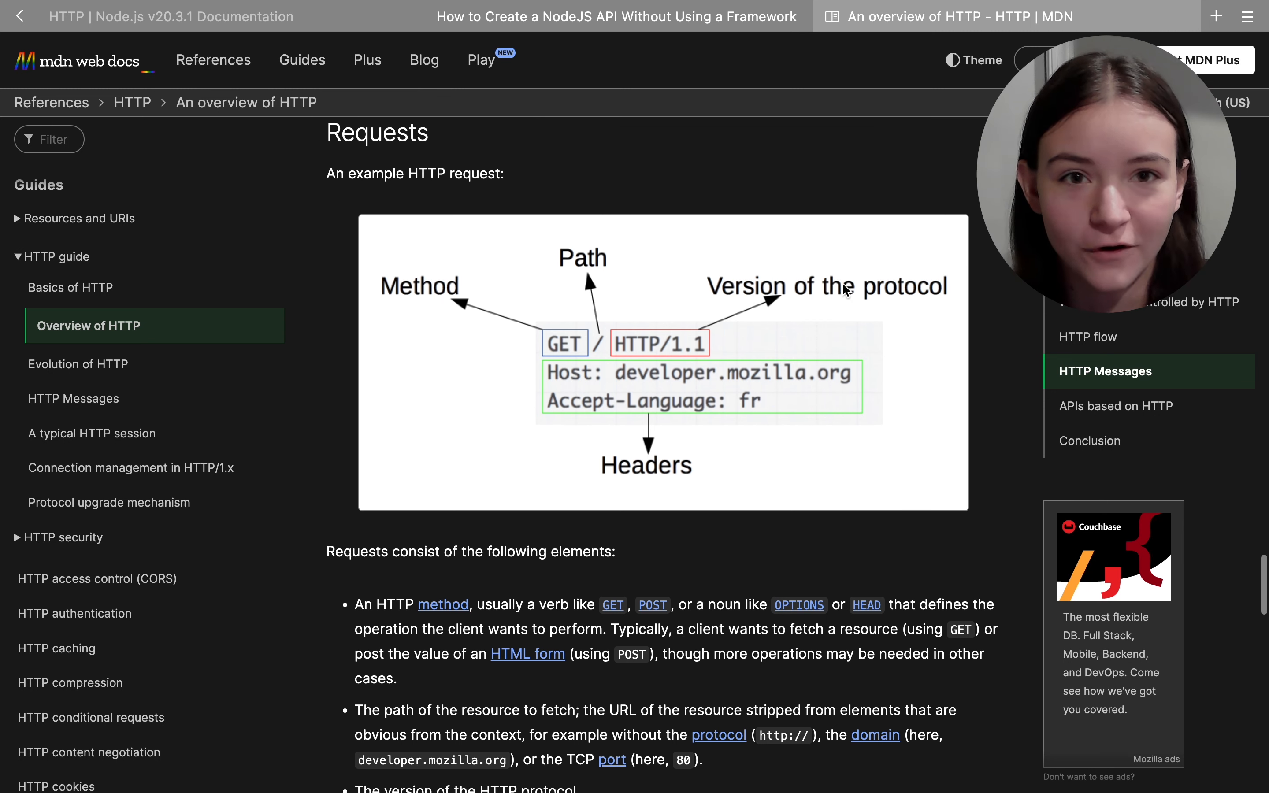
scroll(down, 3)
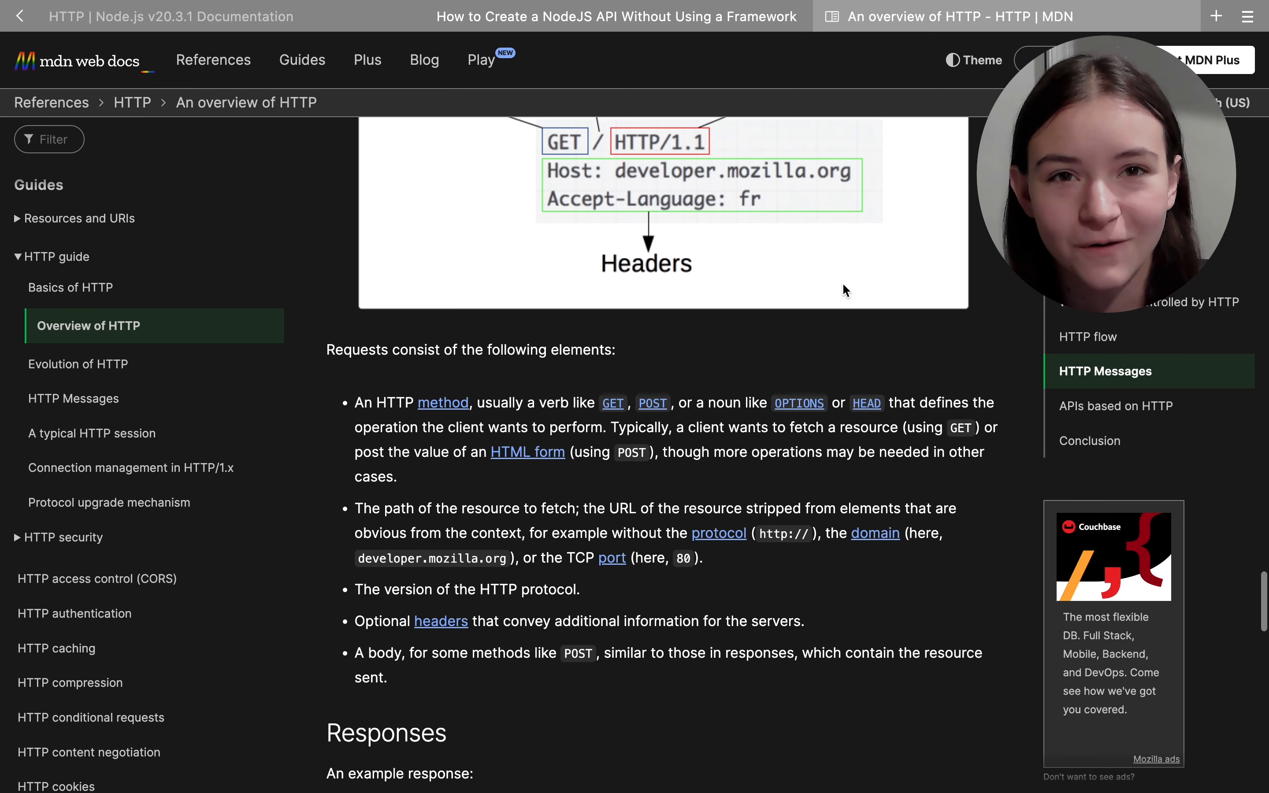
scroll(down, 3)
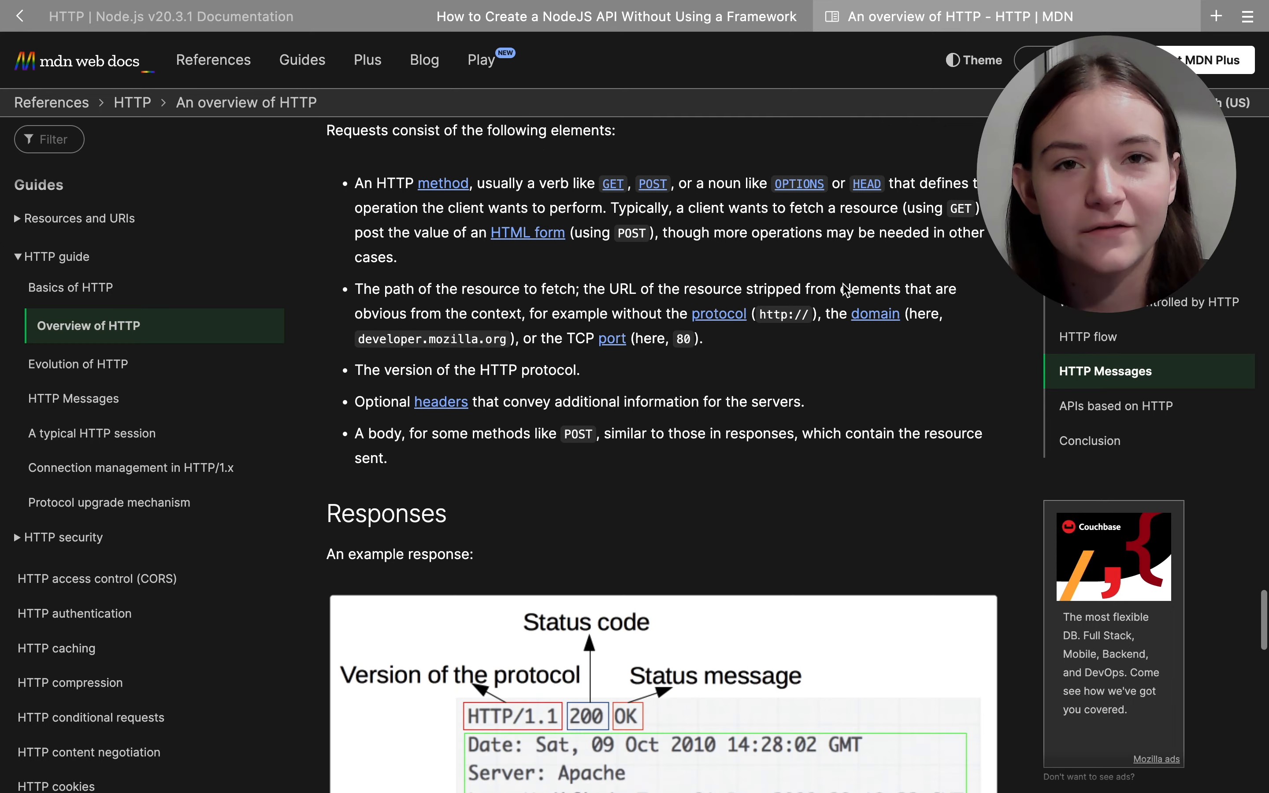
scroll(down, 3)
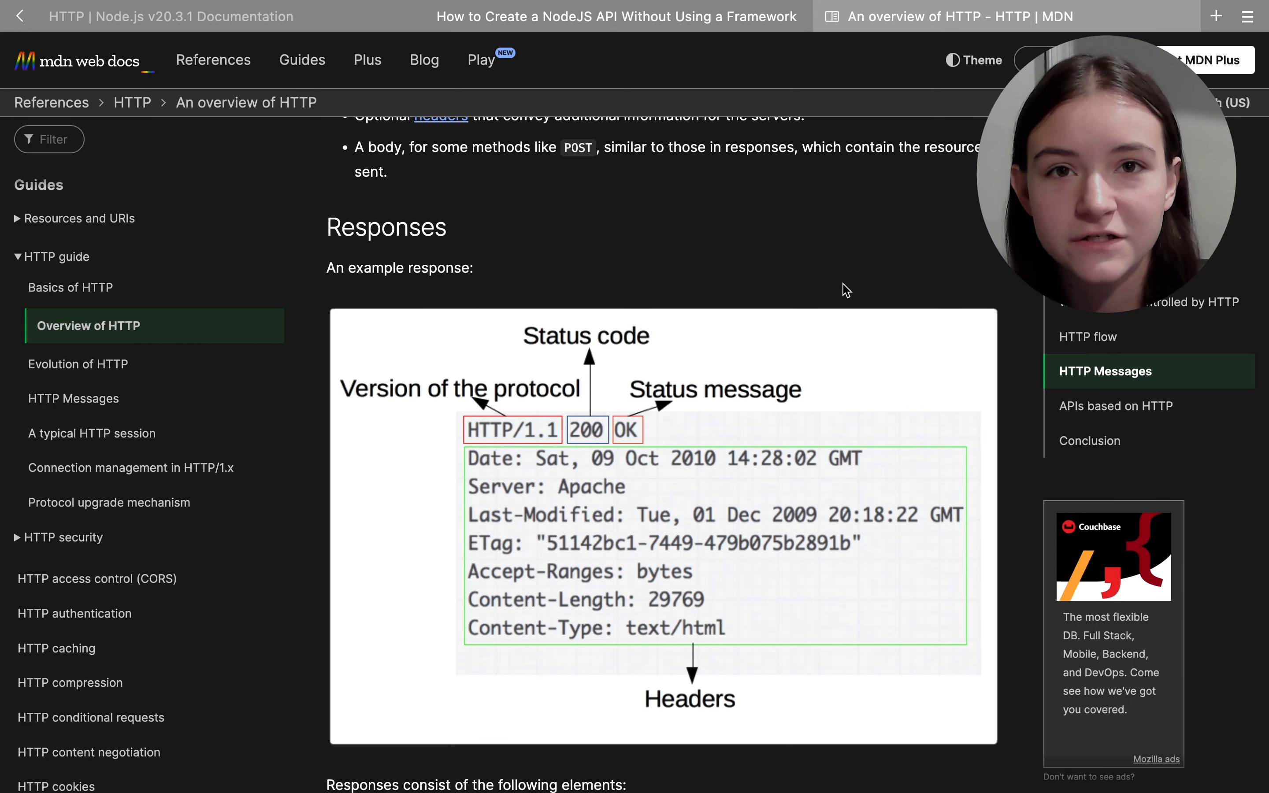
scroll(down, 3)
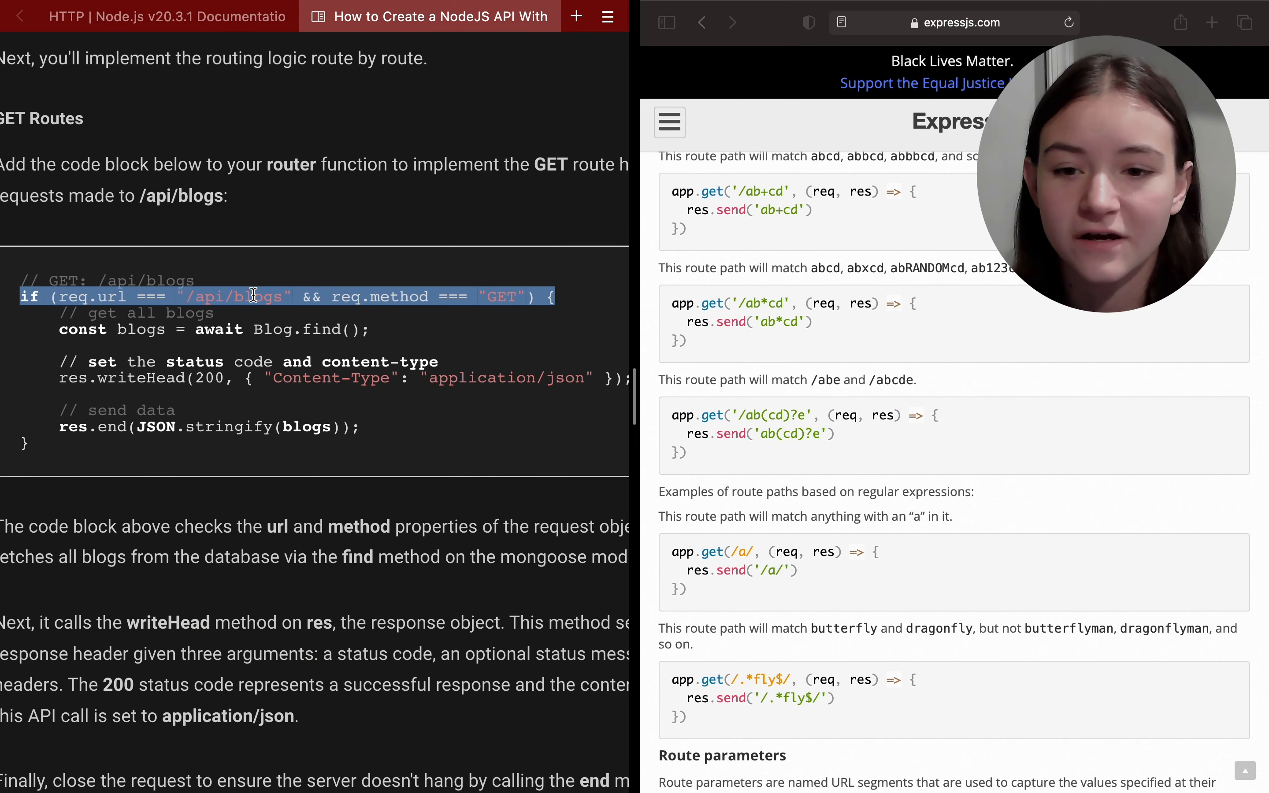
Step: Select the ab*cd route path example and read the Express routing guide through regex paths and route parameters
scroll(down, 3)
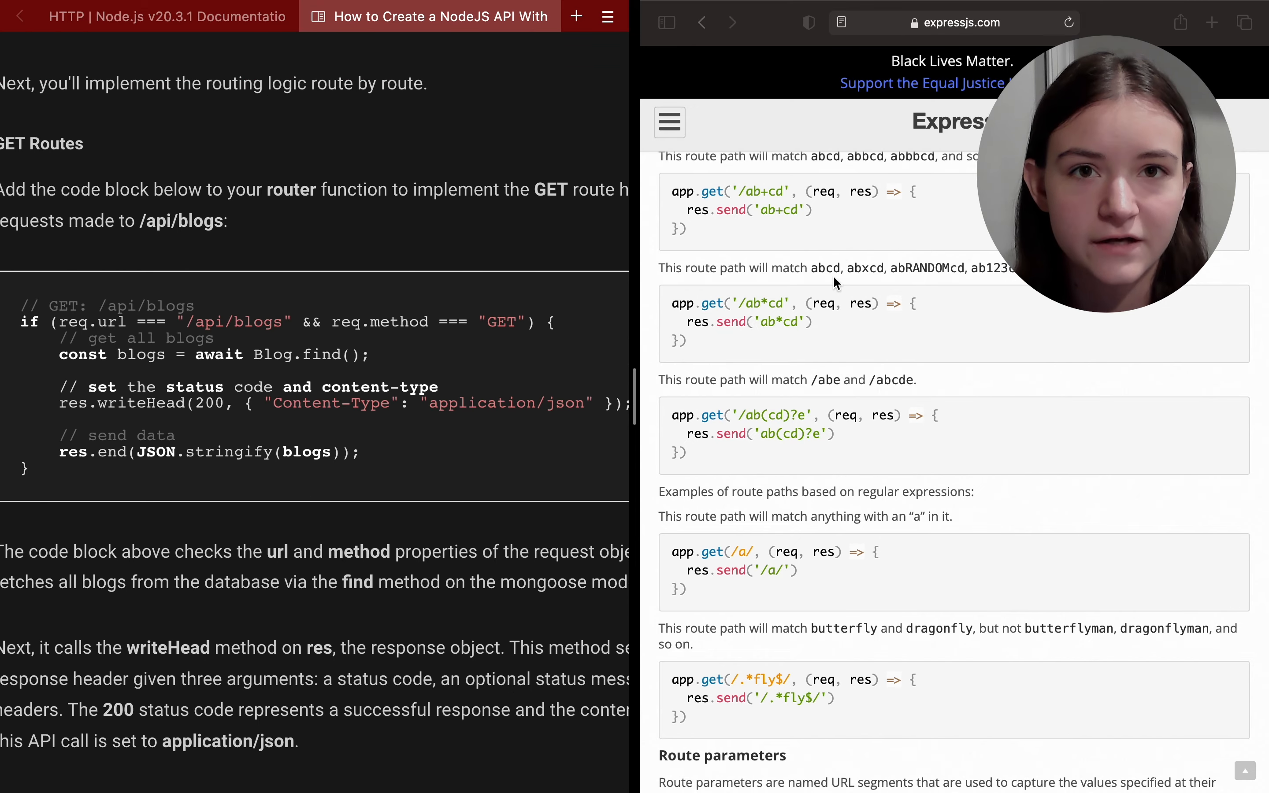
double_click(676, 192)
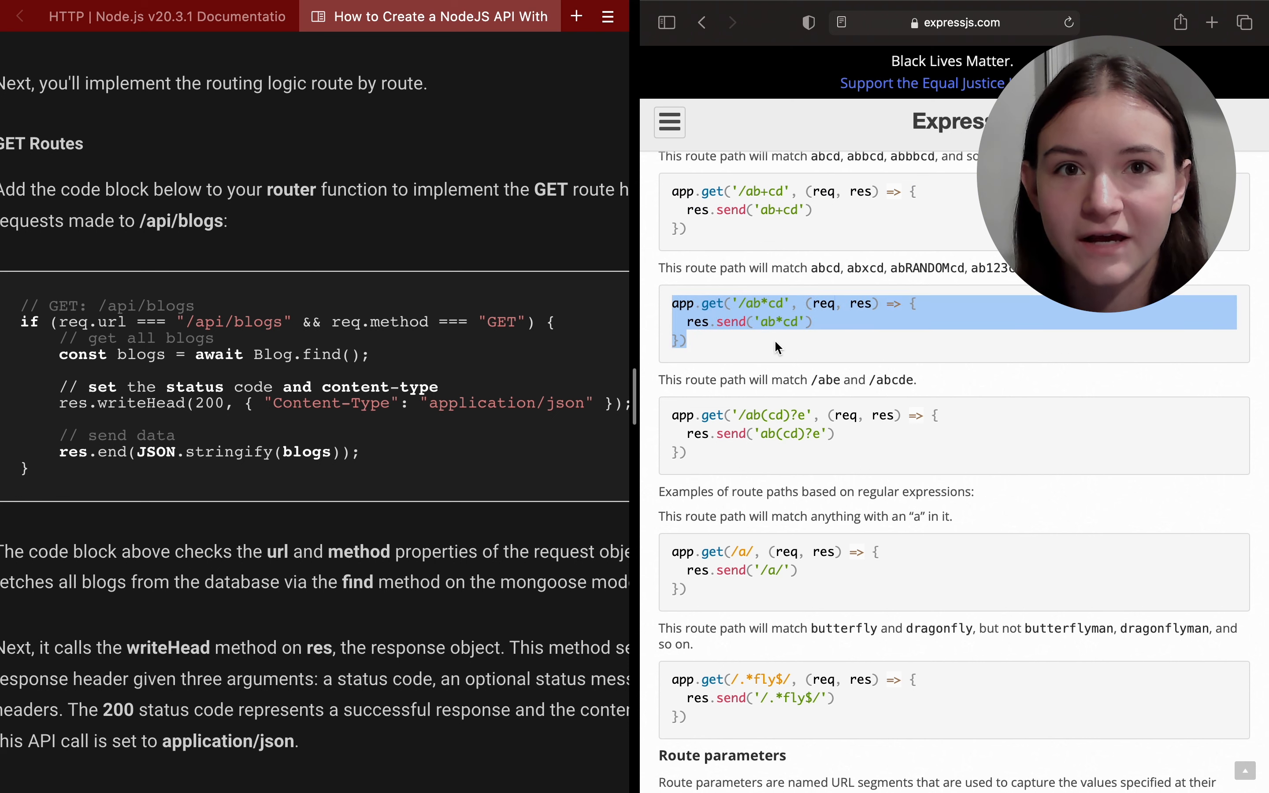
scroll(down, 3)
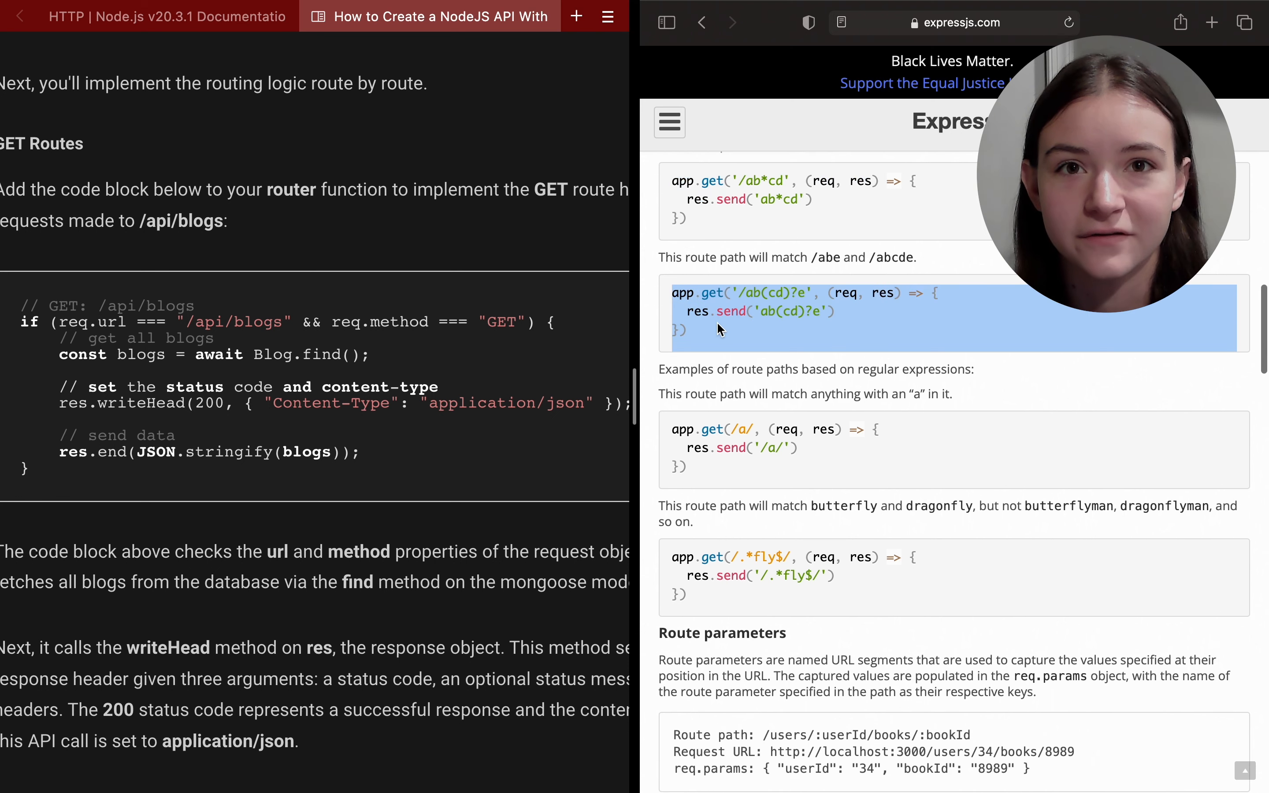
scroll(down, 3)
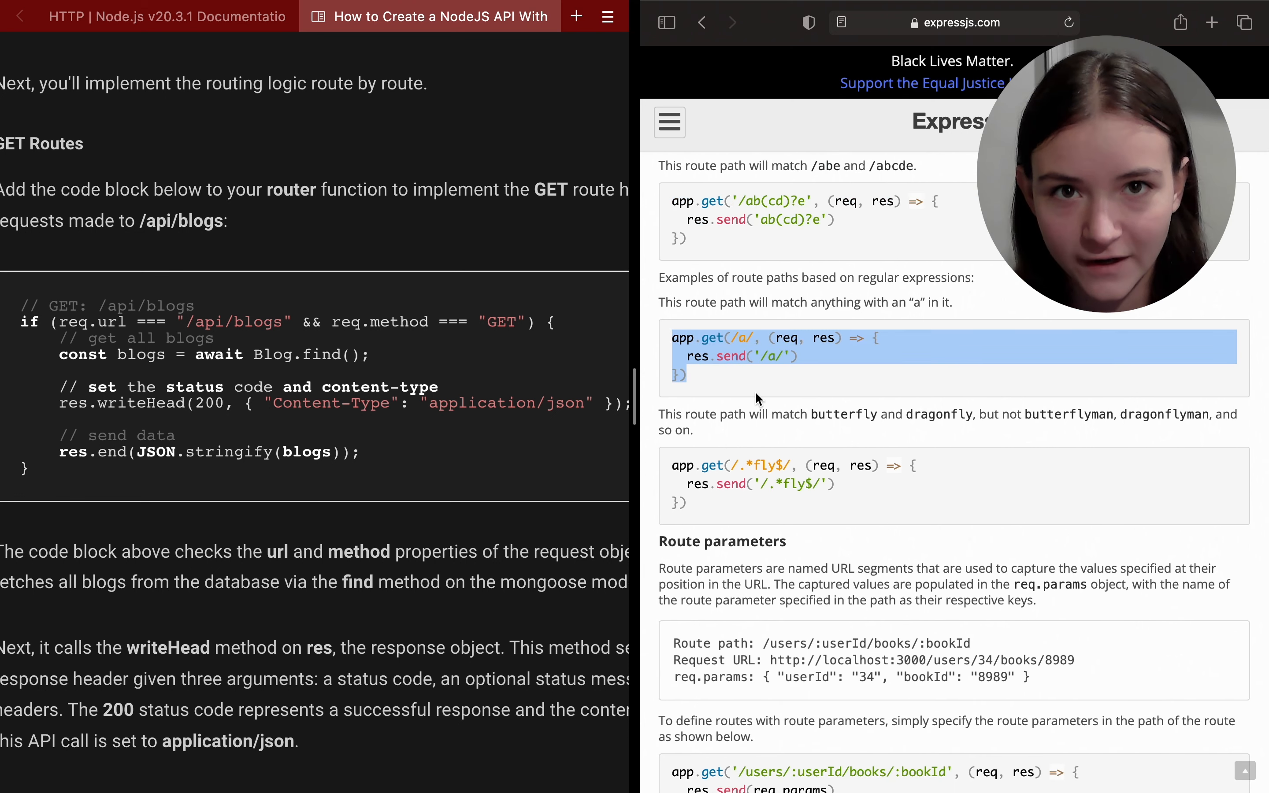
scroll(down, 3)
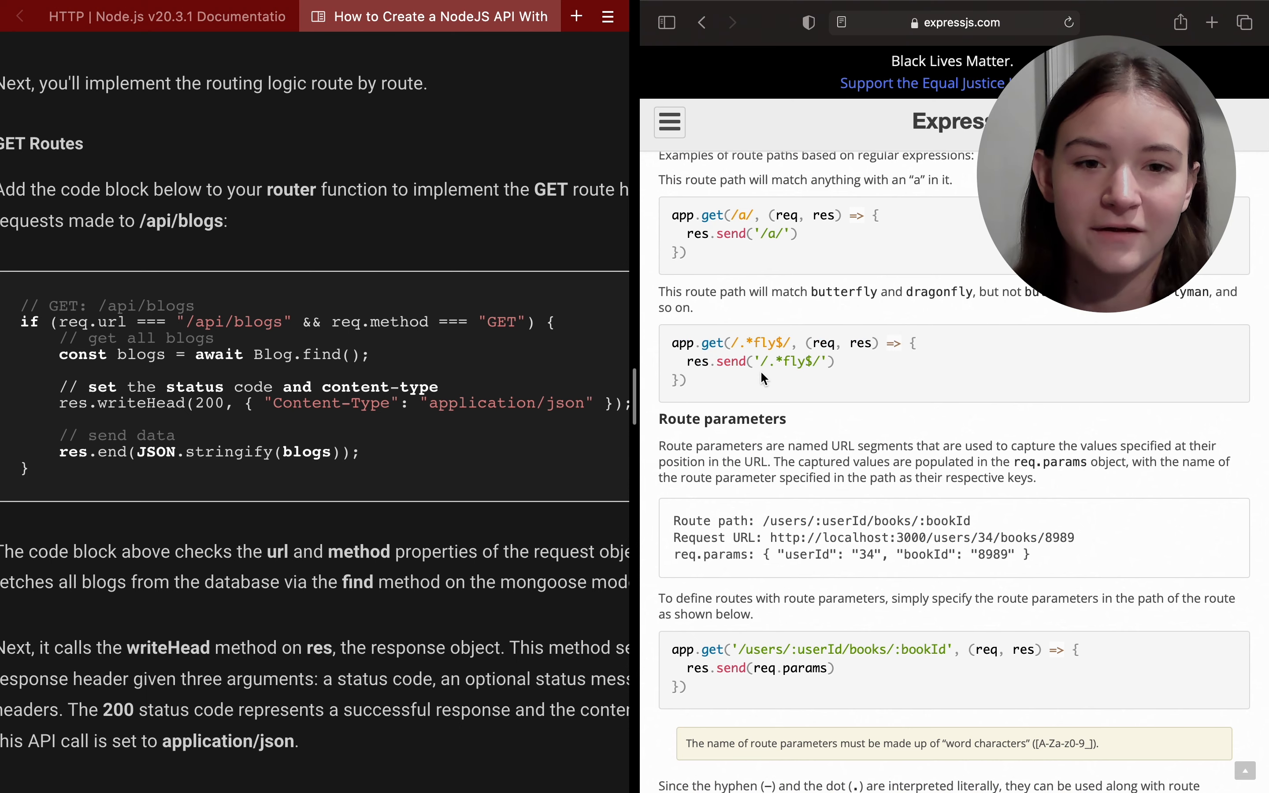
scroll(down, 3)
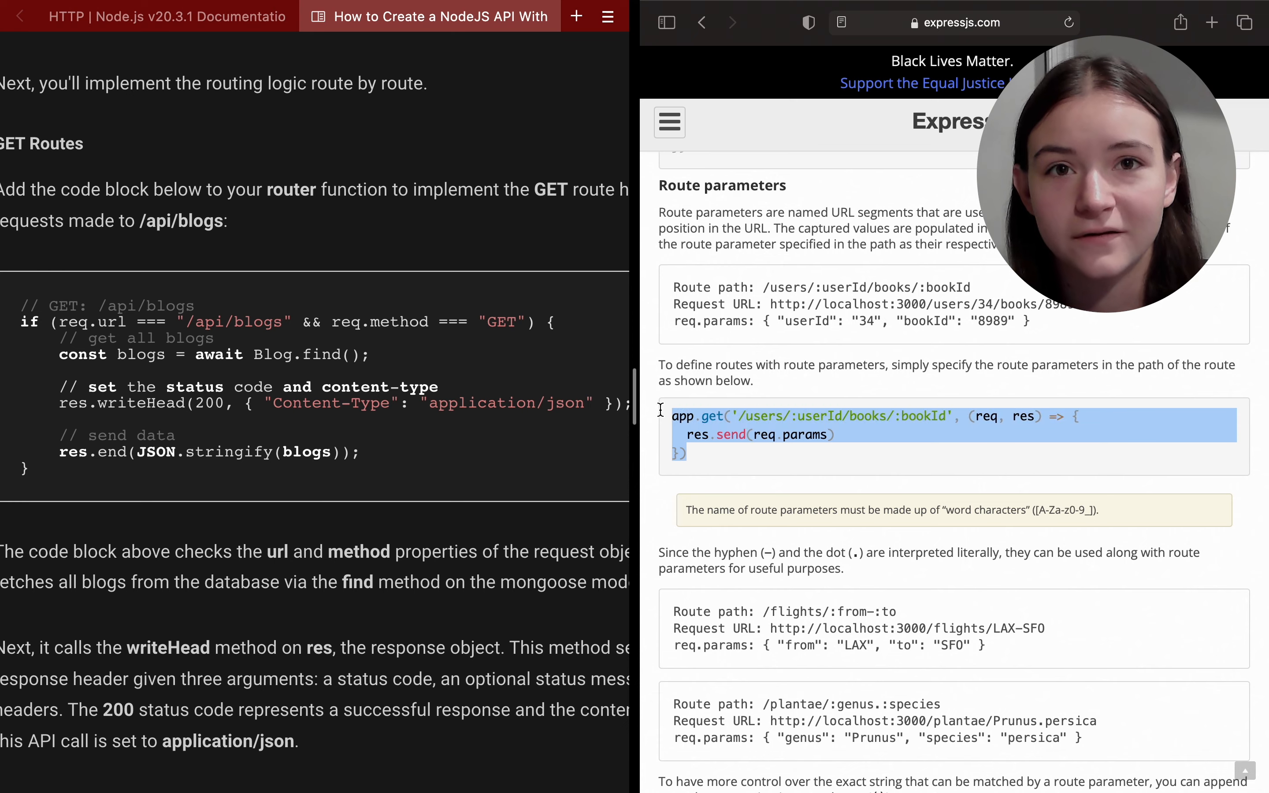
click(870, 16)
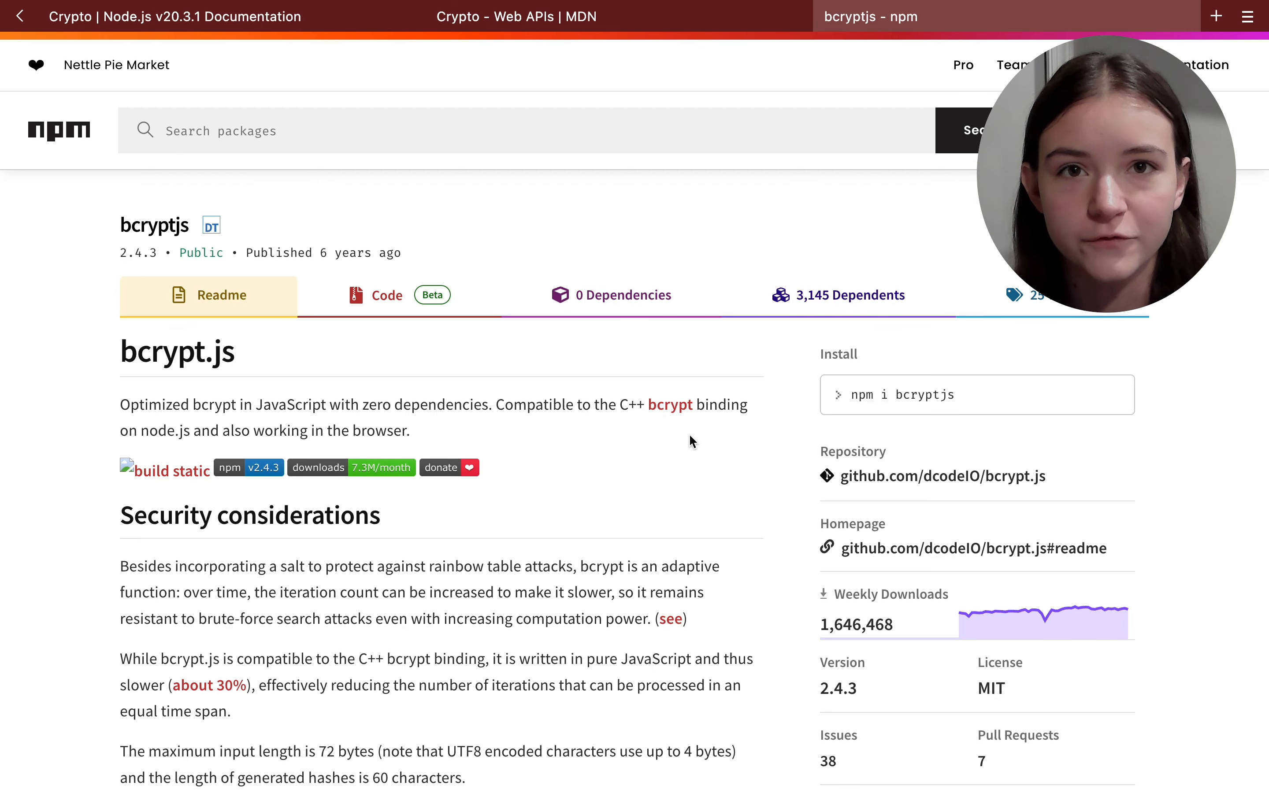
Step: Scroll the bcryptjs readme through Security considerations to its Node.js and browser usage examples
scroll(down, 3)
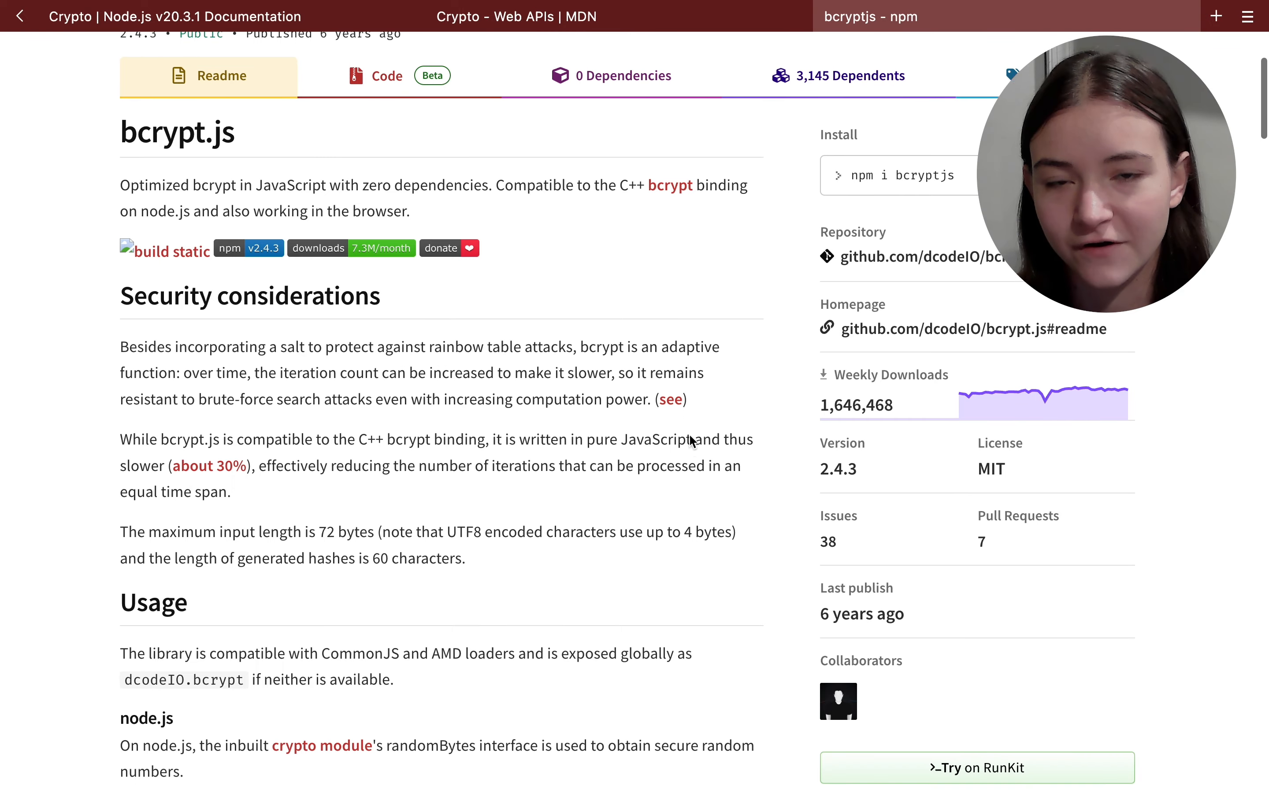
scroll(down, 3)
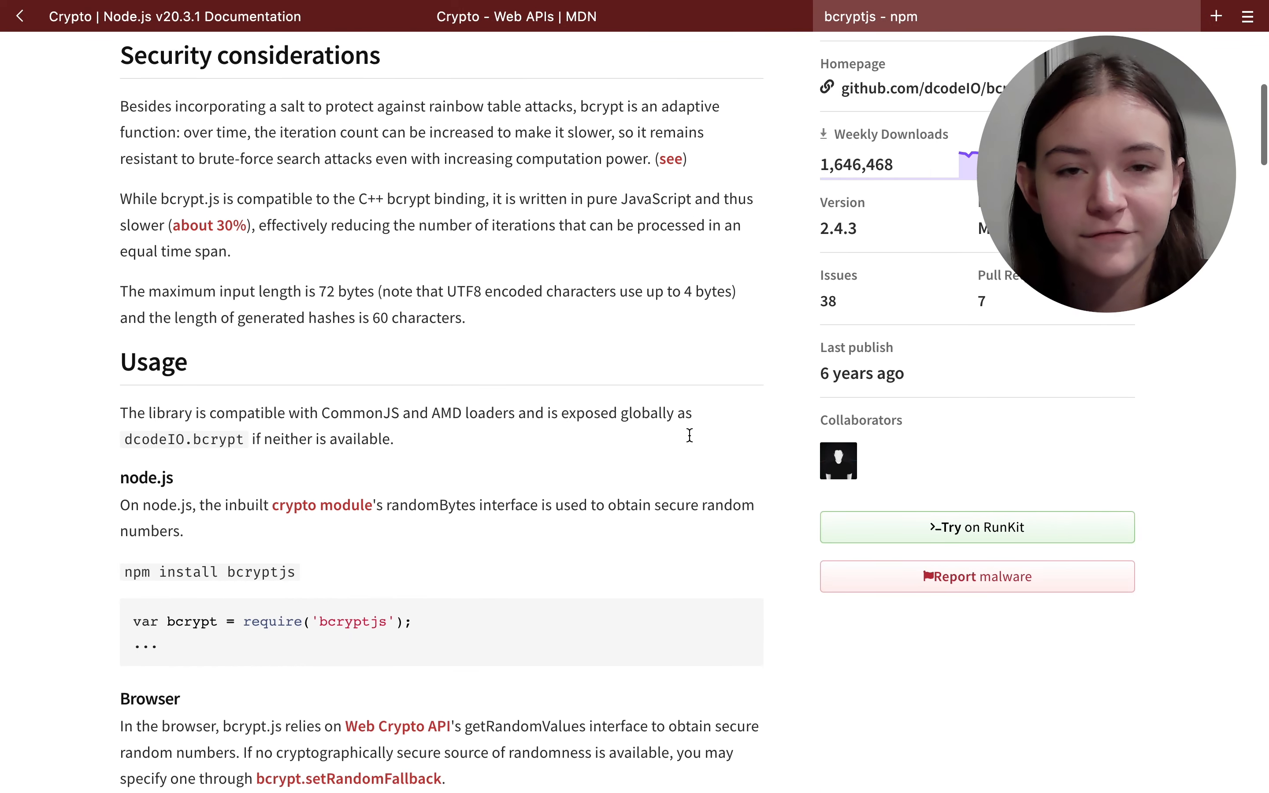
scroll(down, 3)
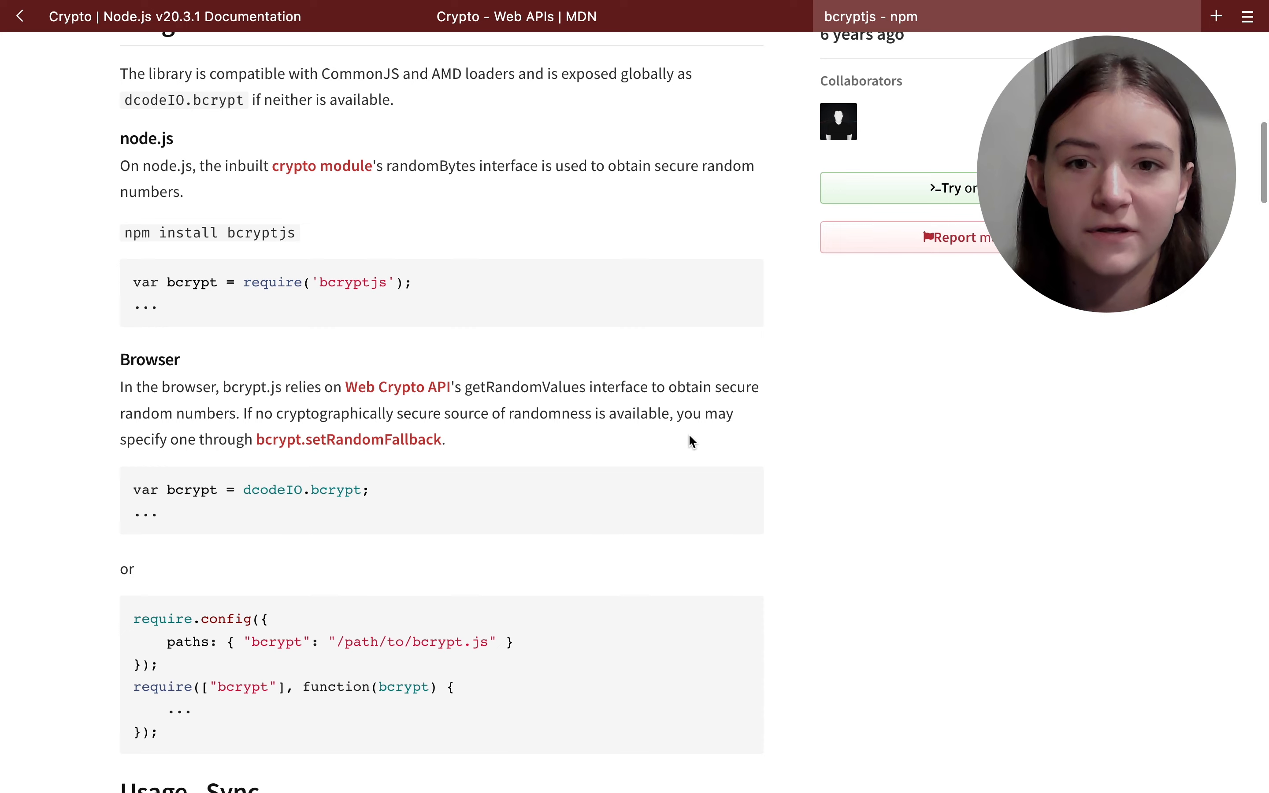
scroll(down, 3)
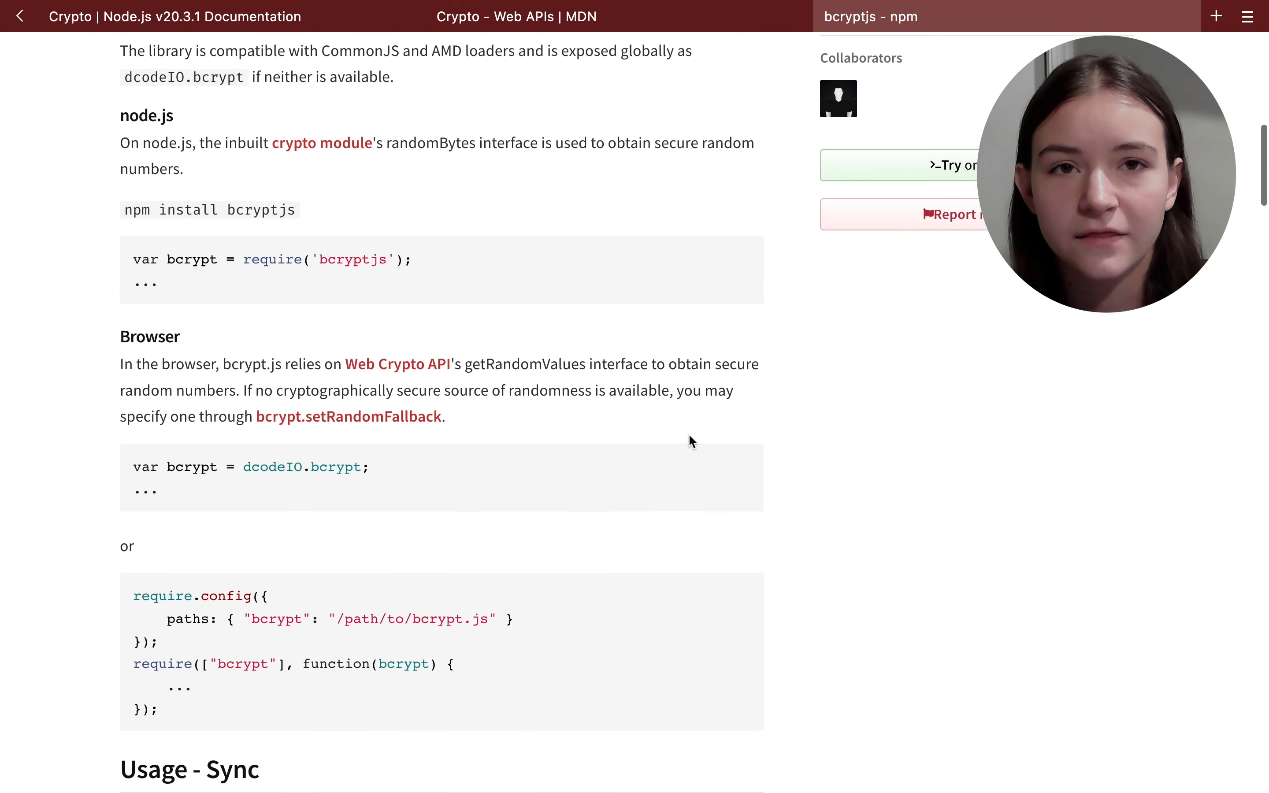
Step: Browse the Node.js Crypto table of contents and MDN's Crypto interface page, ending back on the Node.js tab
click(194, 16)
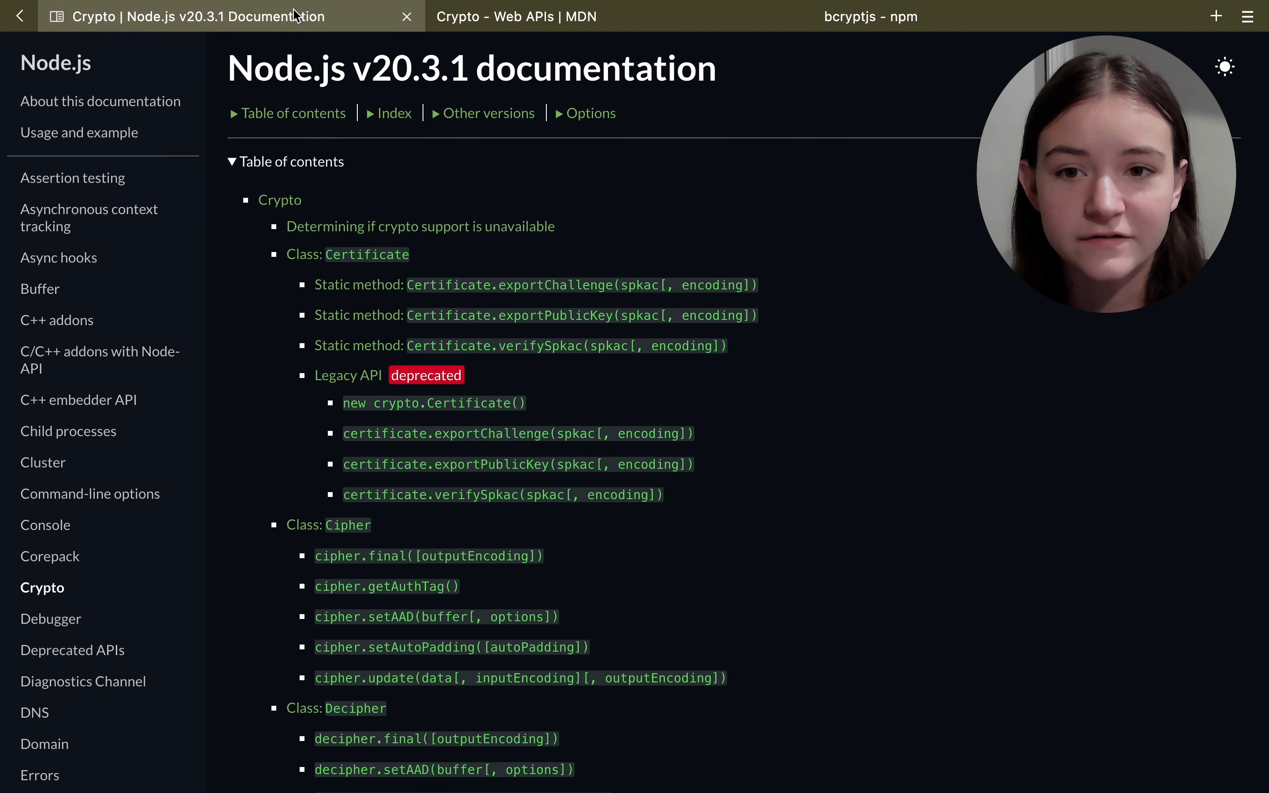
scroll(down, 3)
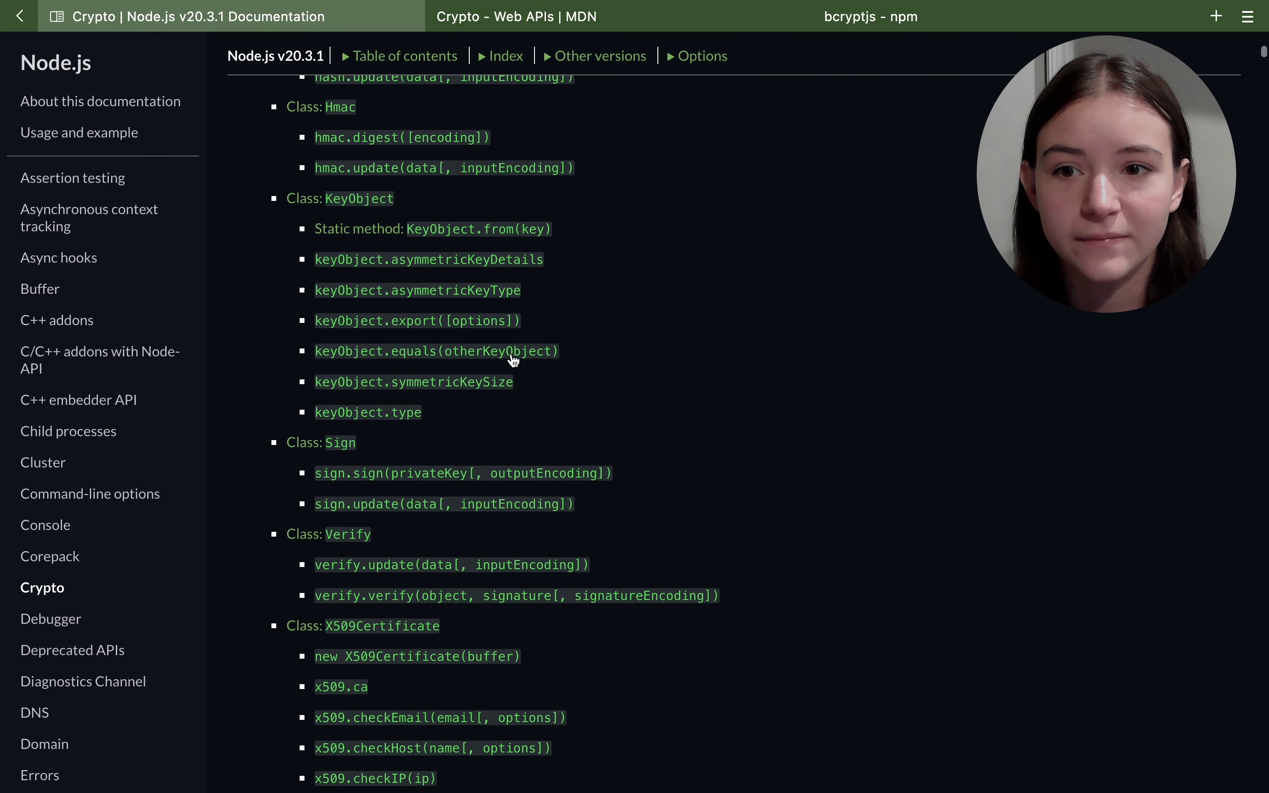
scroll(down, 3)
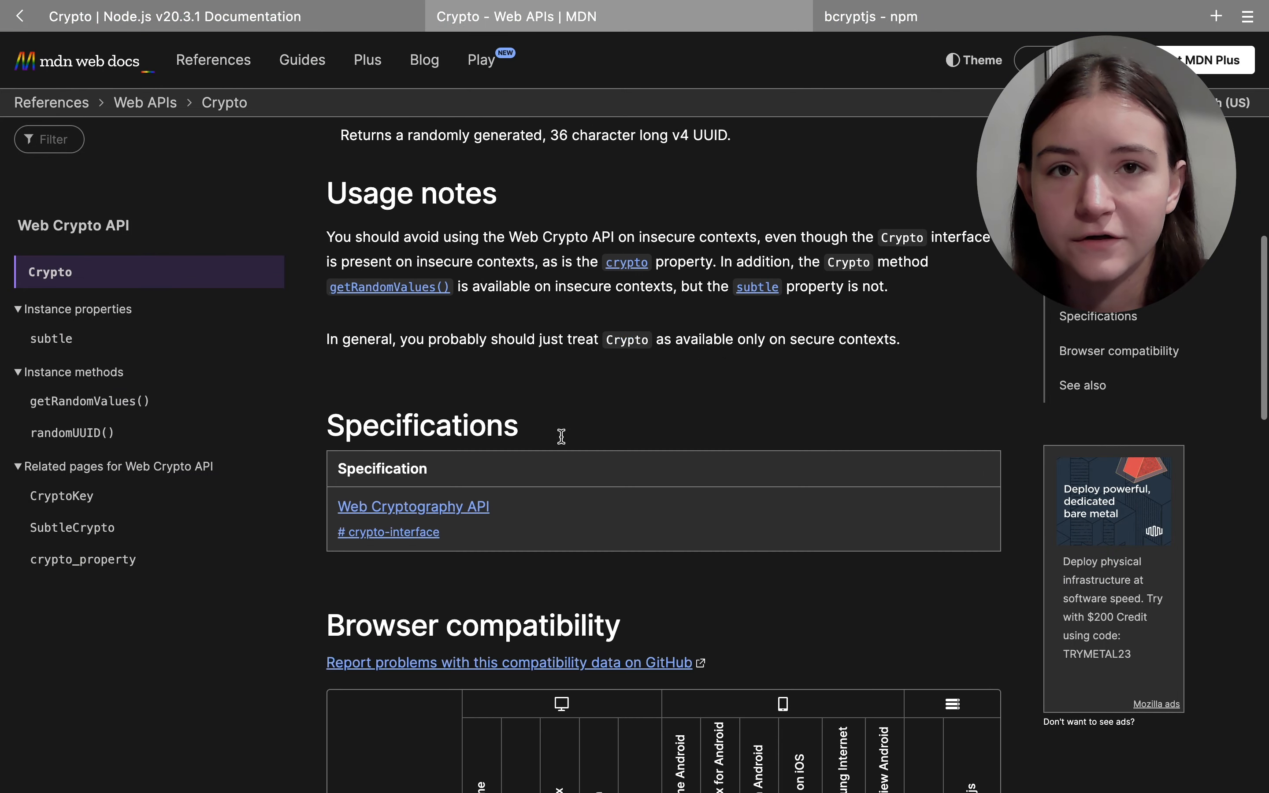
scroll(up, 3)
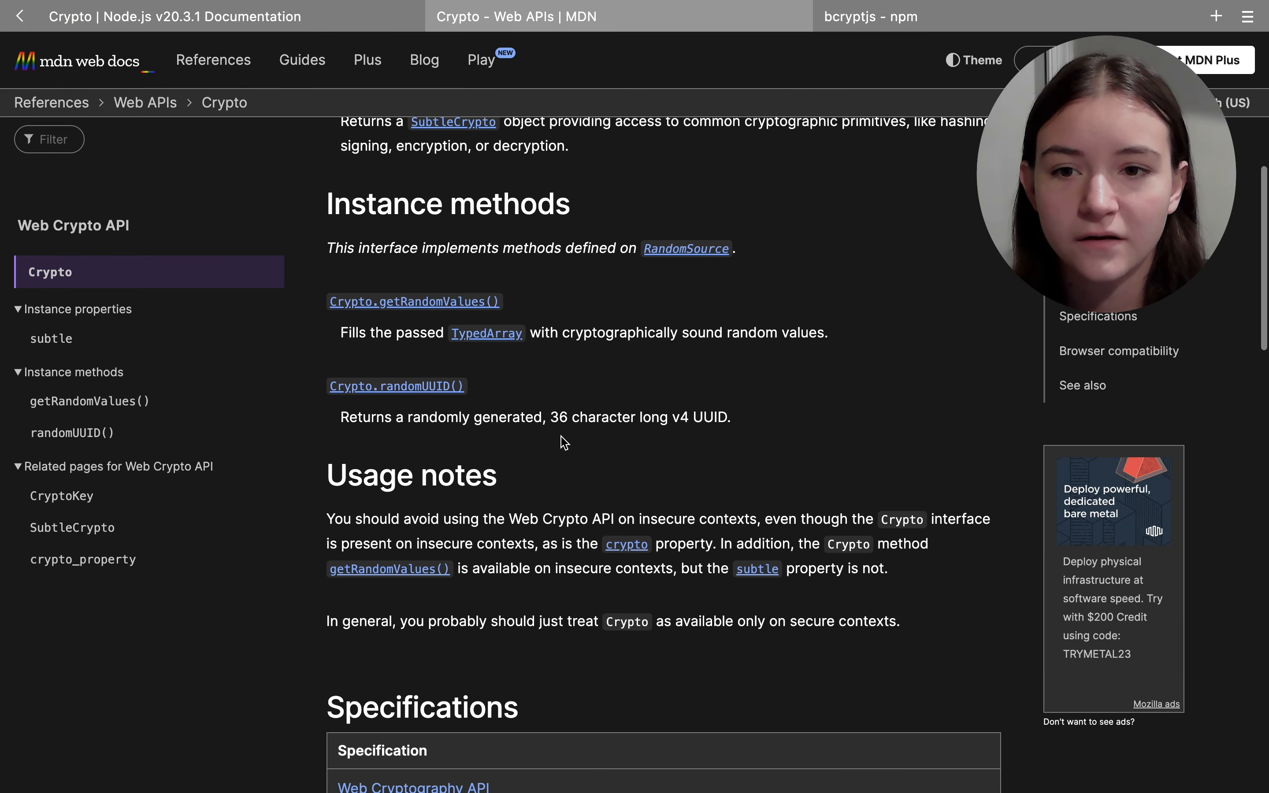
scroll(down, 3)
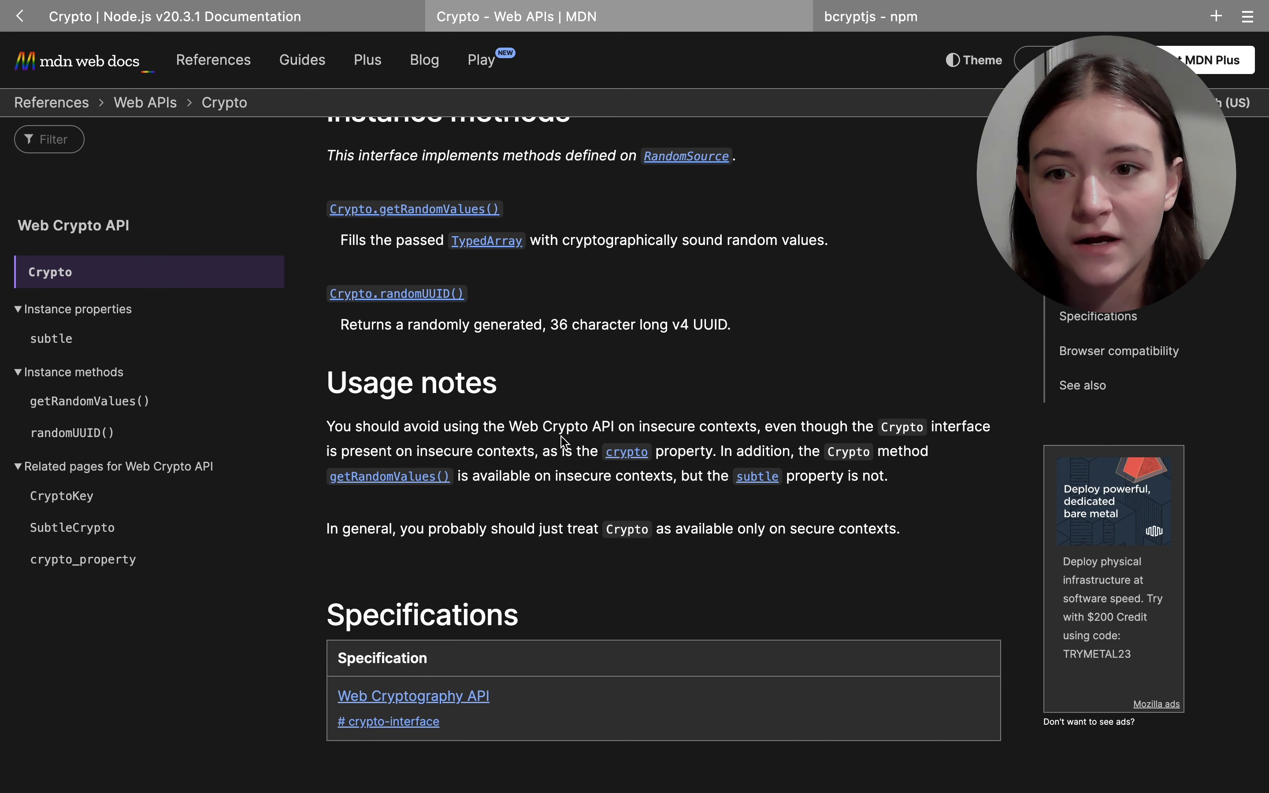
mouse_move(579, 217)
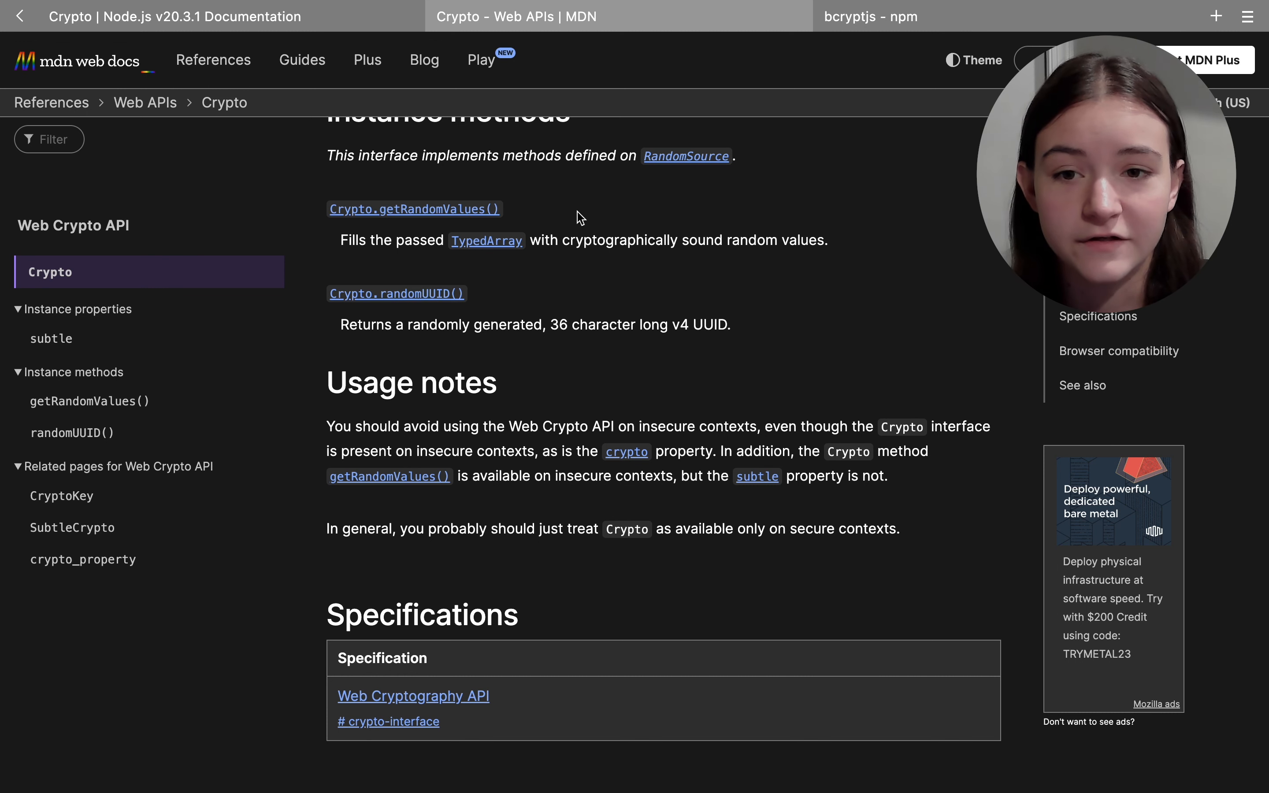
click(174, 16)
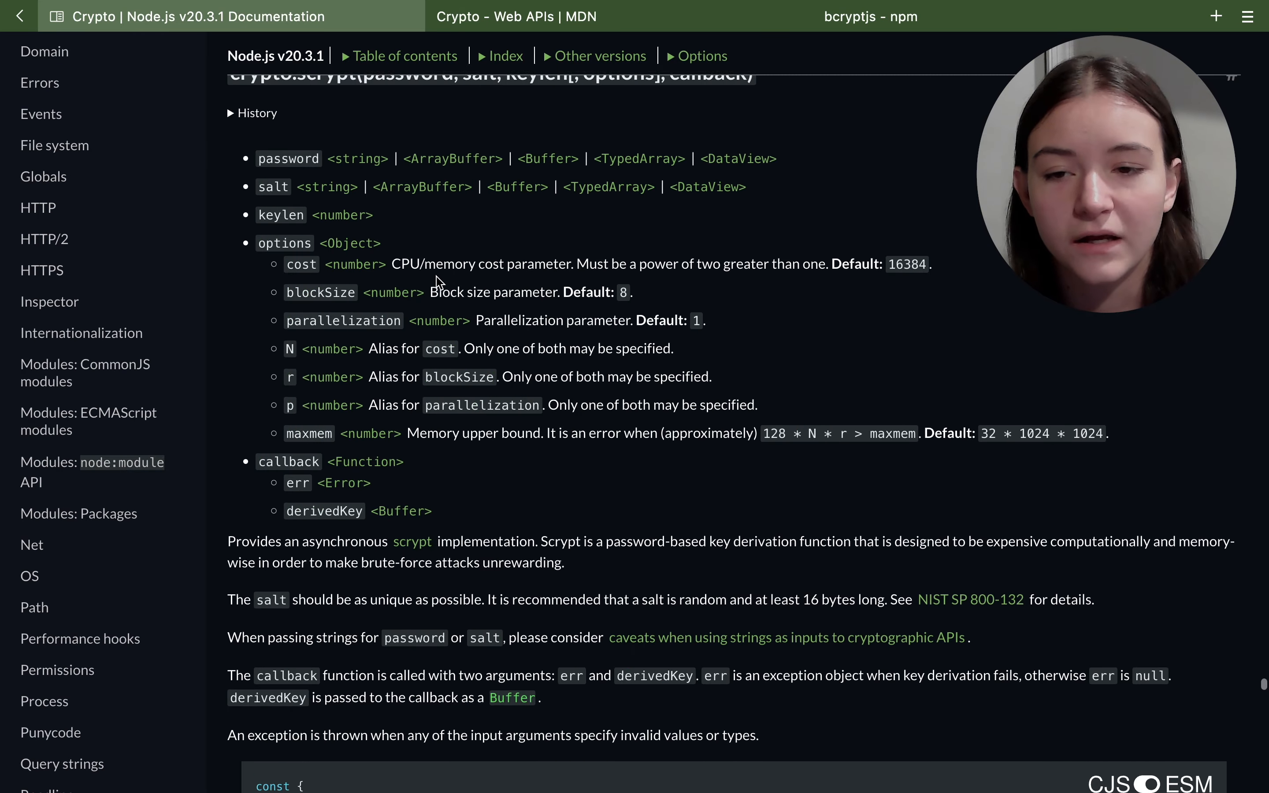
Step: Scroll to the crypto.scrypt section of the Node.js Crypto documentation
scroll(down, 3)
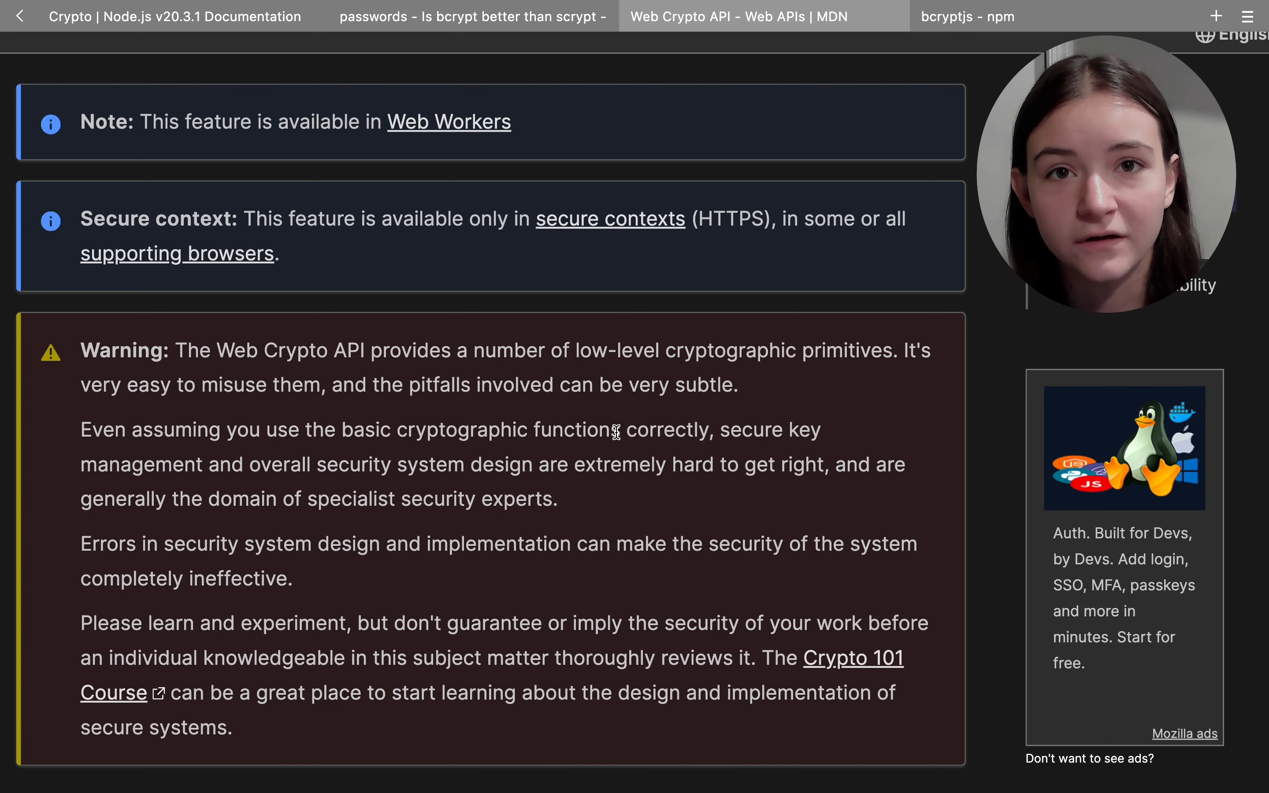
Step: Return to the bcryptjs npm readme and scroll to its async hash and compare examples
click(967, 16)
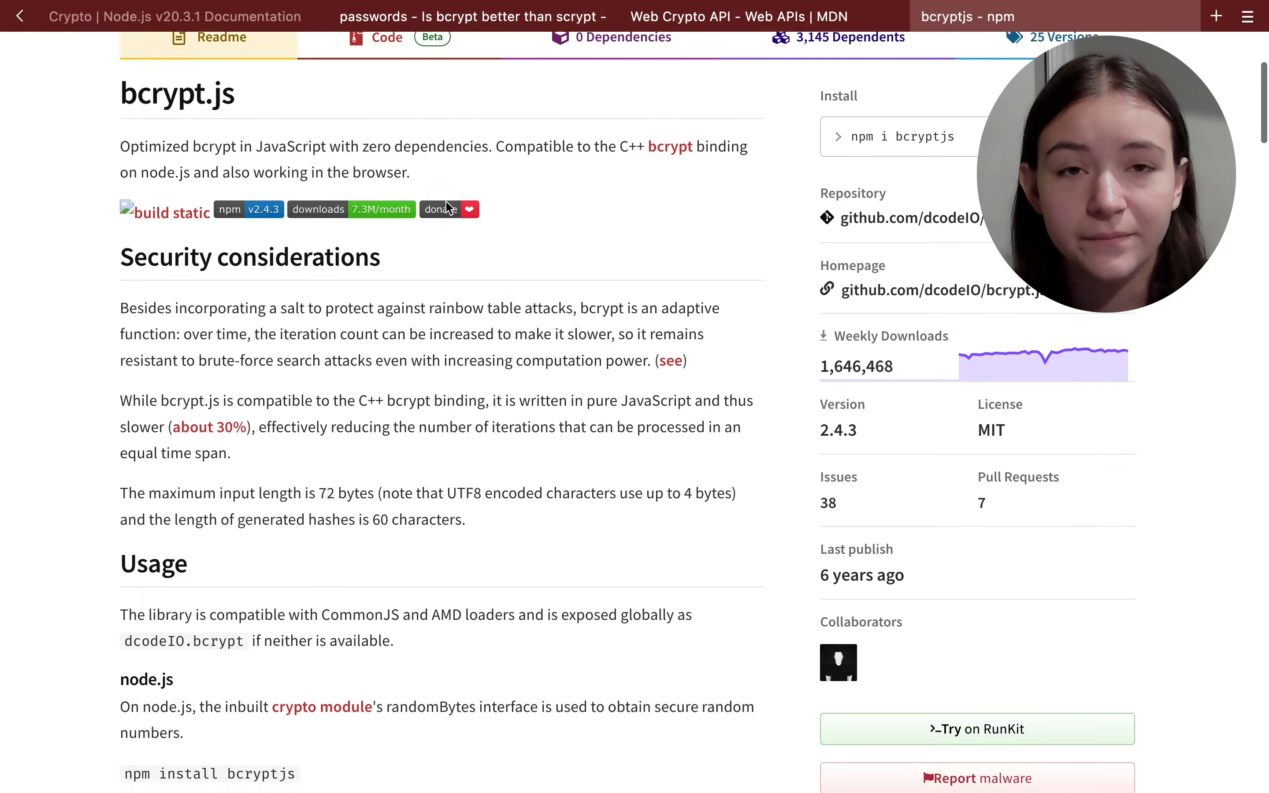
scroll(down, 3)
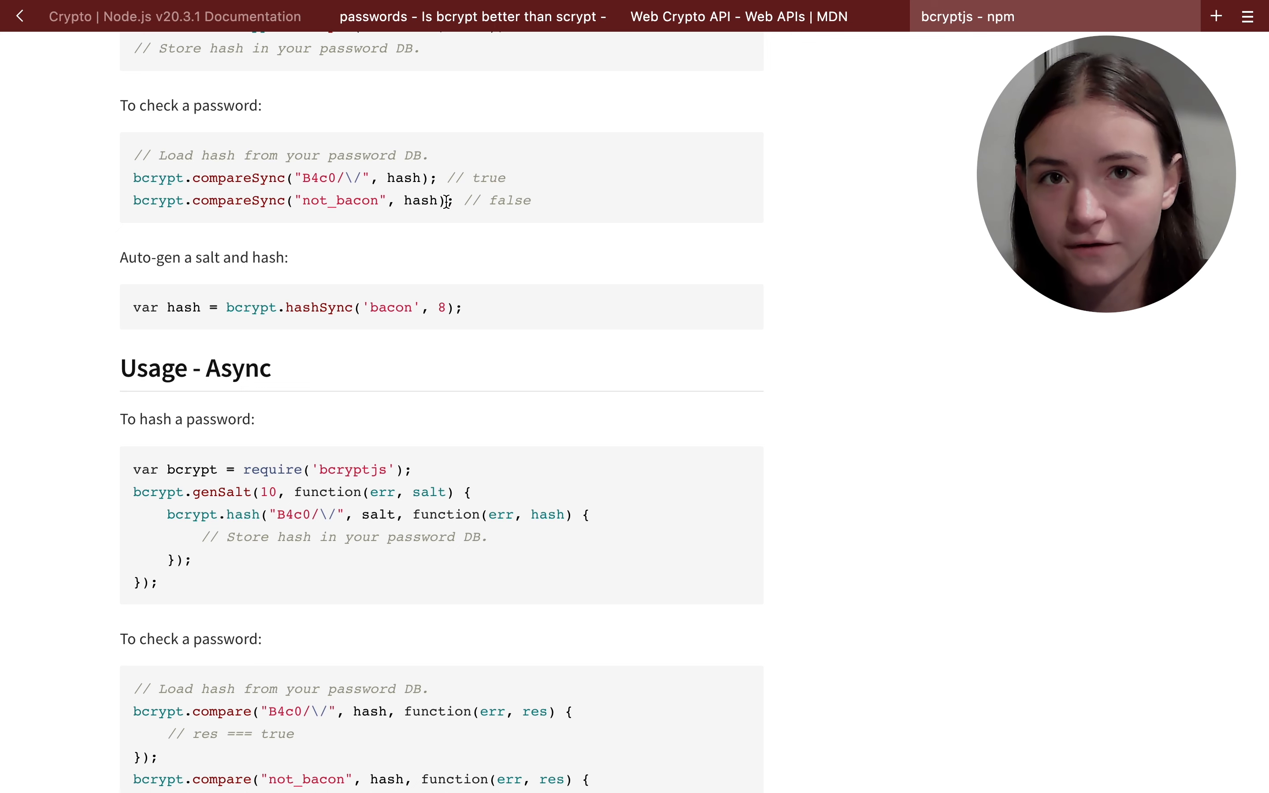
scroll(down, 3)
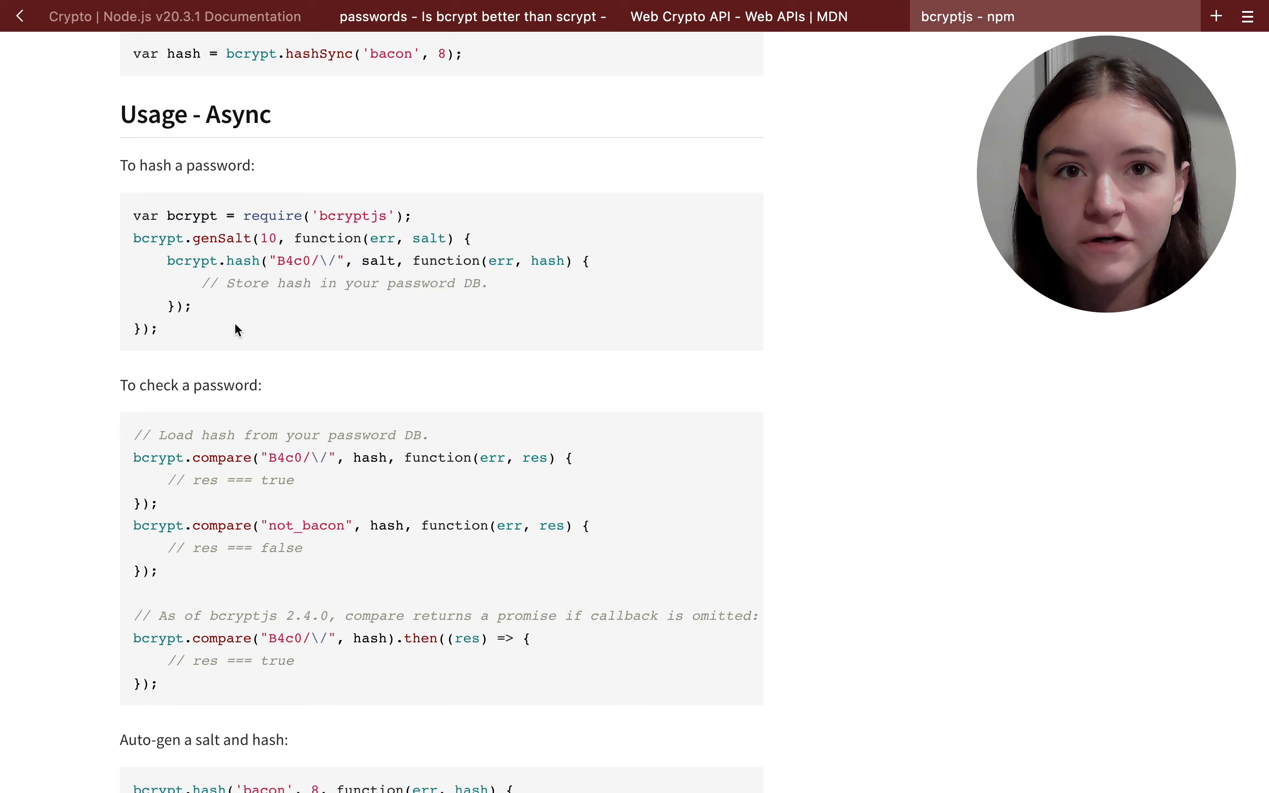
scroll(down, 3)
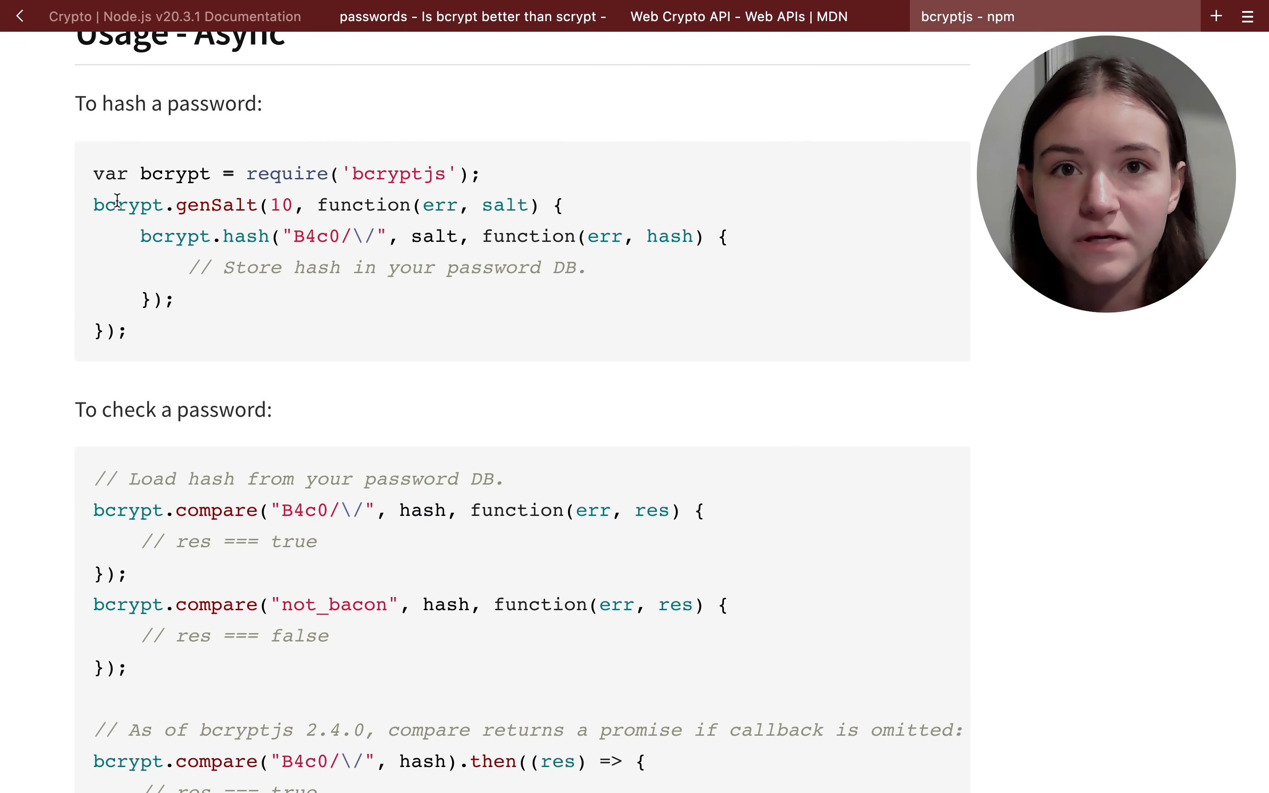
click(1214, 16)
text(blowfish algorithm)
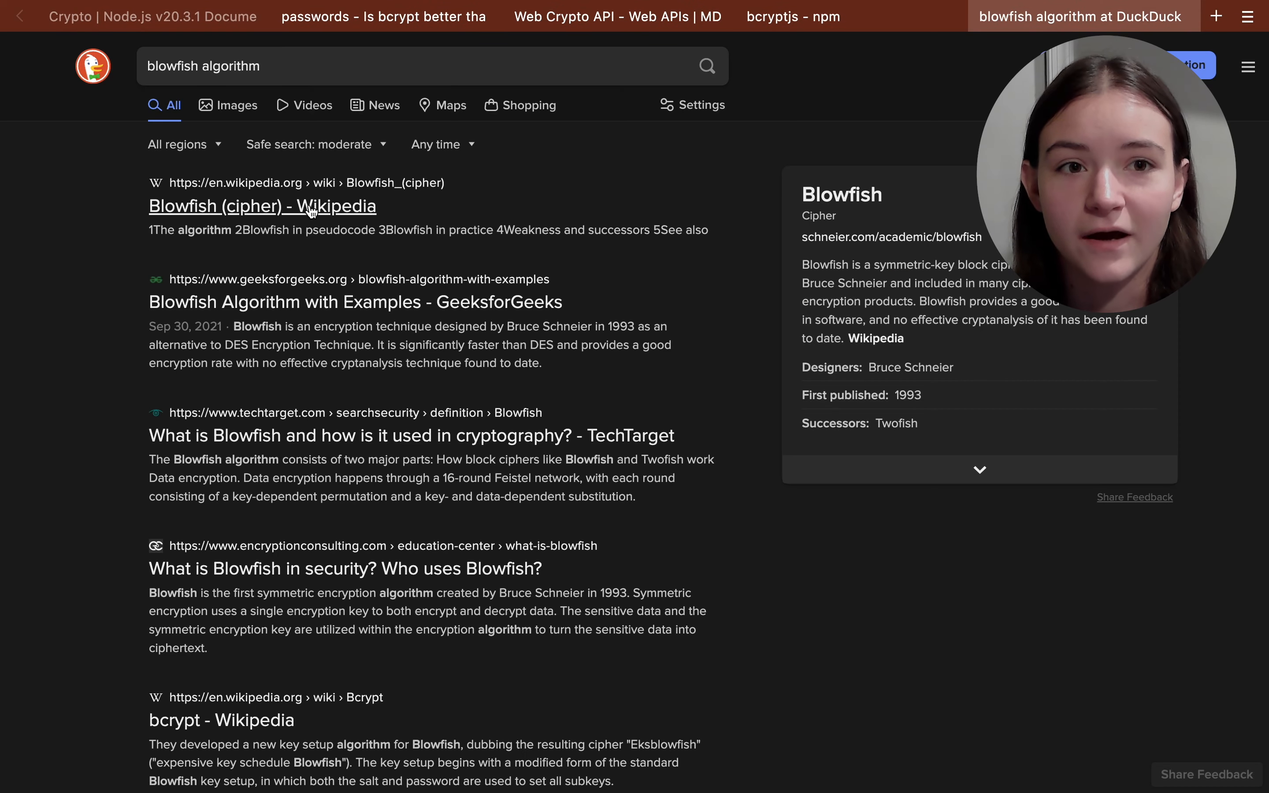
Step: Open the 'Blowfish (cipher) - Wikipedia' result and read down to the algorithm section
click(252, 206)
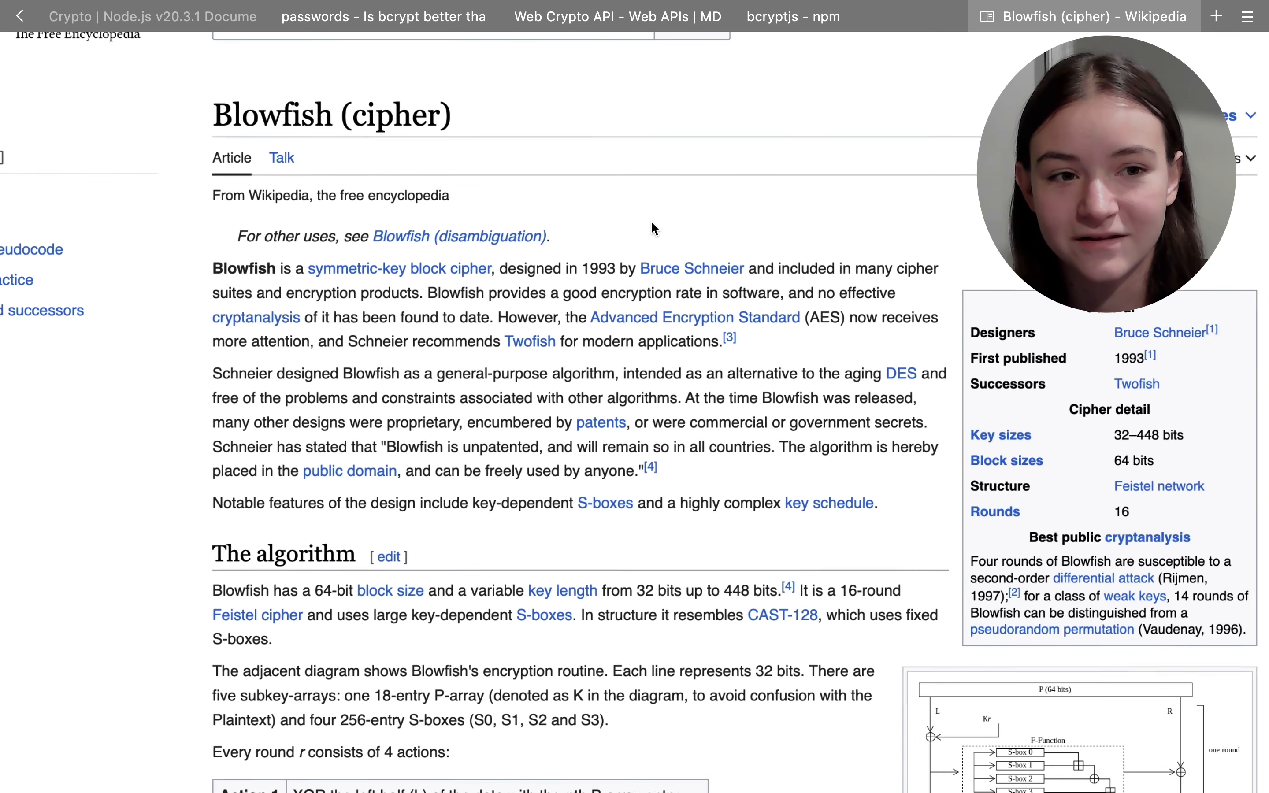
scroll(down, 3)
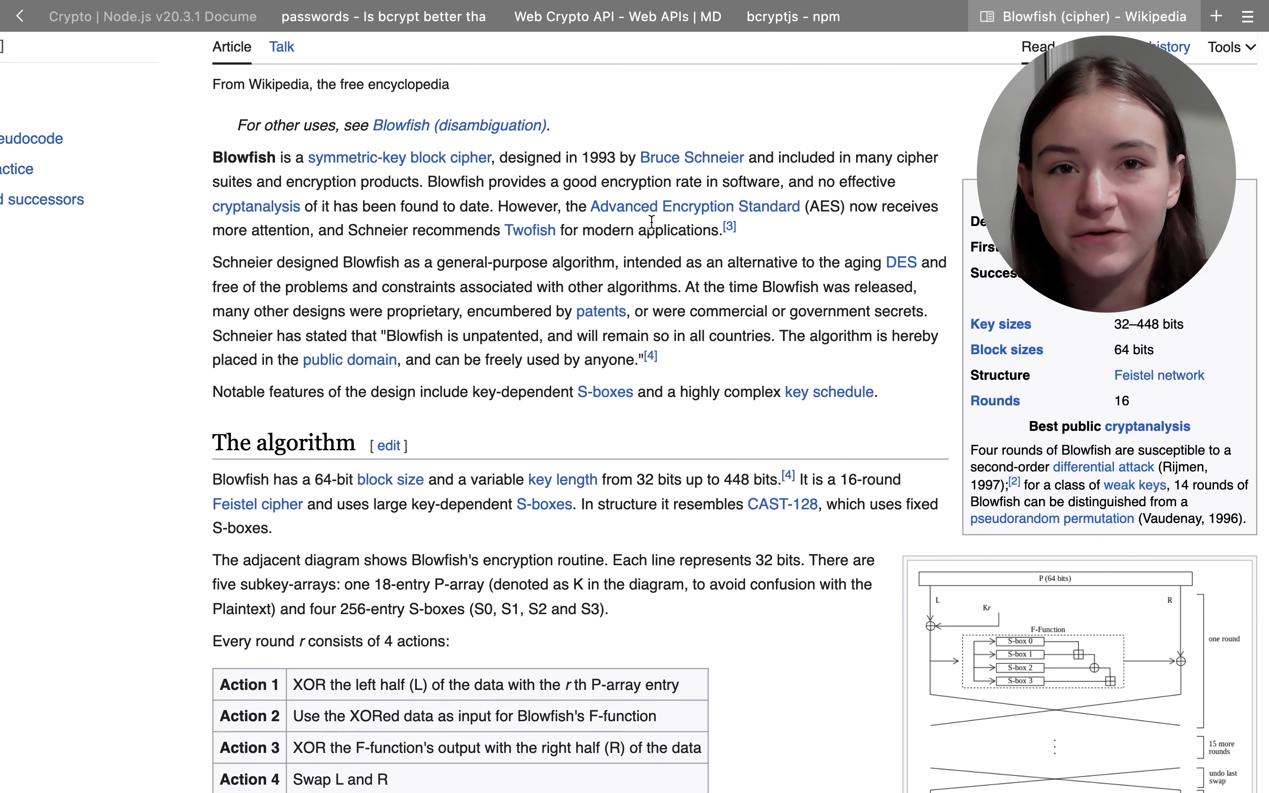
scroll(down, 3)
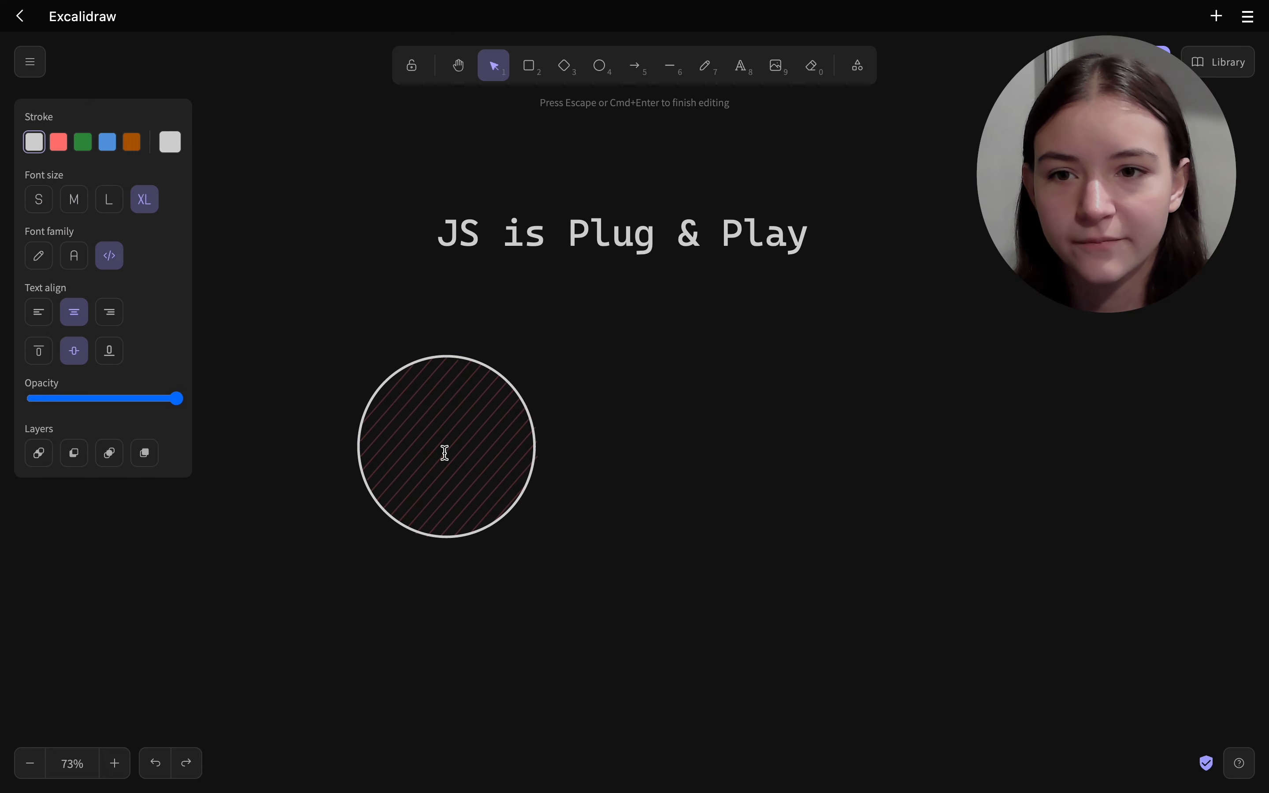
Step: Label the first circle Web, then duplicate it to the right as a circle labelled Server
text(Web)
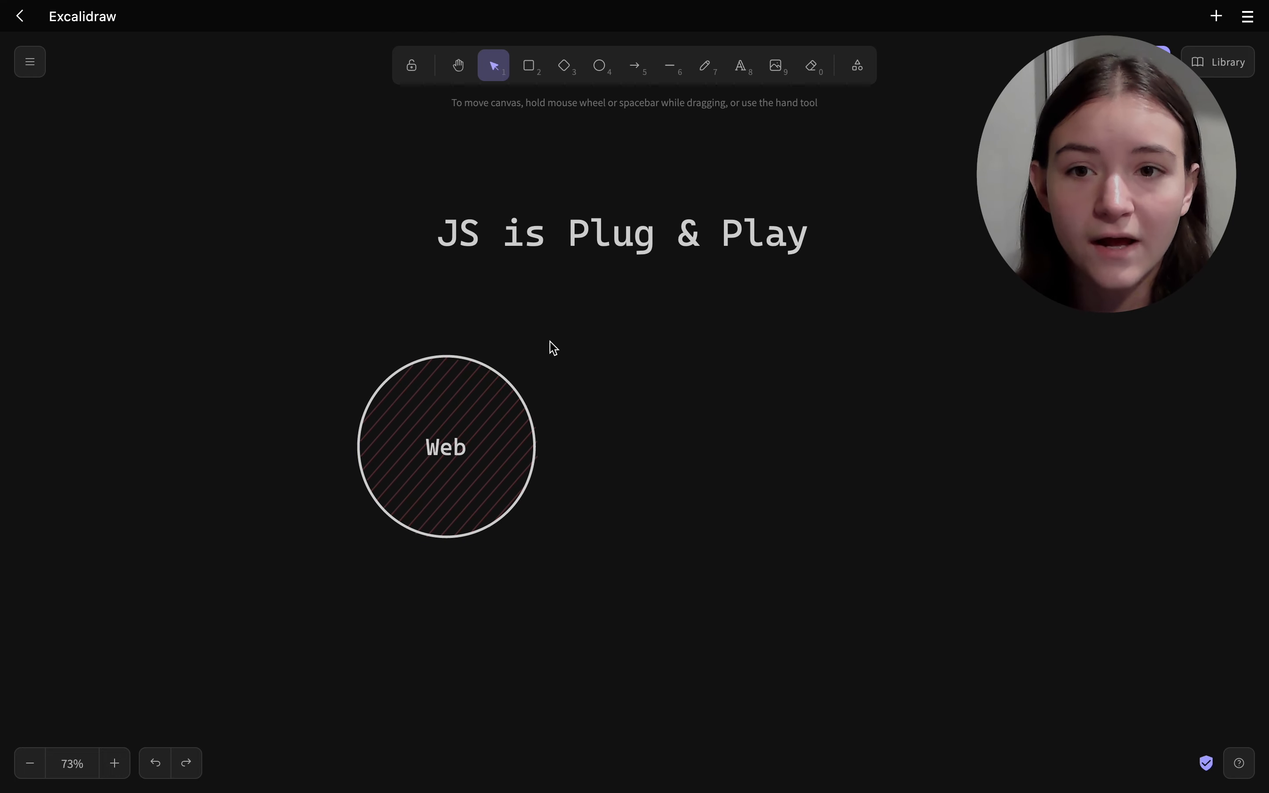
click(599, 66)
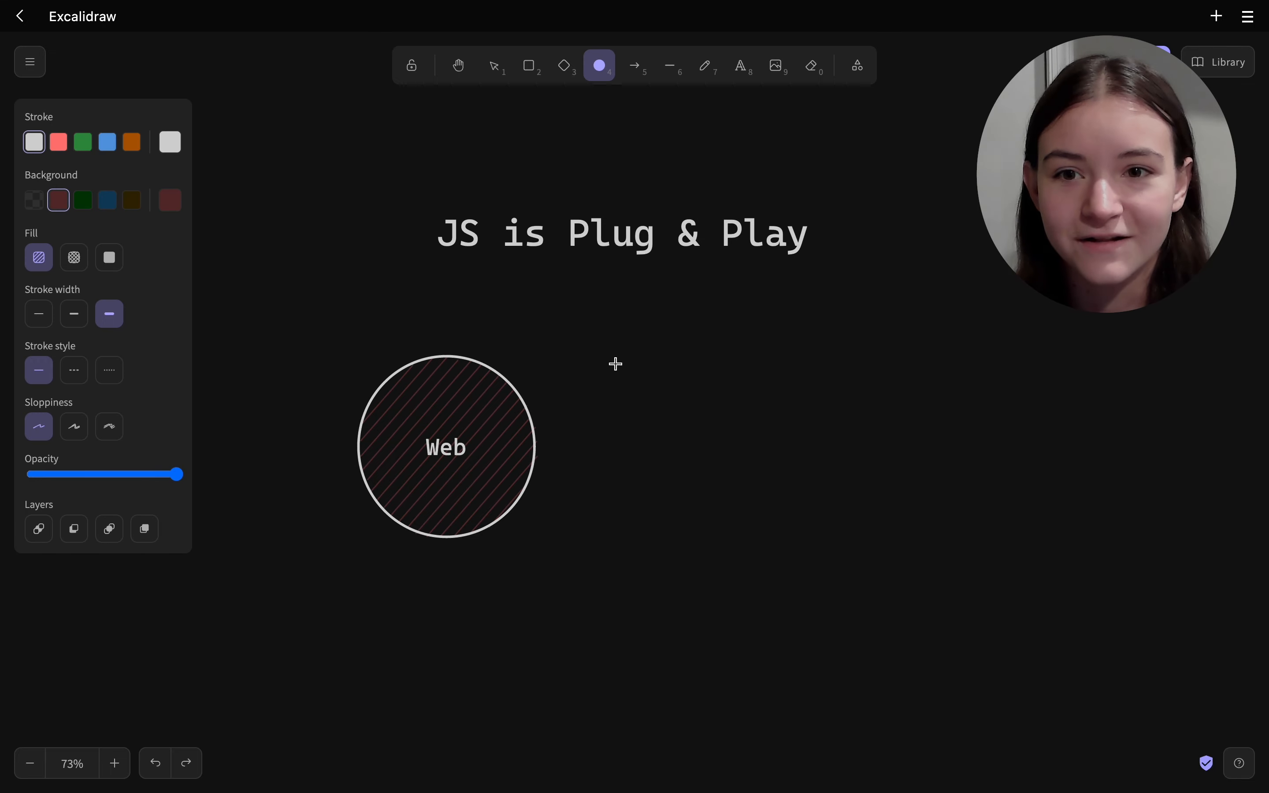
drag(615, 363, 799, 555)
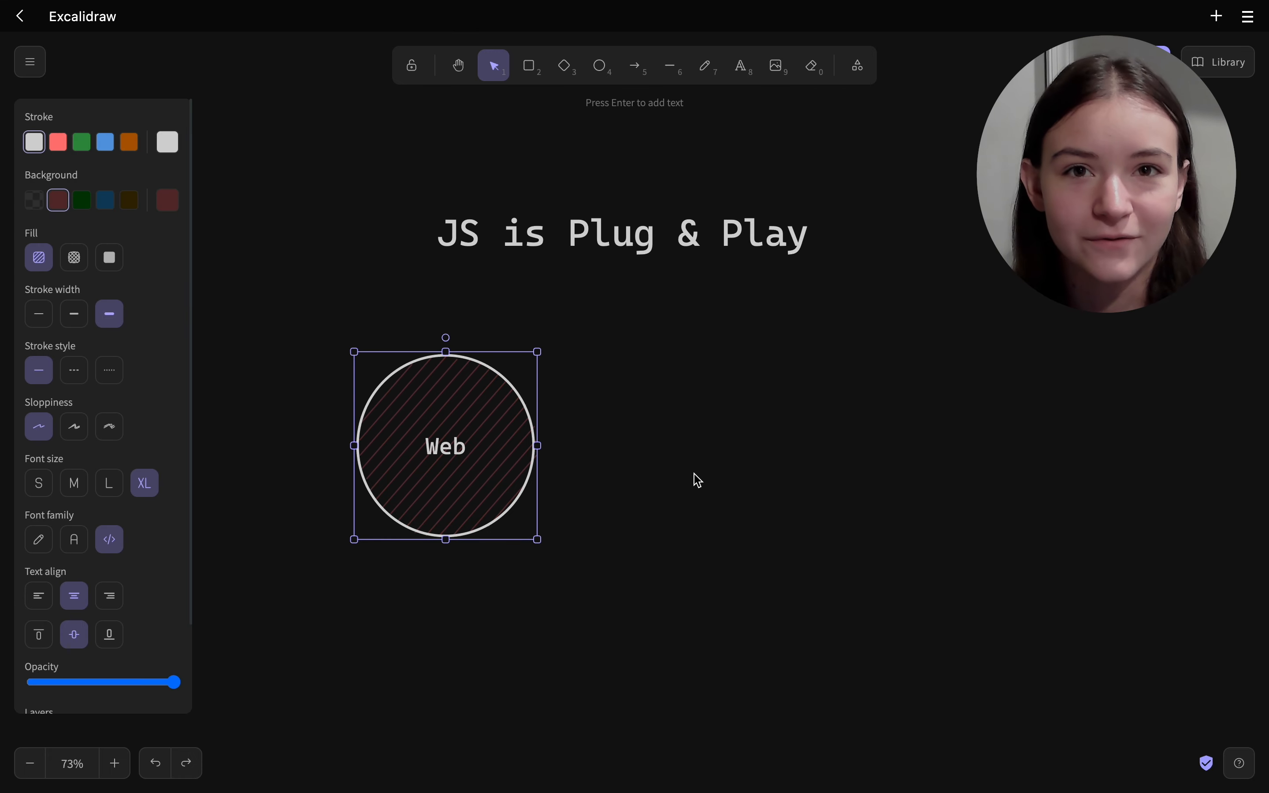
drag(445, 445, 675, 486)
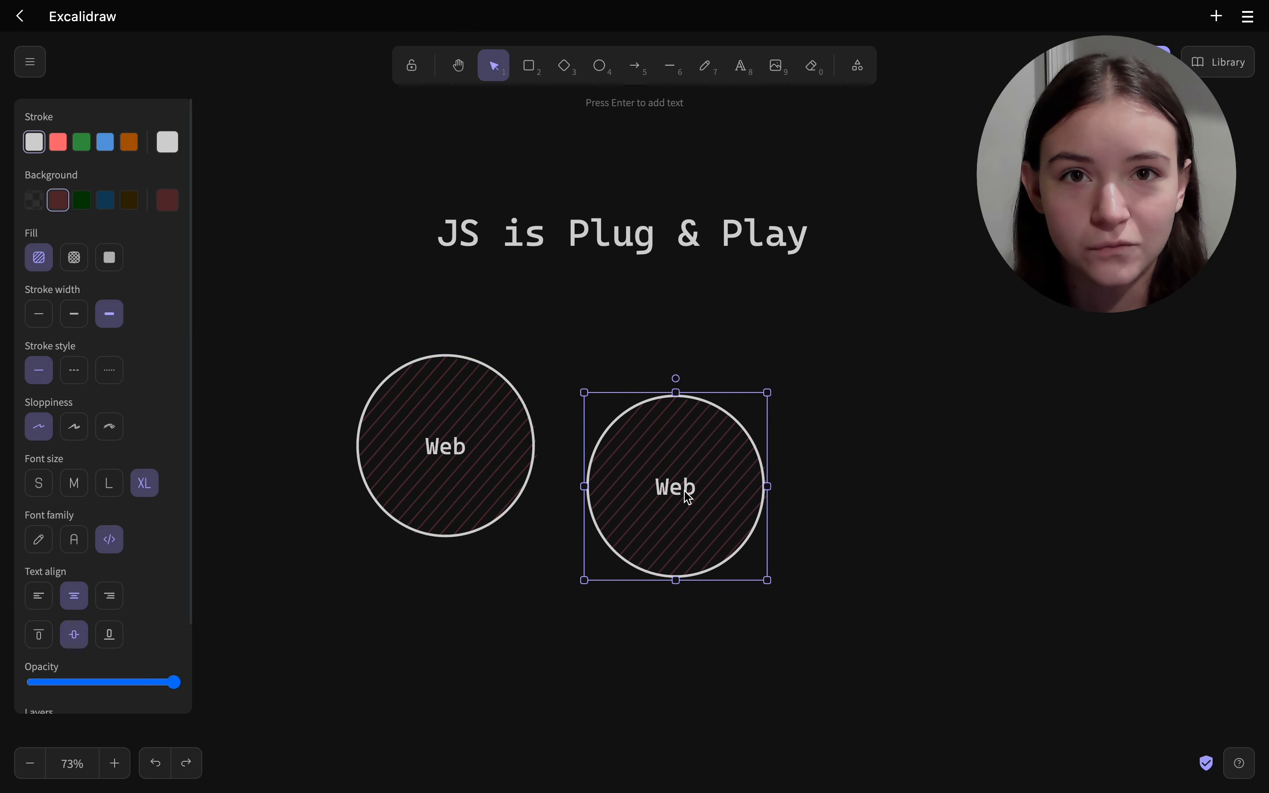
text(Server)
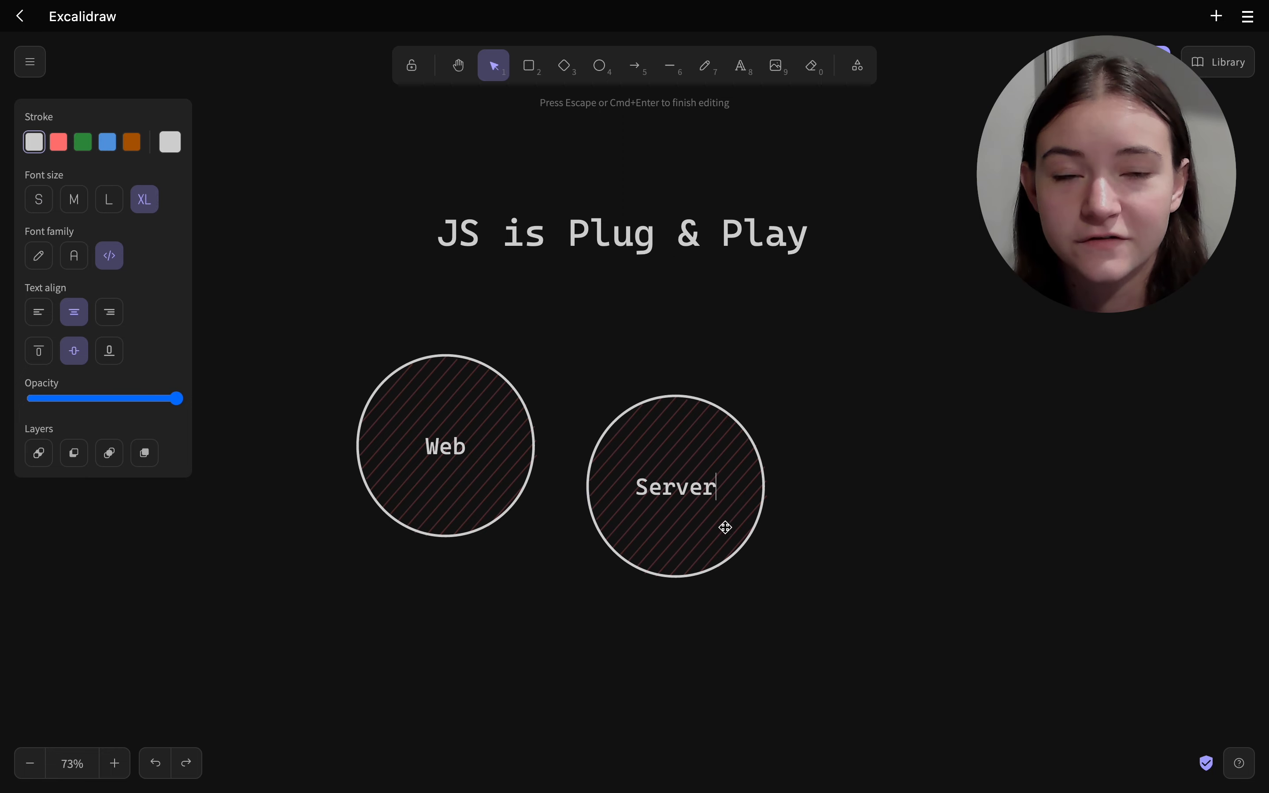
key(Escape)
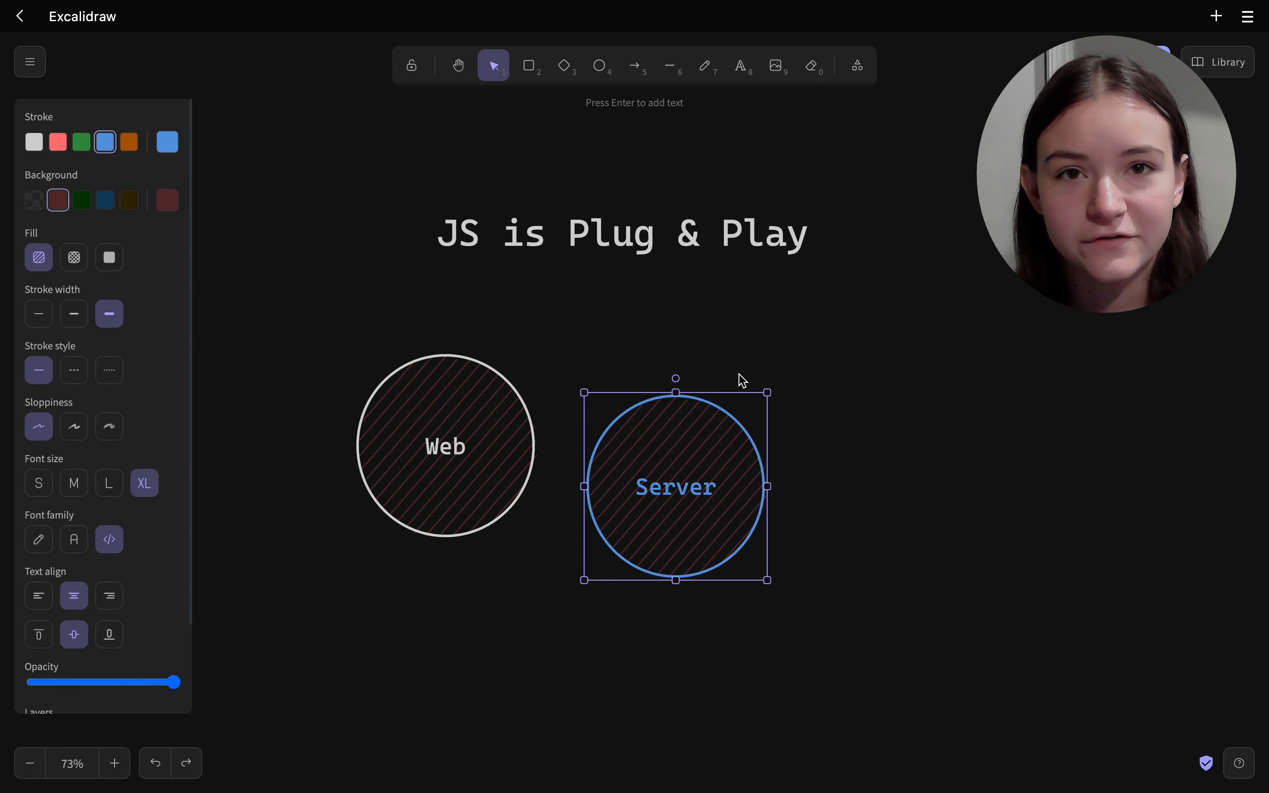
Step: Give the Server circle a blue outline and blue hatch fill, and move it closer to Web
click(104, 200)
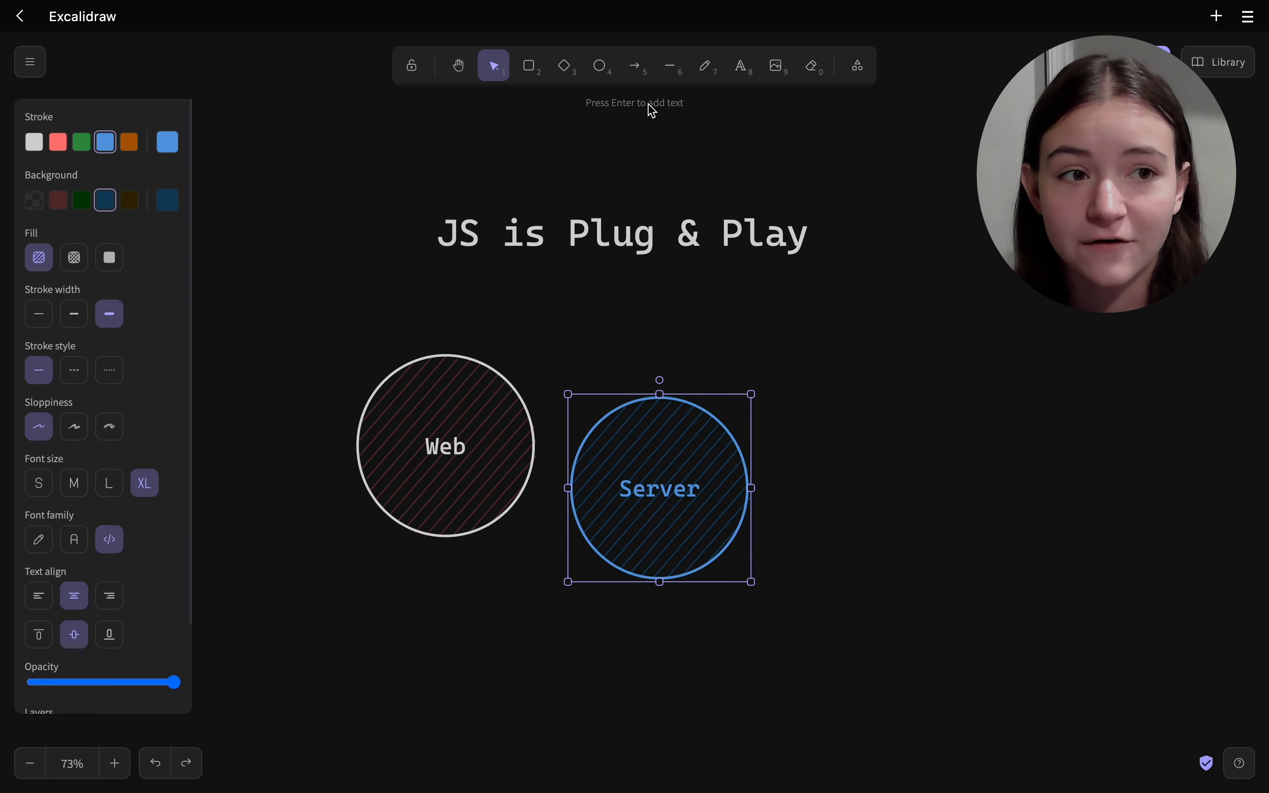
click(599, 65)
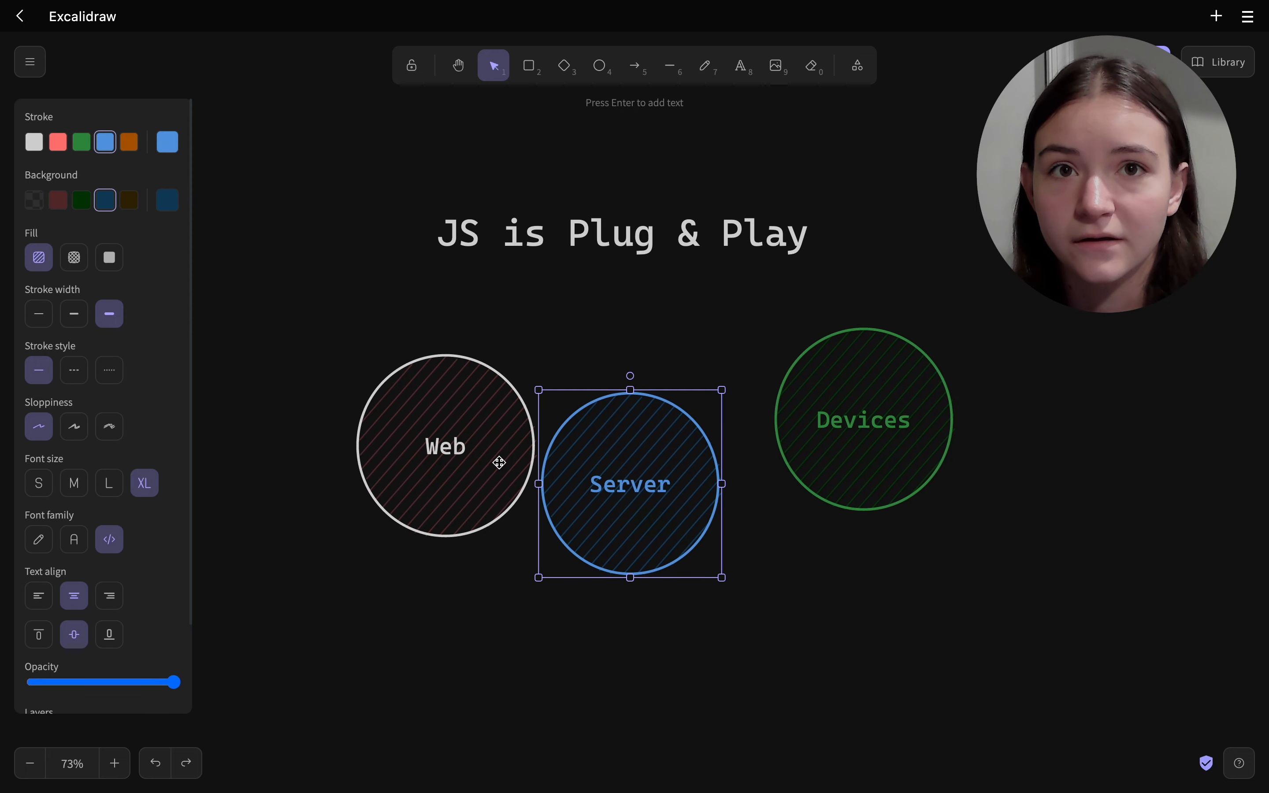
drag(630, 483, 650, 501)
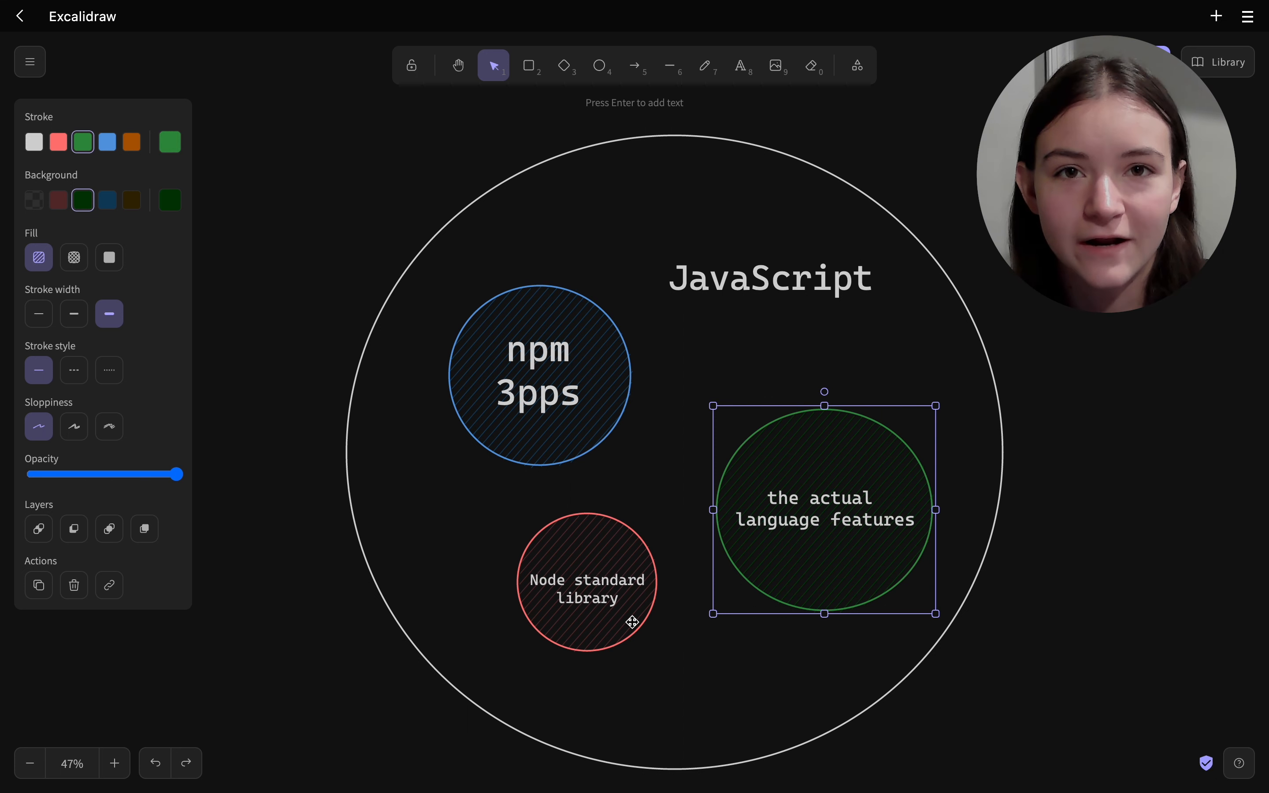
Step: Bring the JavaScript diagram with npm 3pps, Node standard library and language features into view
click(769, 278)
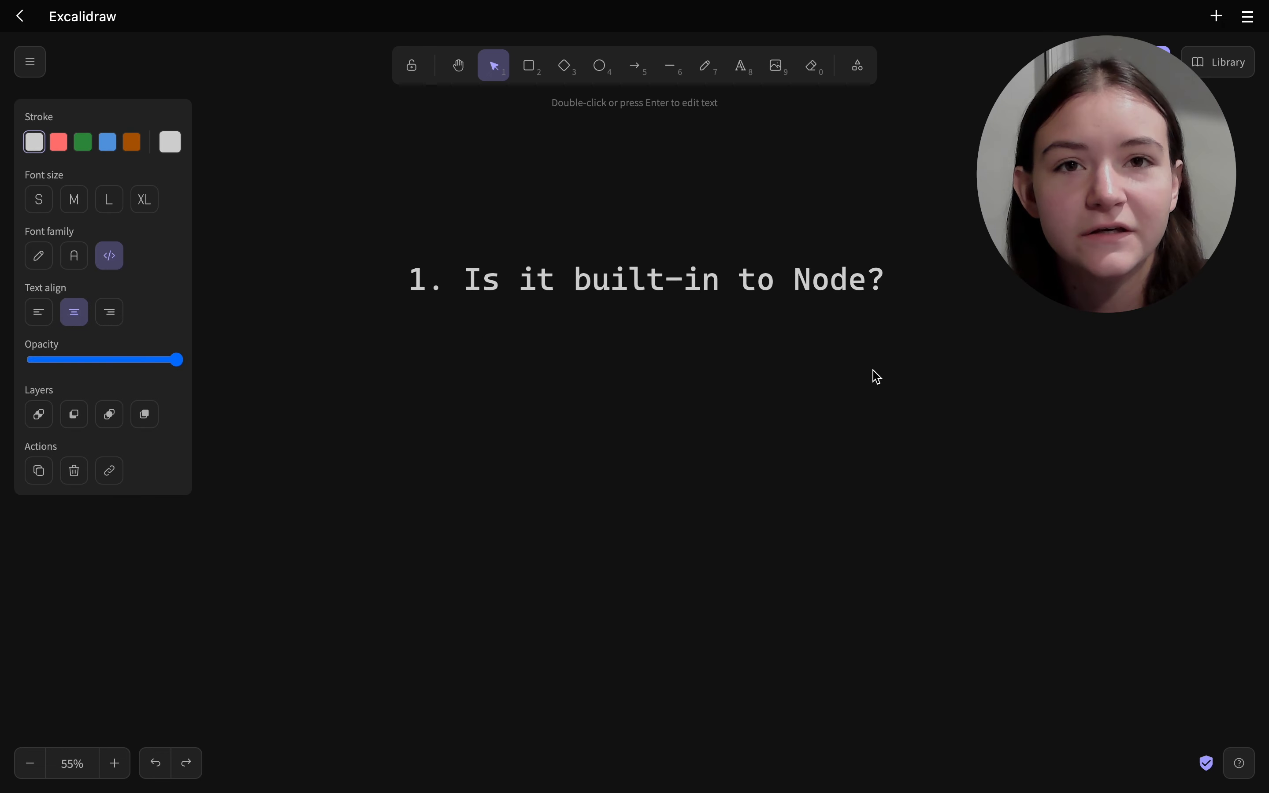
mouse_move(941, 468)
text(2. Can I implemented it quickly?)
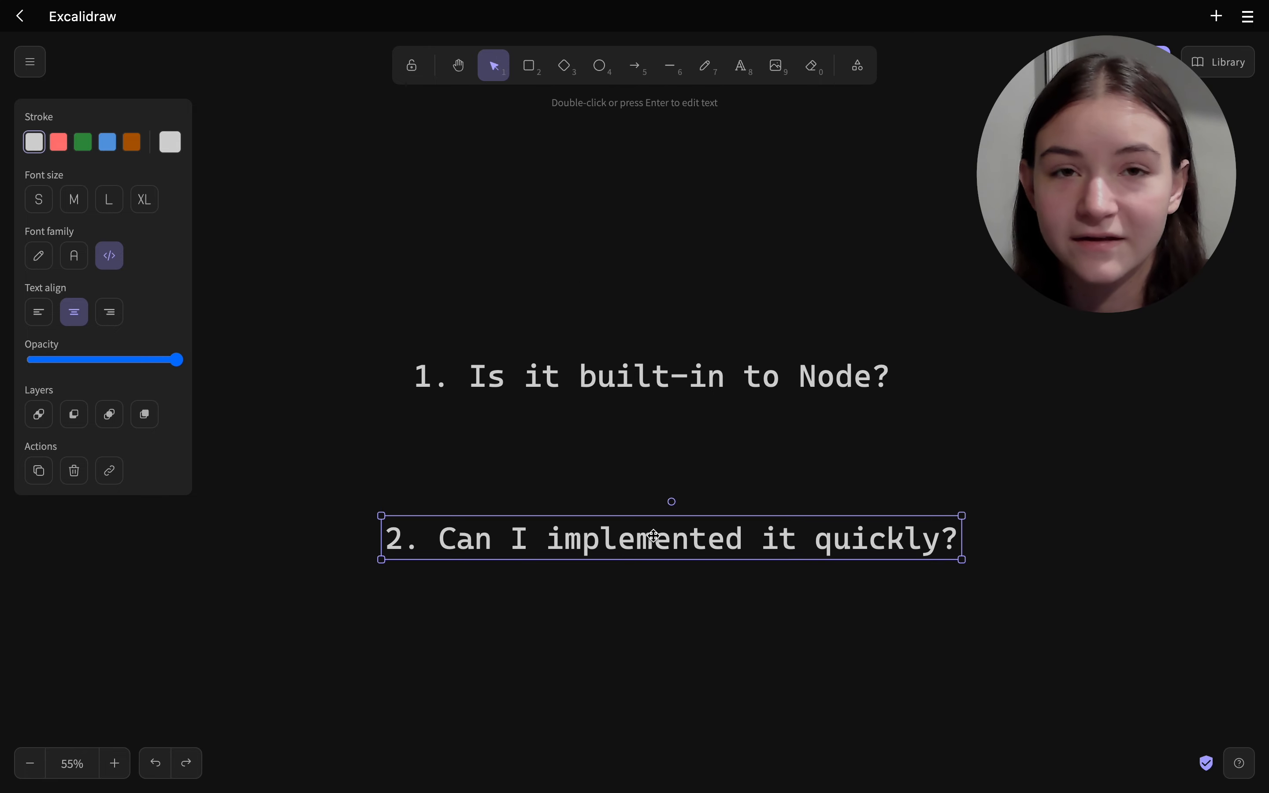
Step: Move step 2 up under step 1 and join them with a downward arrow
drag(652, 536, 681, 438)
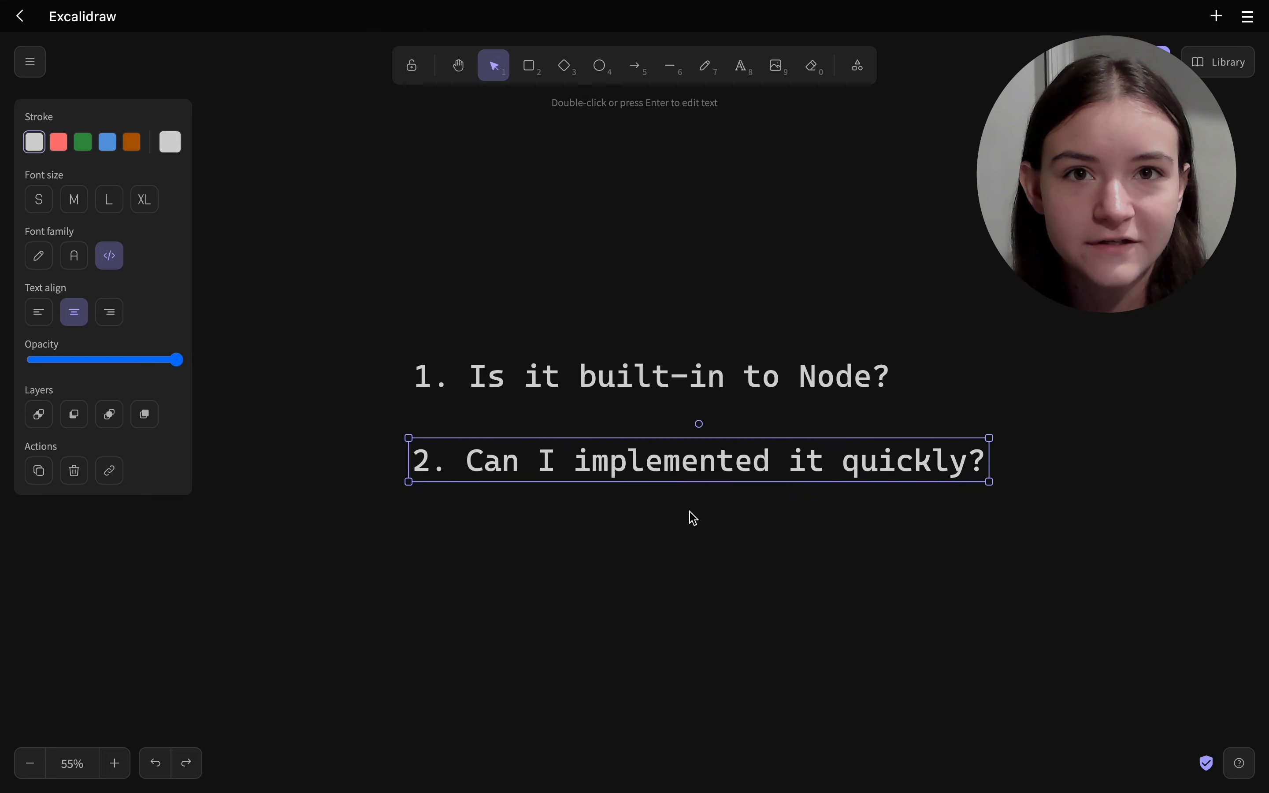
click(634, 65)
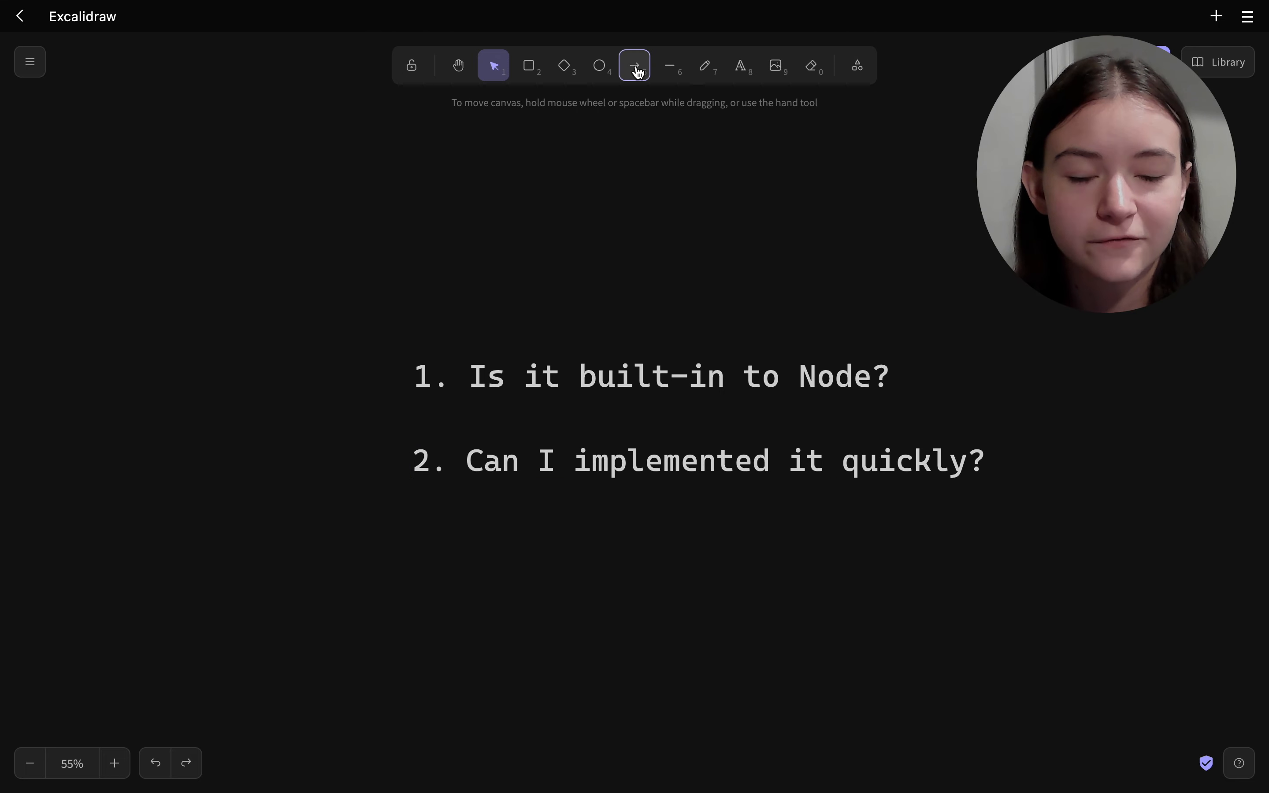
click(634, 64)
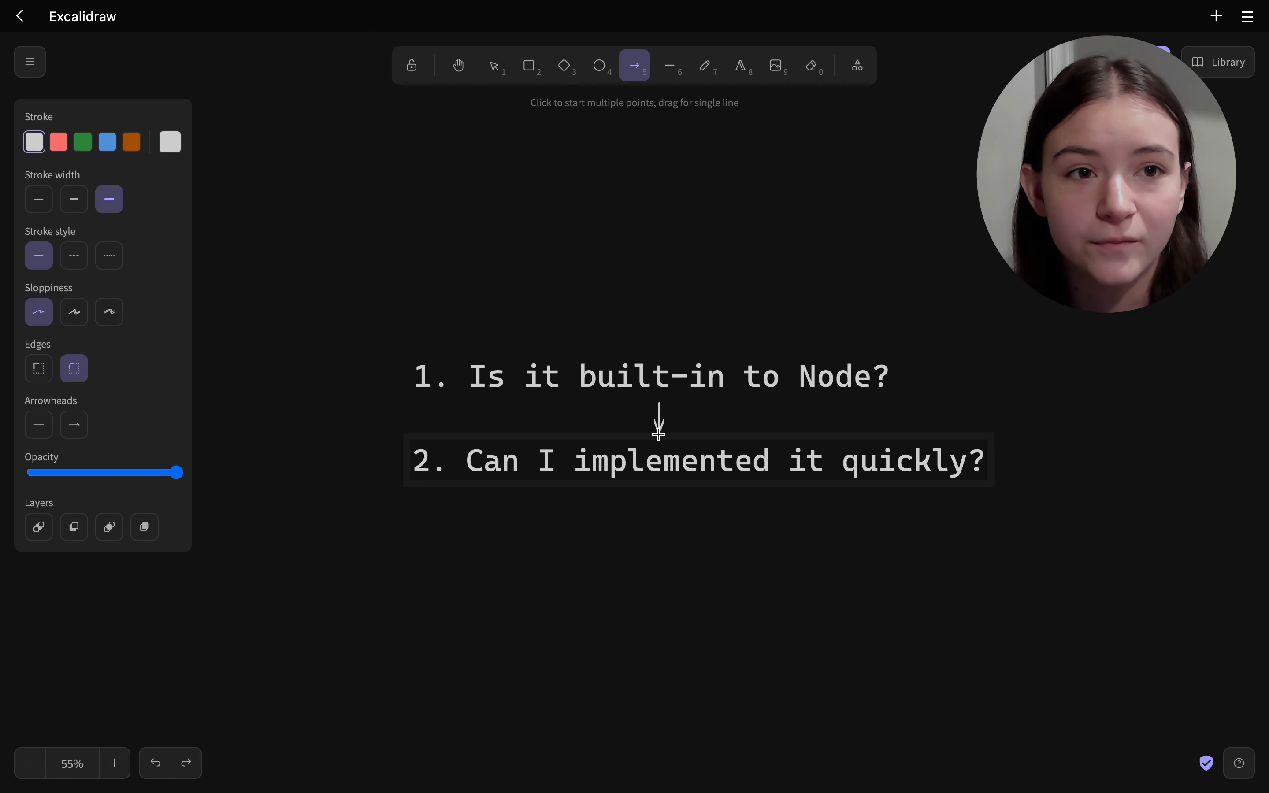
click(493, 64)
text(3. Choose npm package or built-in)
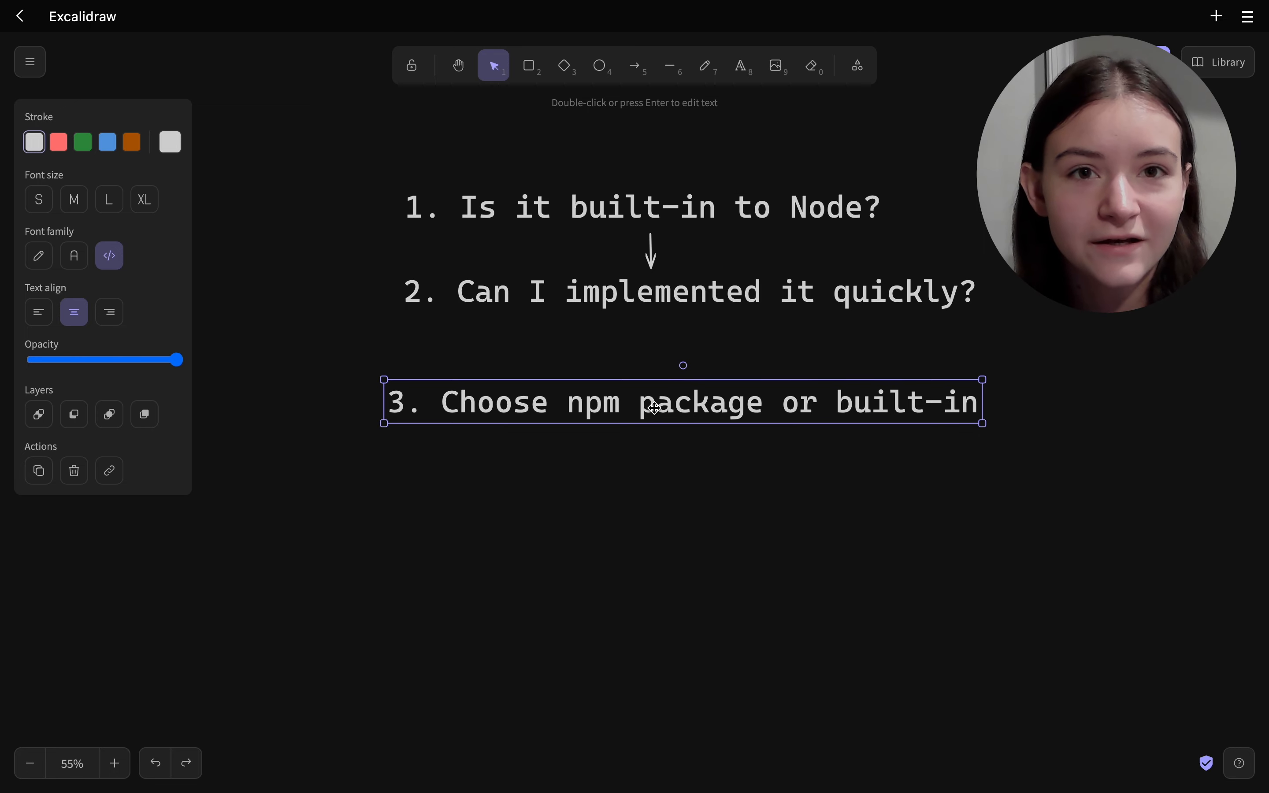
Step: Line step 3 up under the column and add an arrow from step 2 to step 3
drag(651, 403, 673, 392)
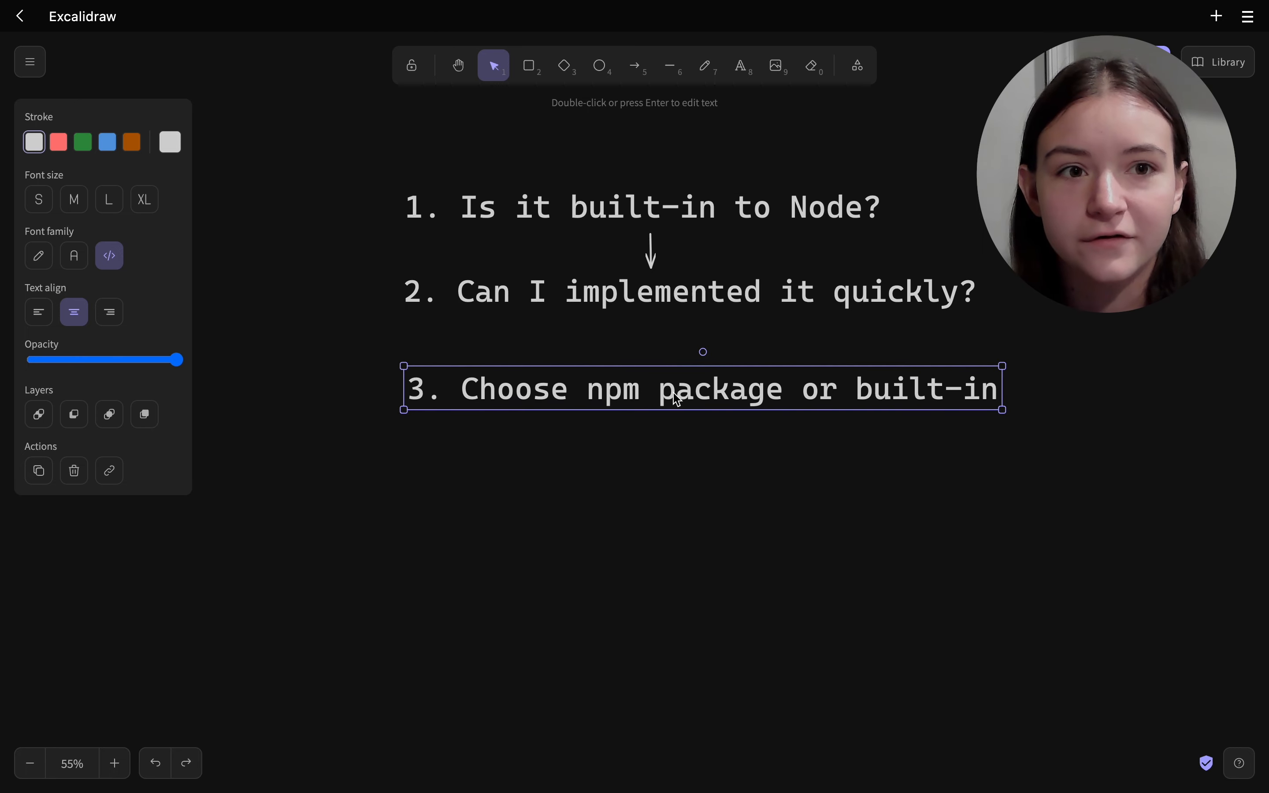
click(634, 65)
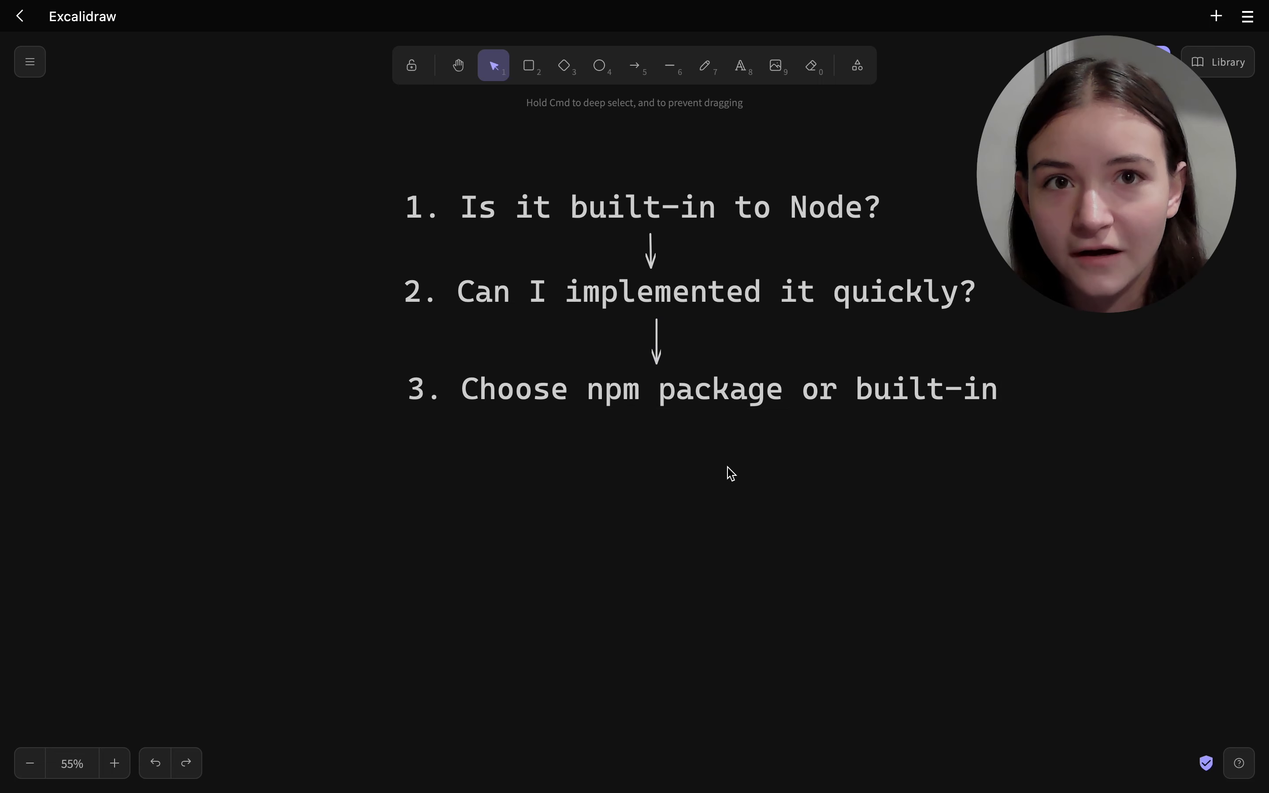
mouse_move(839, 540)
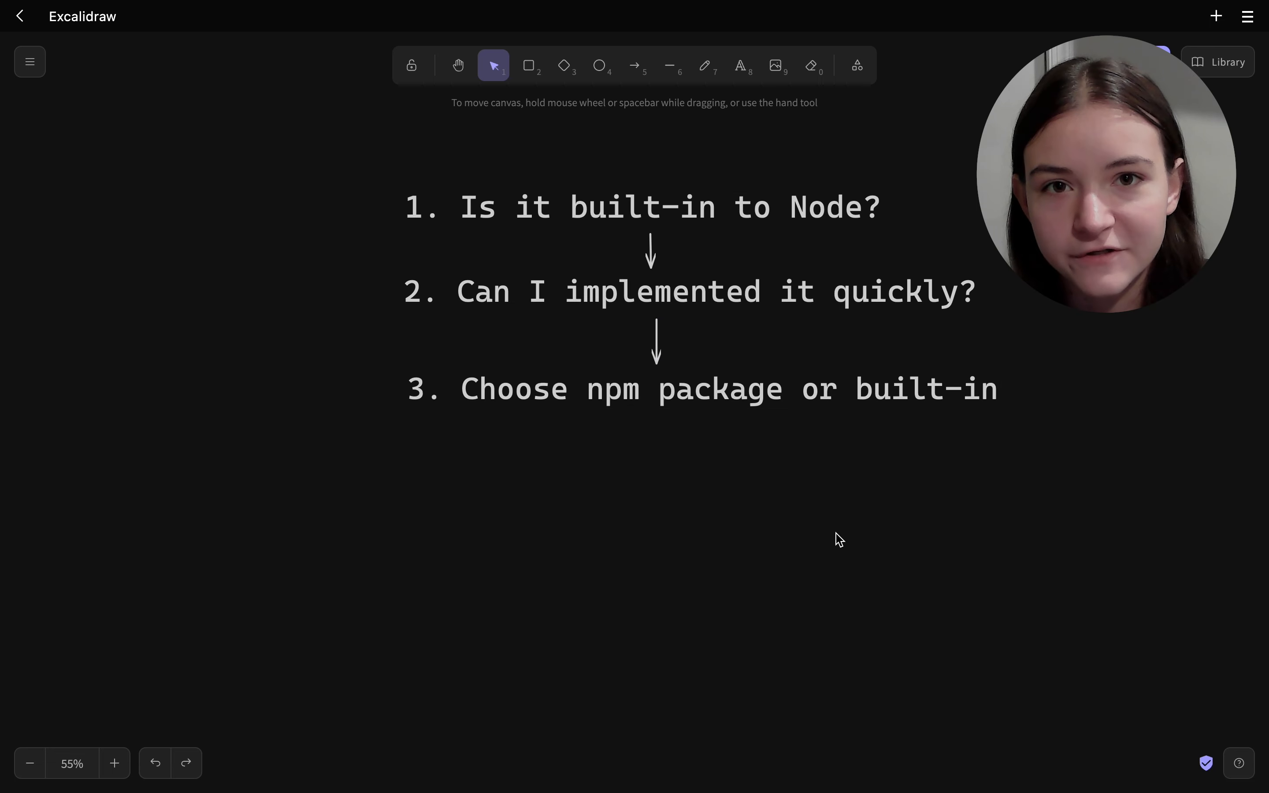
mouse_move(1076, 500)
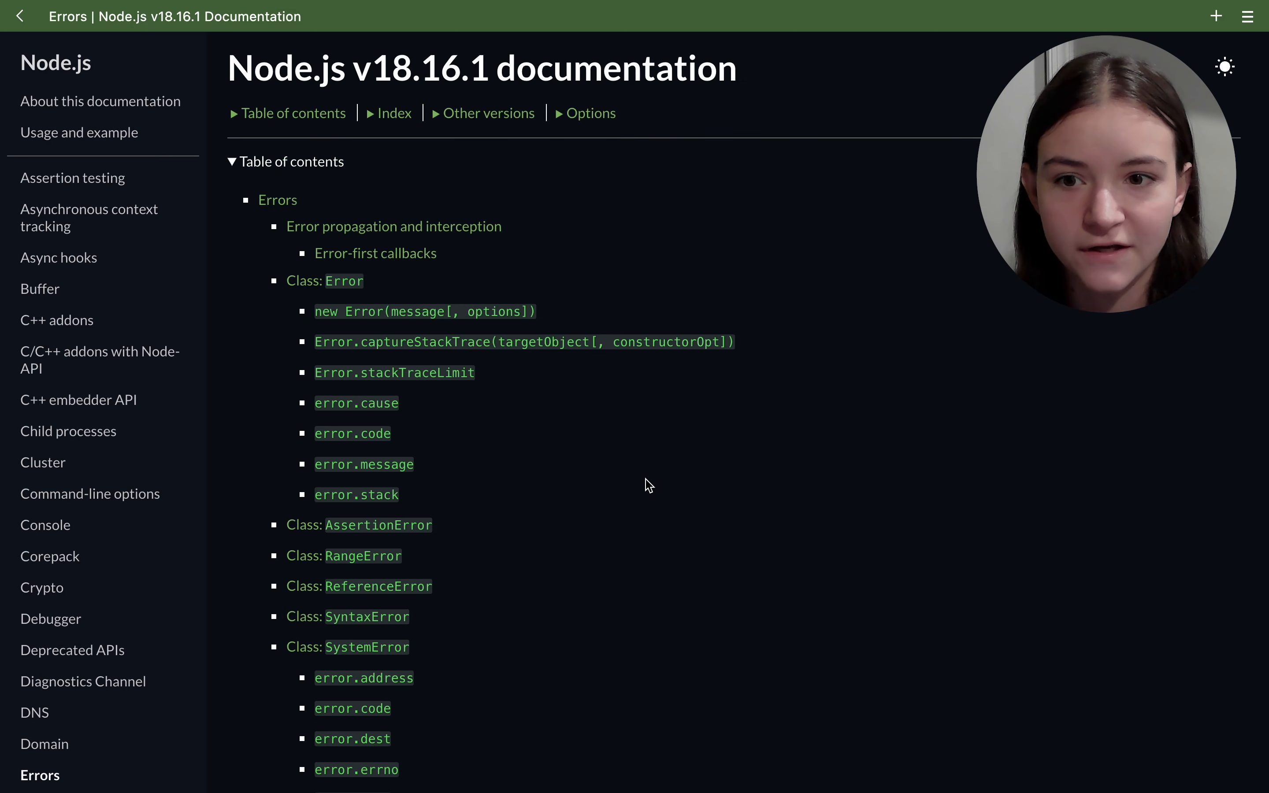
Step: Scroll the Node.js v18.16.1 Errors page down to SystemError properties and error codes
scroll(down, 3)
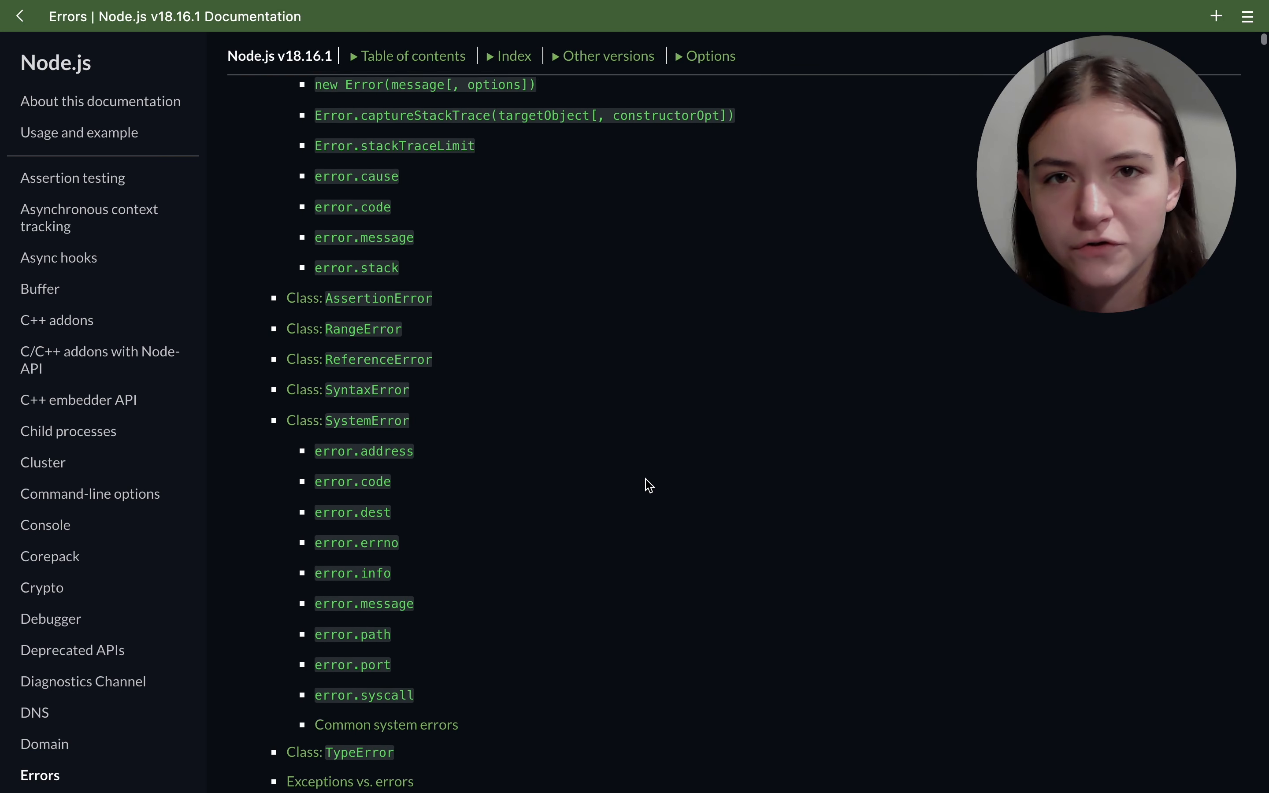
scroll(down, 3)
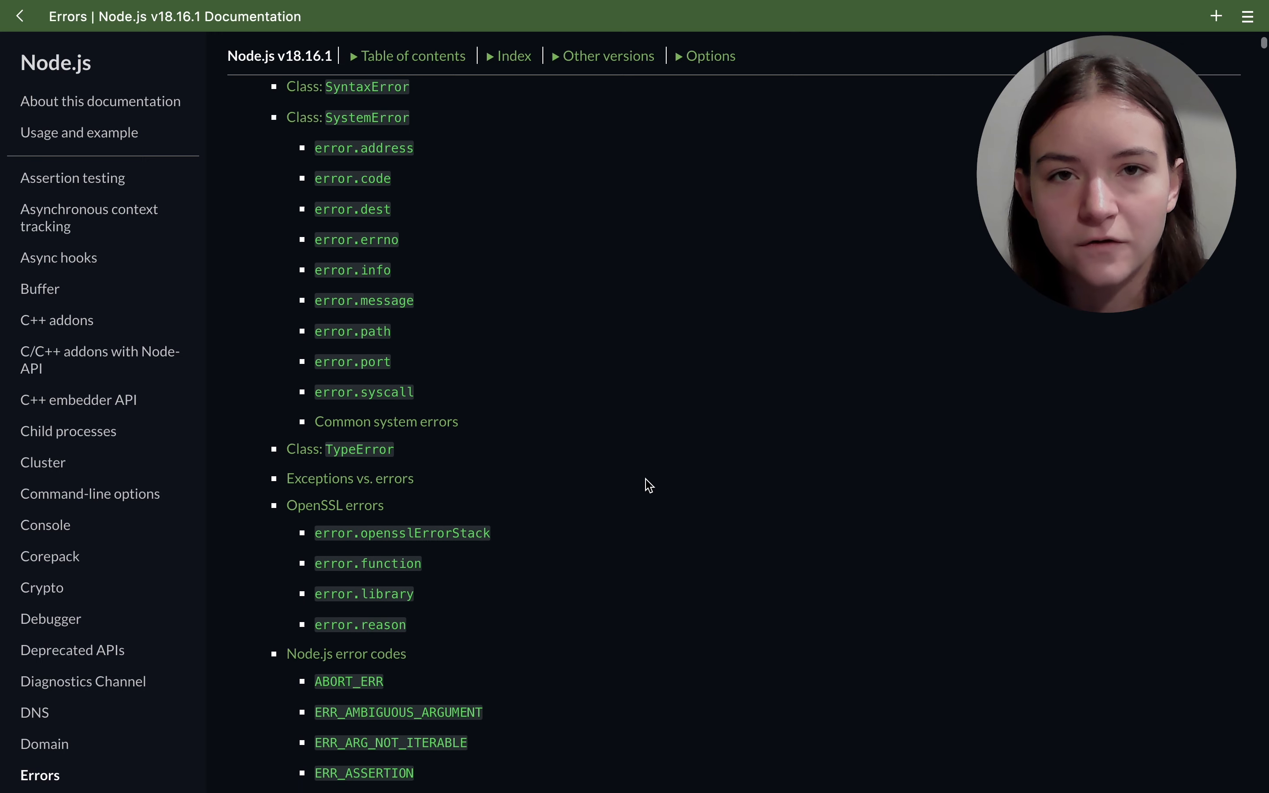
scroll(down, 3)
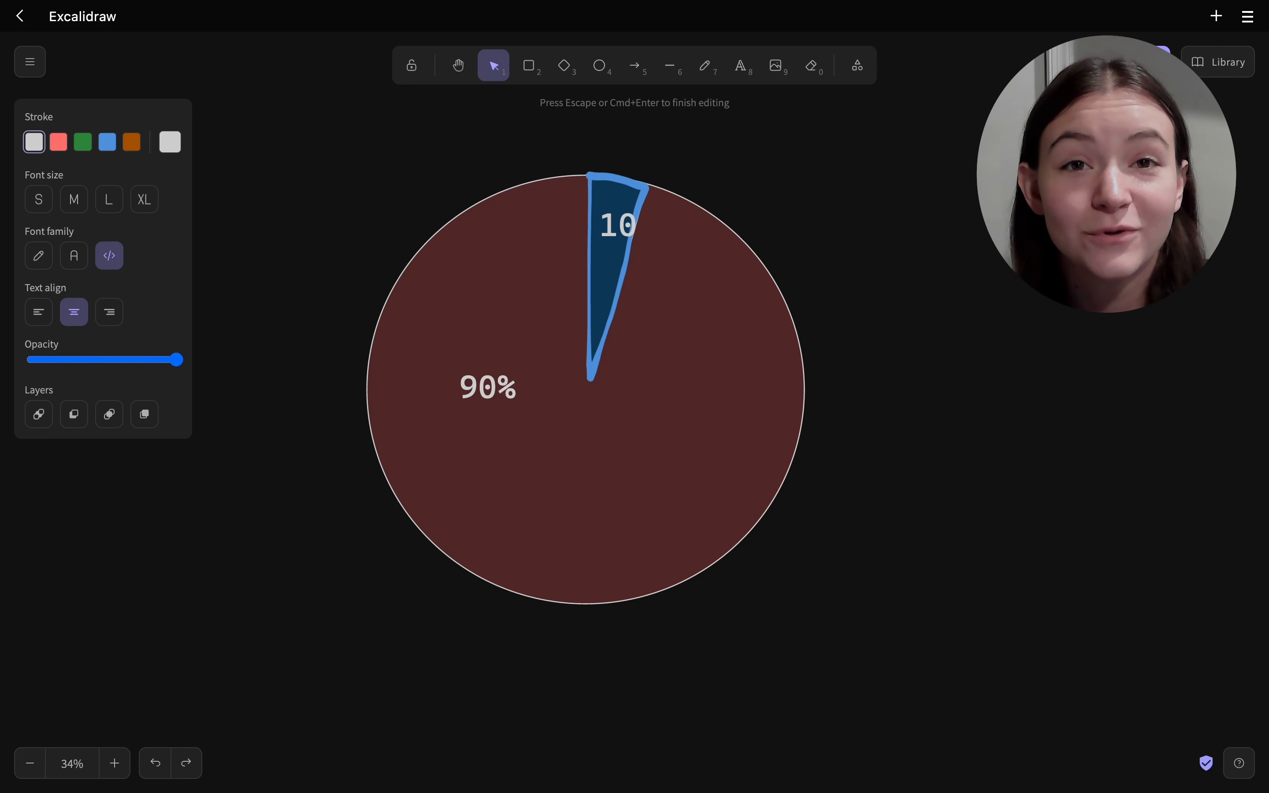
Step: Make the label read 10% and draw a curved arrow leading leftward from the 10% slice
text(%)
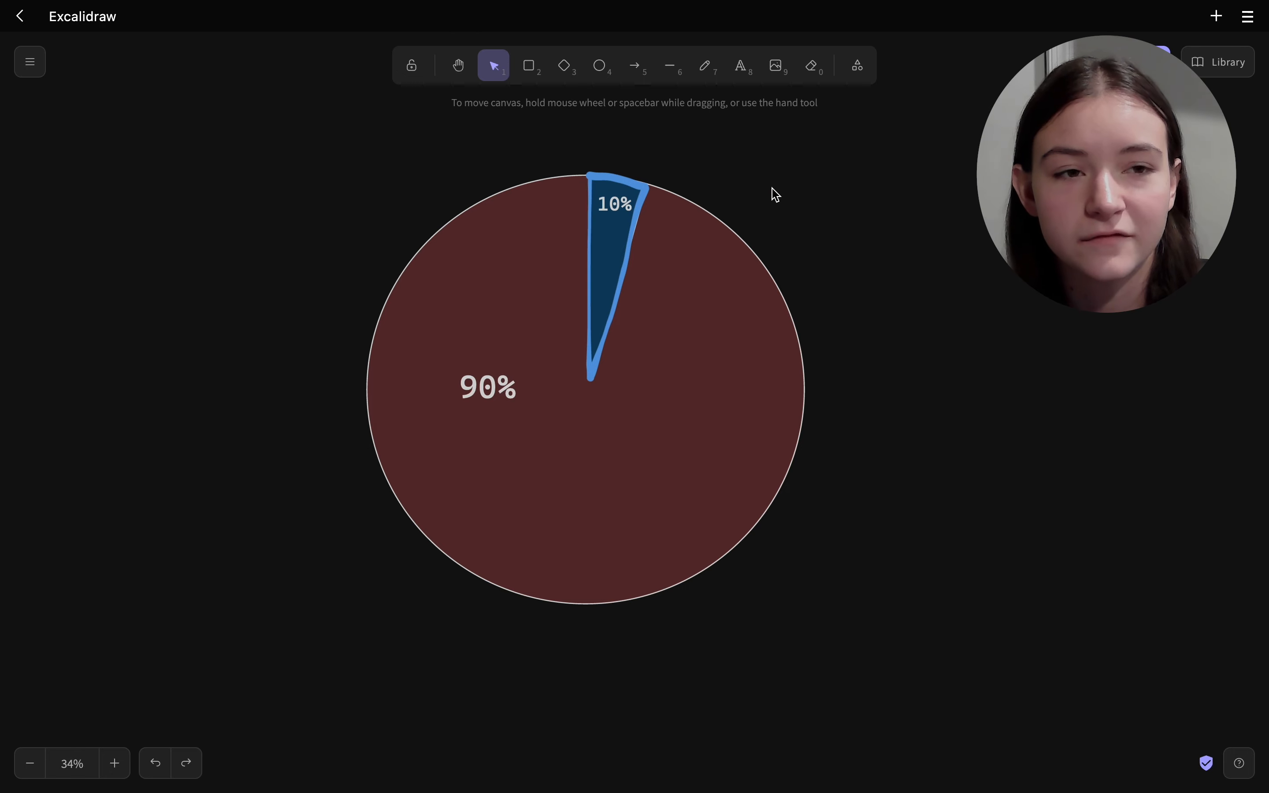
drag(589, 380, 443, 389)
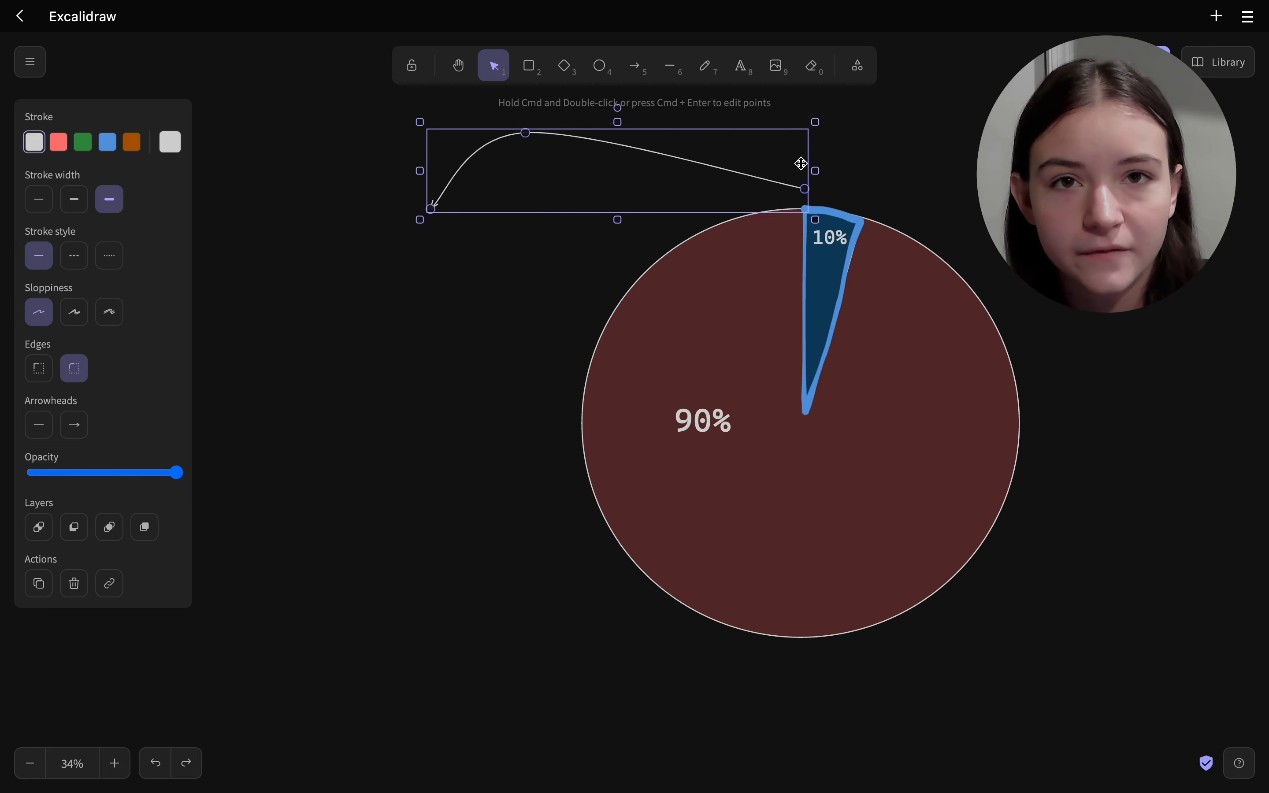
drag(803, 188, 838, 199)
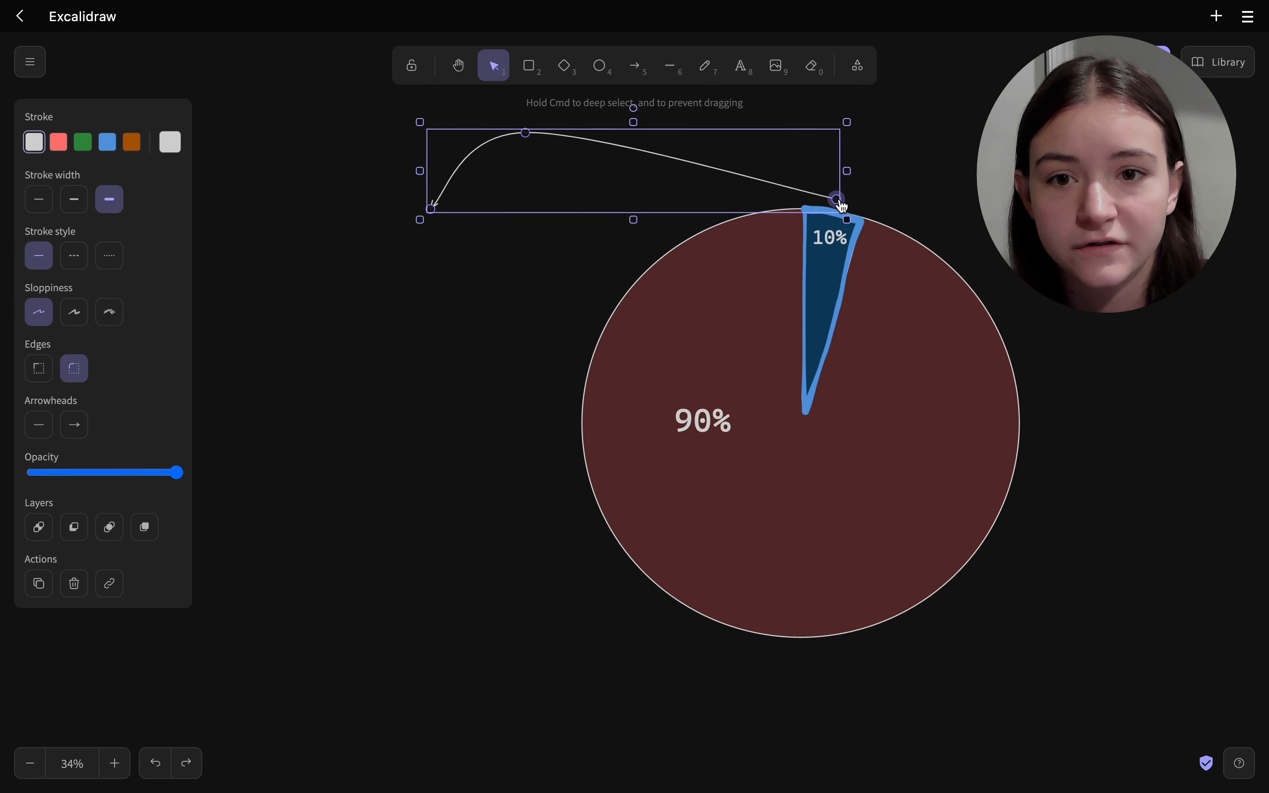
drag(837, 200, 839, 194)
text(- basic)
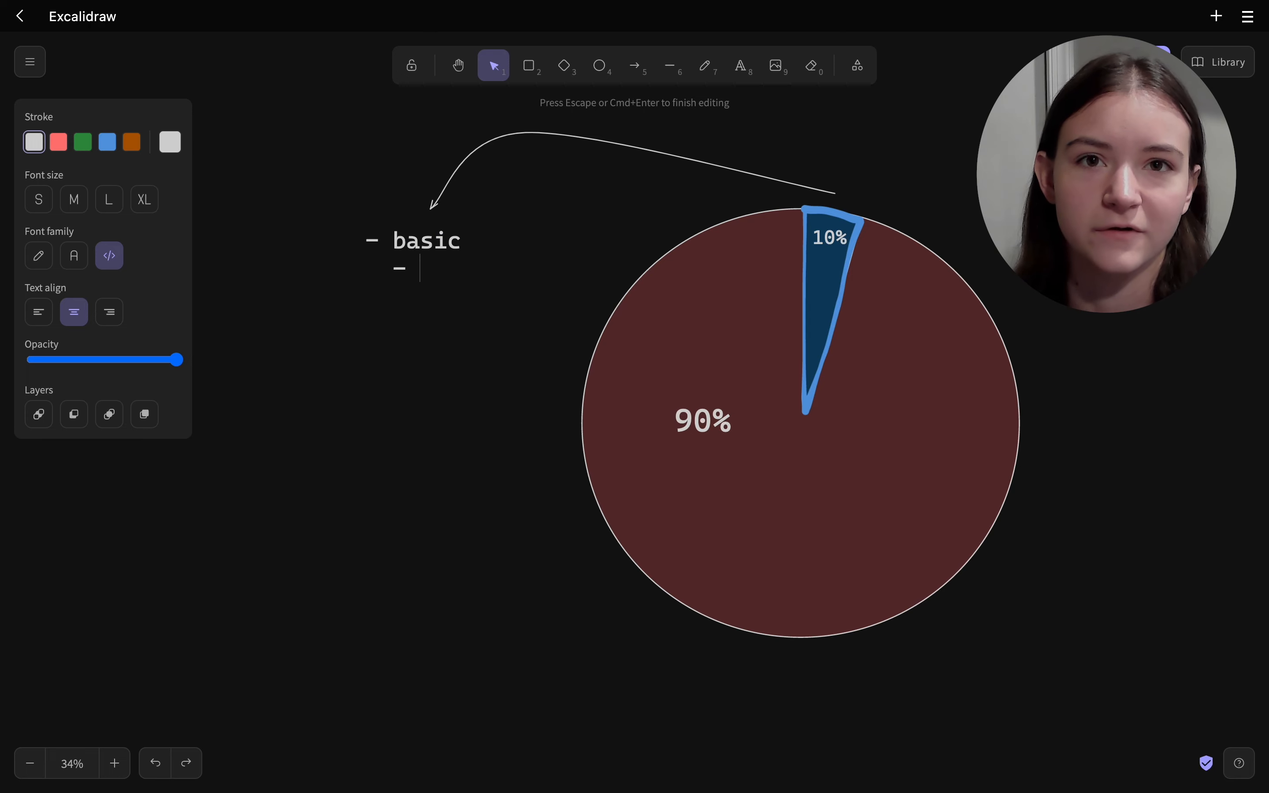
Step: Left-align the list and add the bullets enterprise, security and maintainability under basic
click(37, 312)
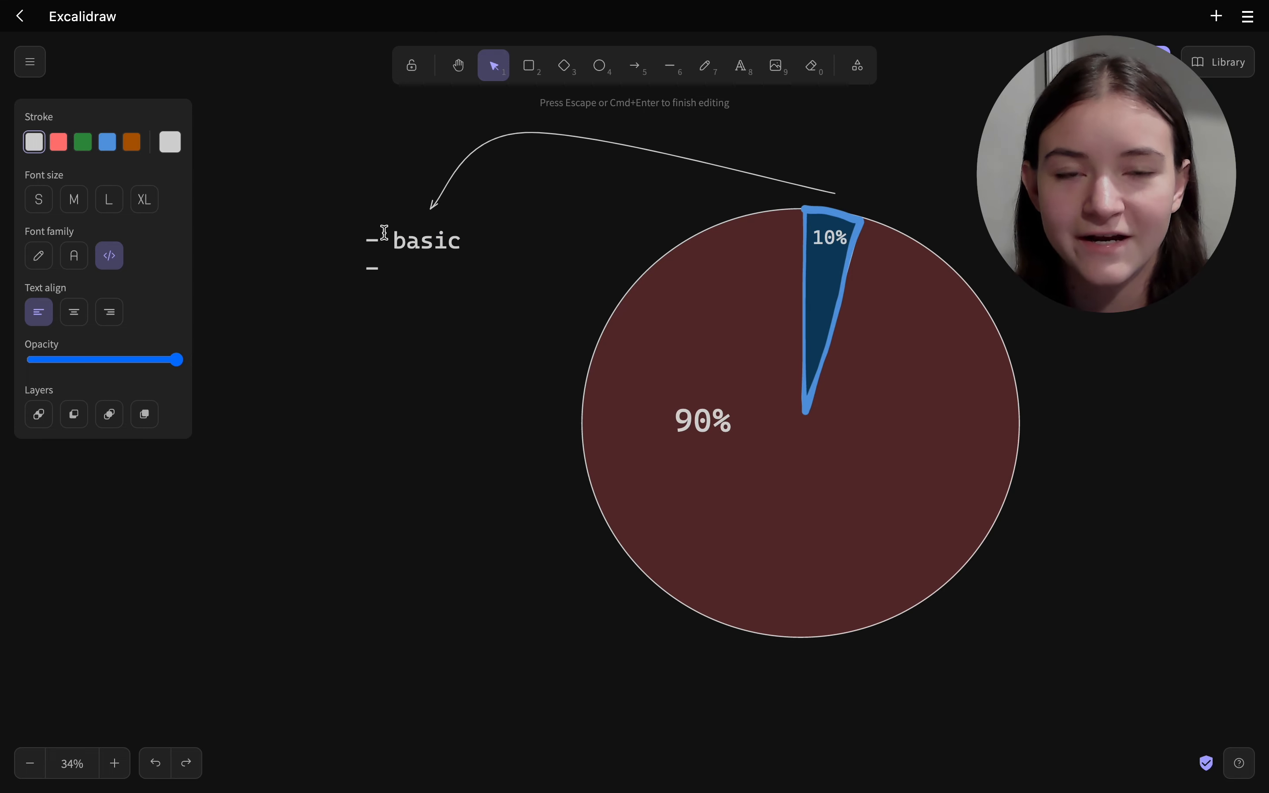
text(enterprise)
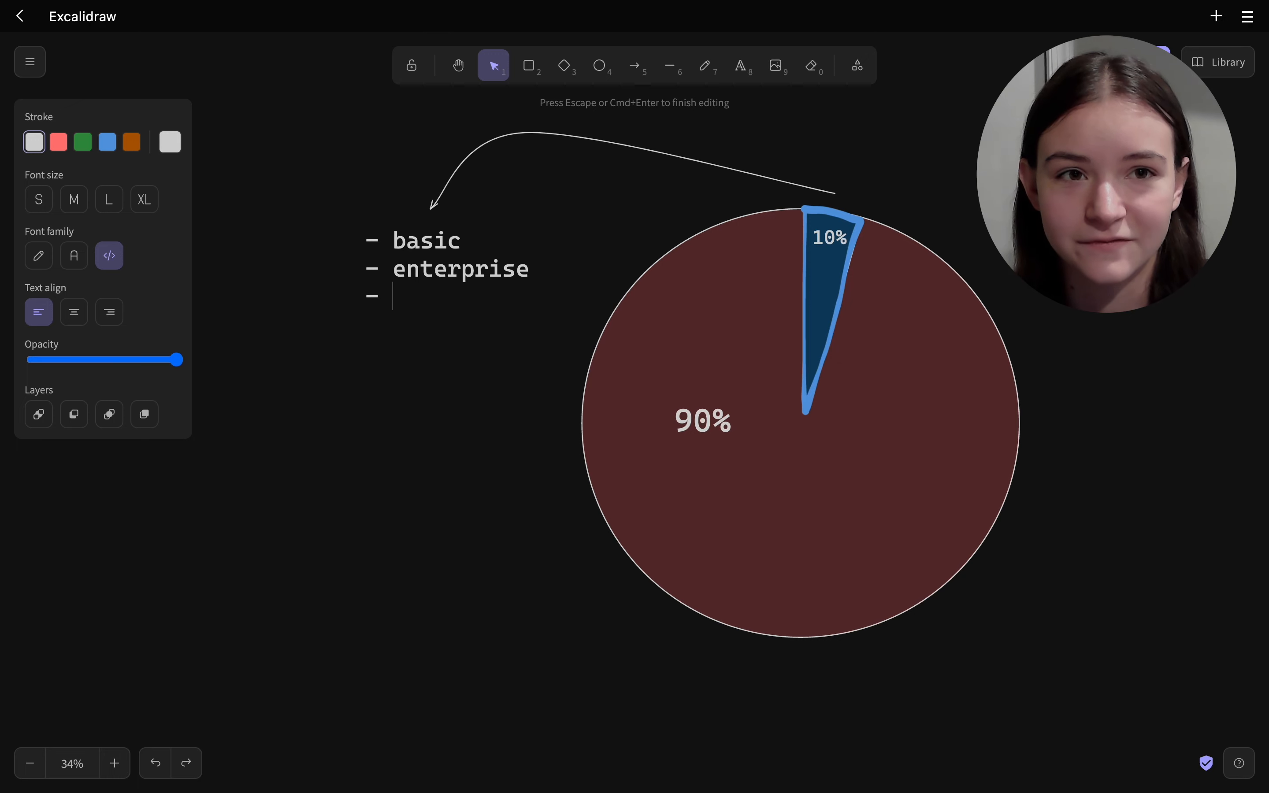
text(security)
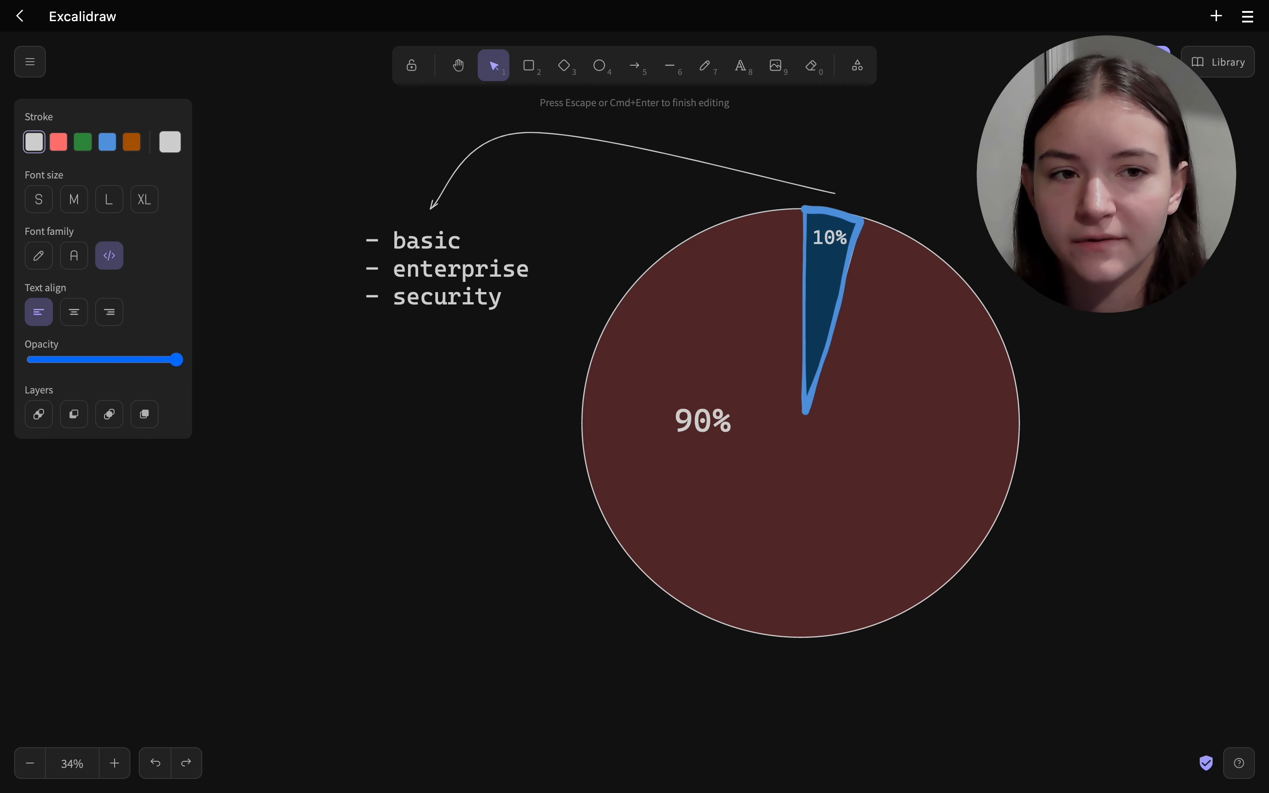
key(enter)
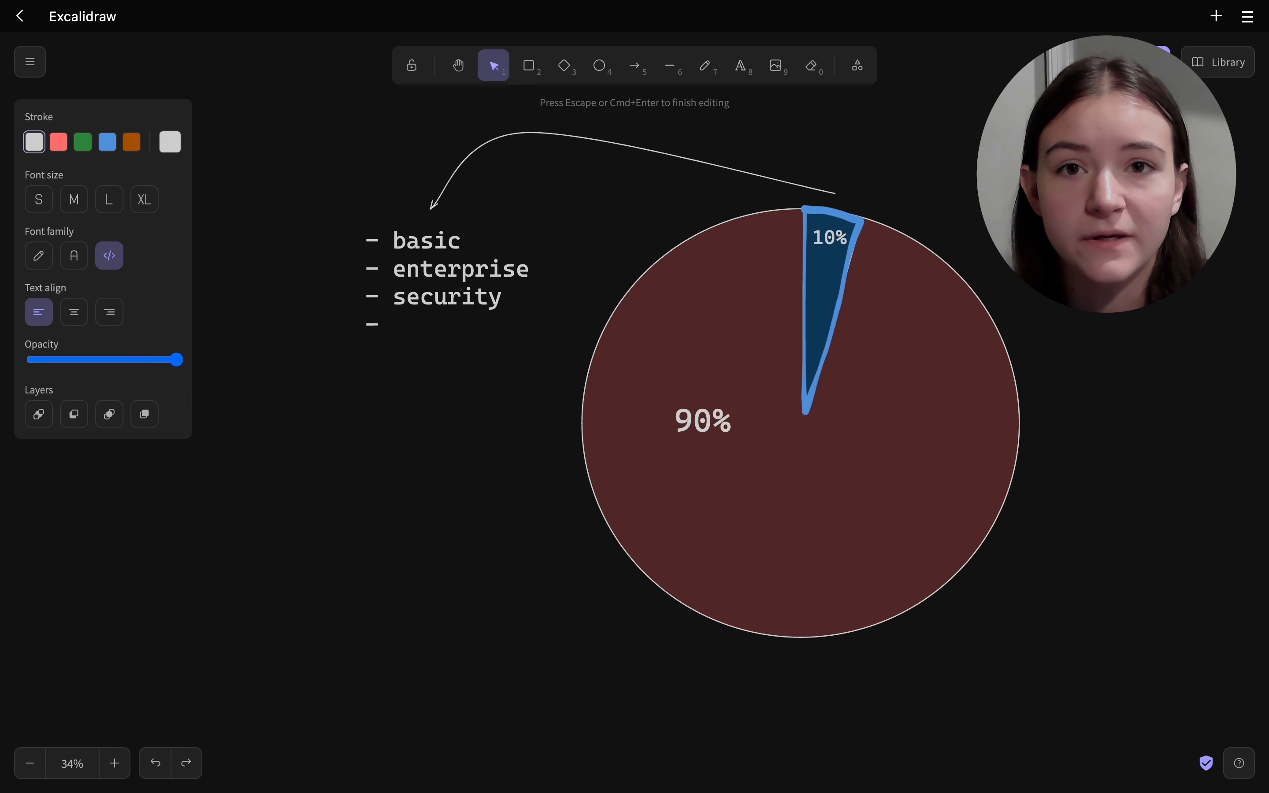
text(maintainab)
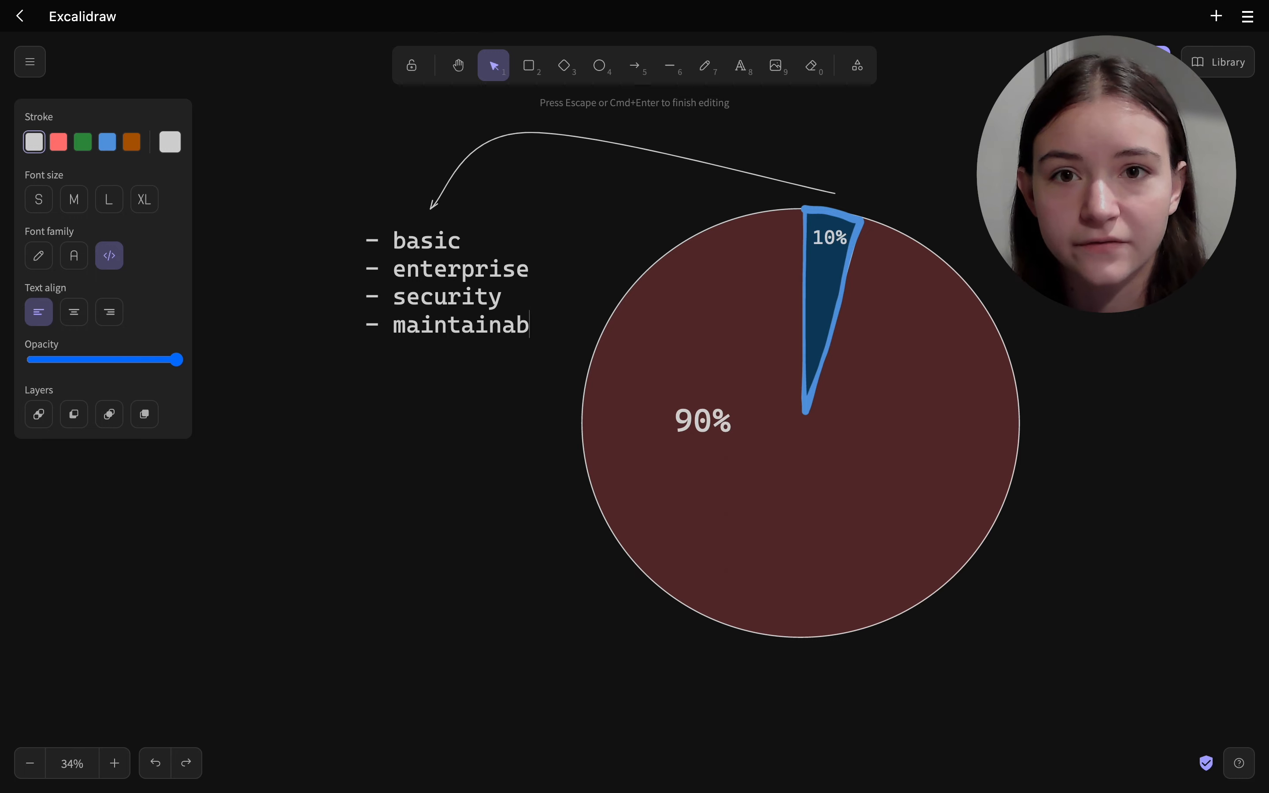
text(ility)
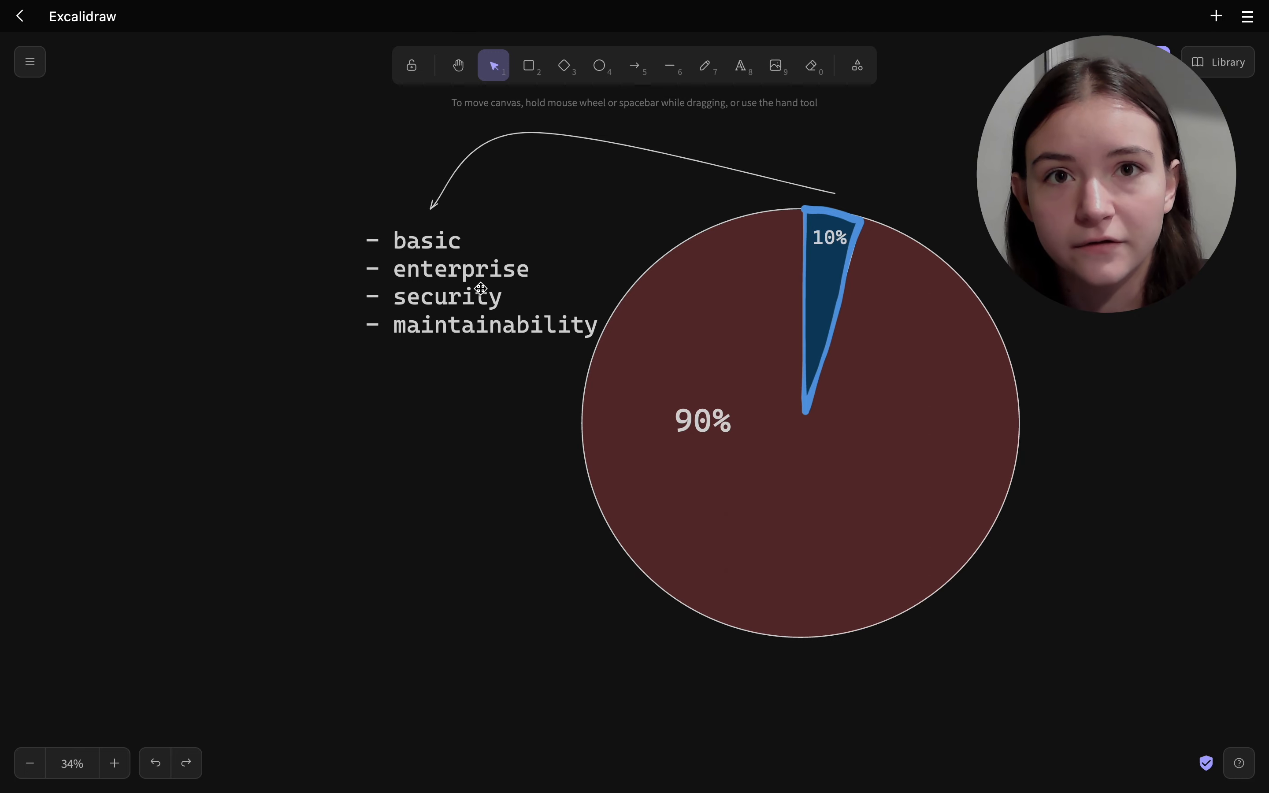